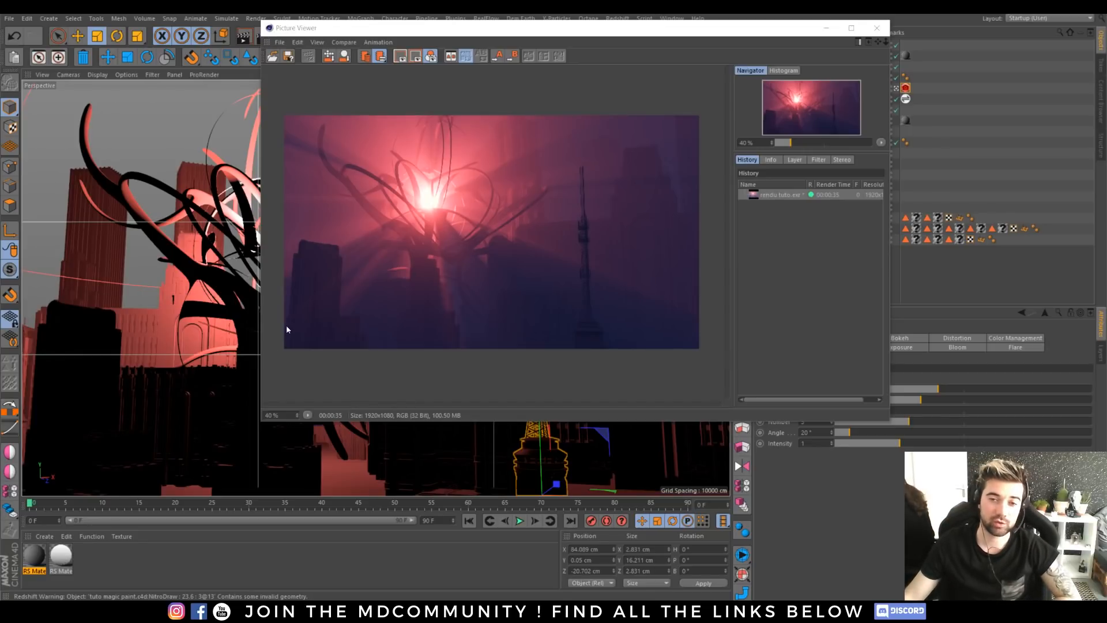
mouse_move(432, 273)
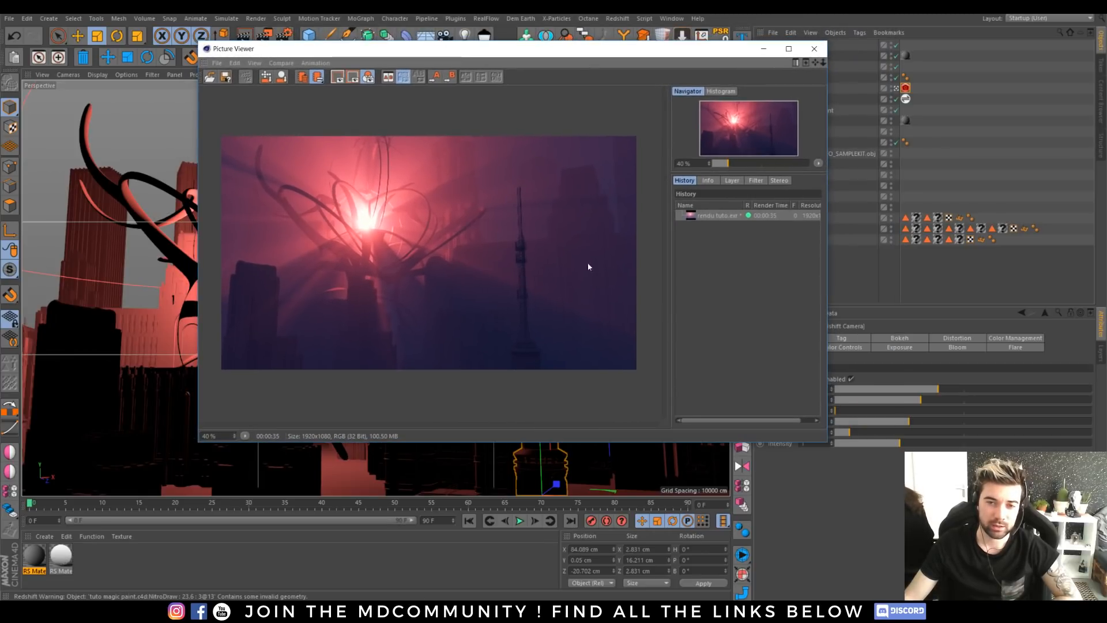
mouse_move(764, 49)
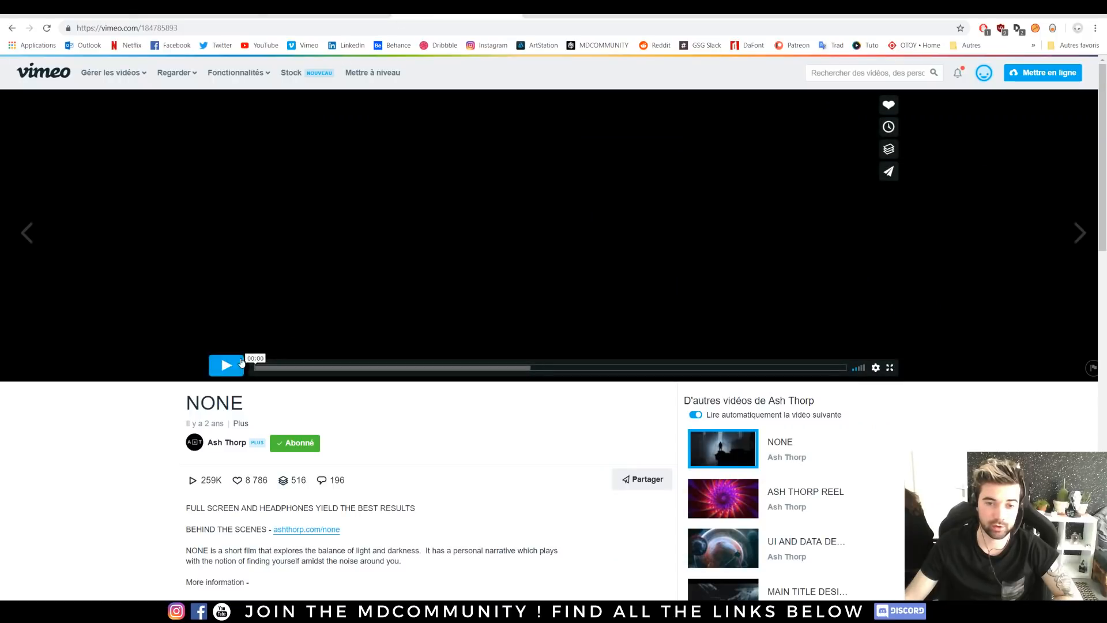
Play the Vimeo short film to study its dark, foggy skyscraper mood
left_click(226, 365)
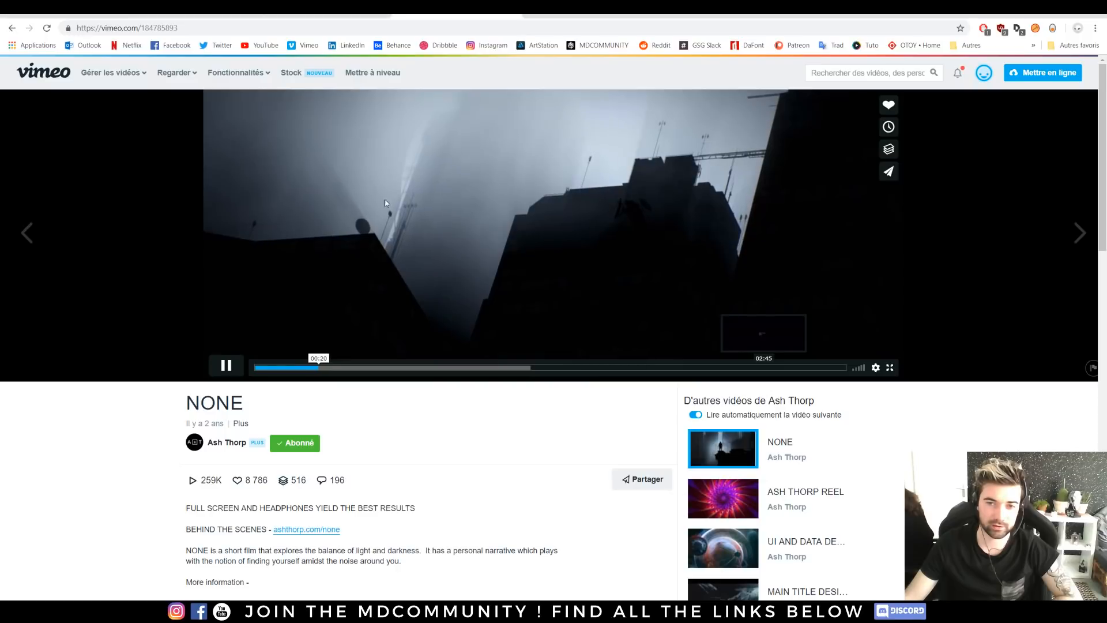
left_click(351, 366)
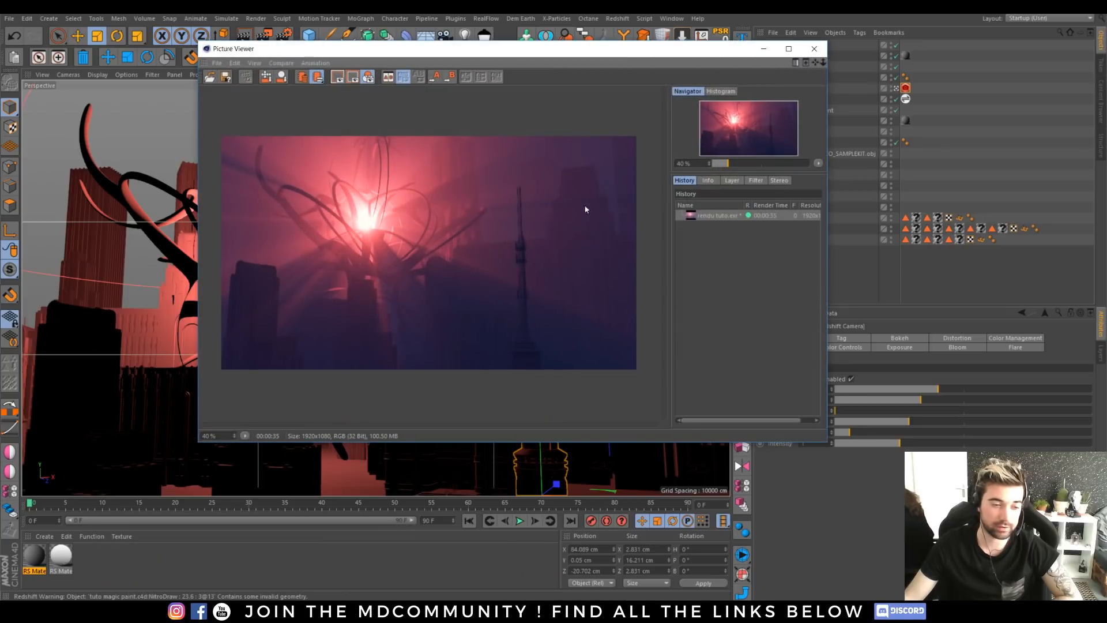
left_click(814, 48)
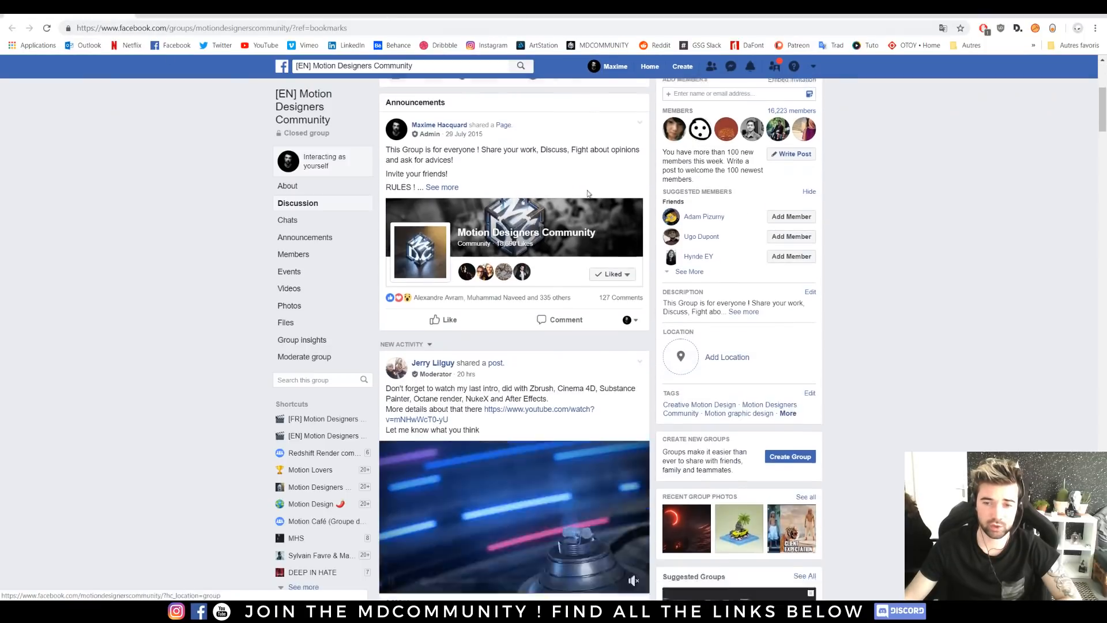
Scroll down through the Motion Designers Community group's recent posts
scroll("down", 3)
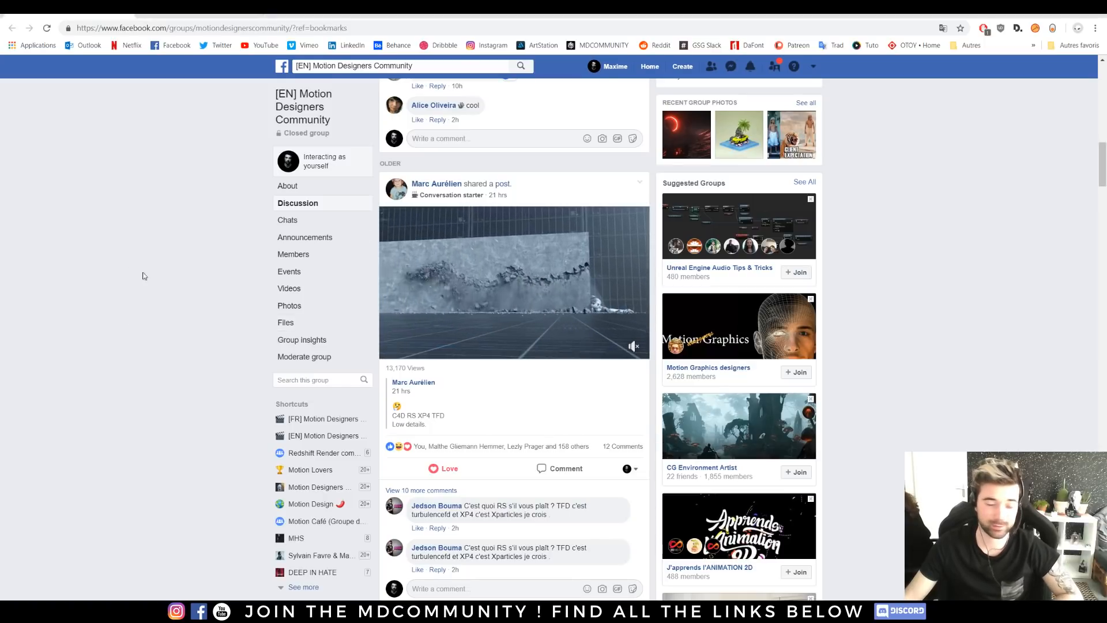
scroll("down", 3)
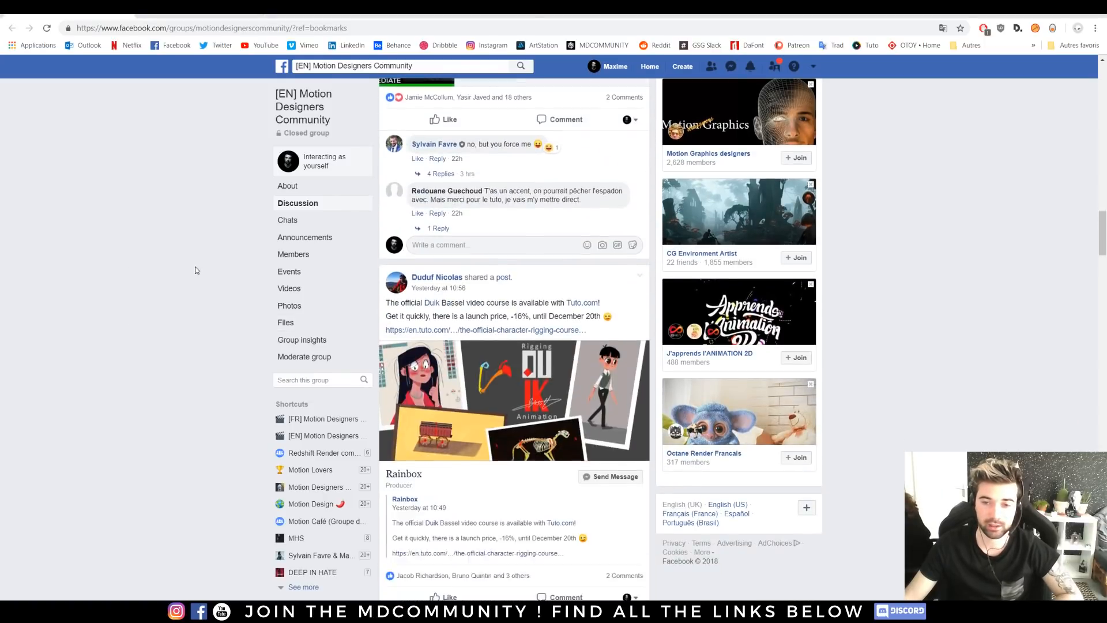
scroll("down", 3)
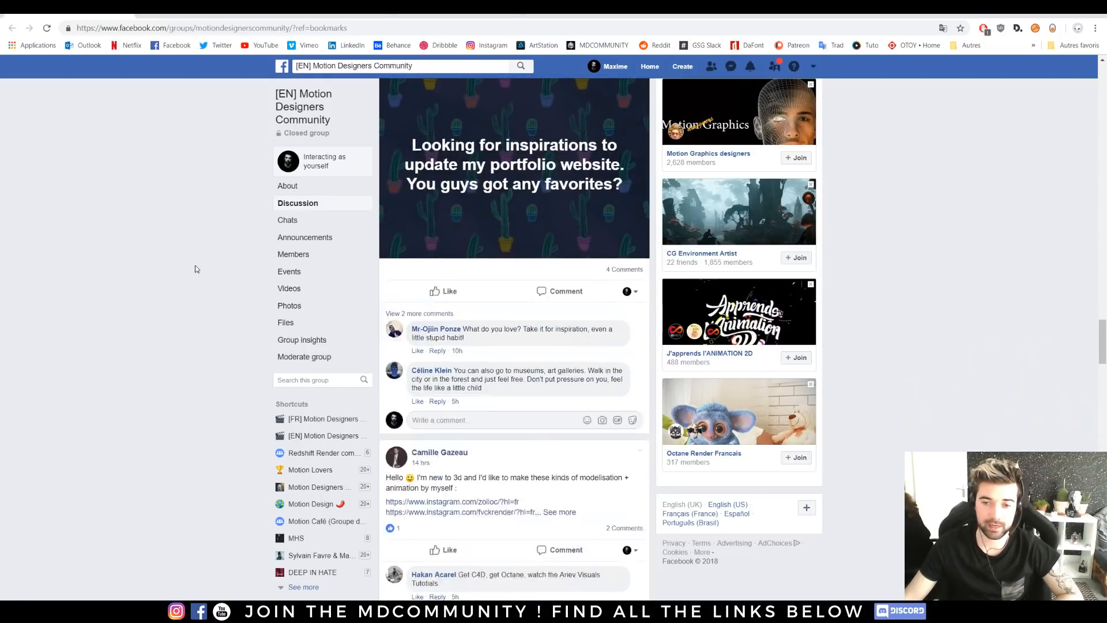
scroll("down", 3)
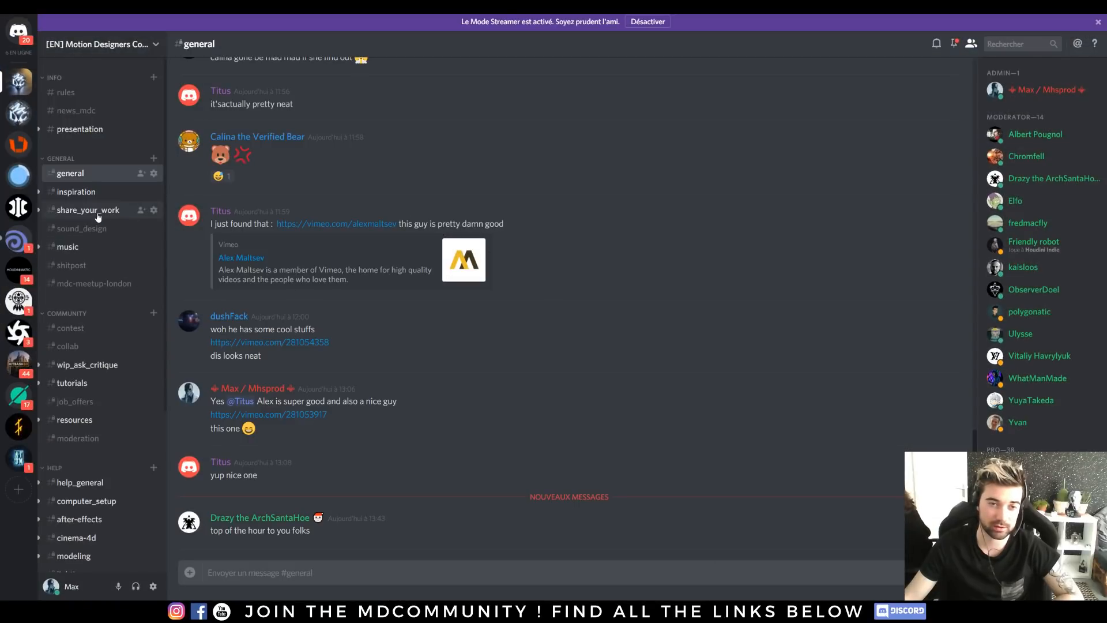
Browse the shared artwork in the server's share_your_work channel
left_click(88, 210)
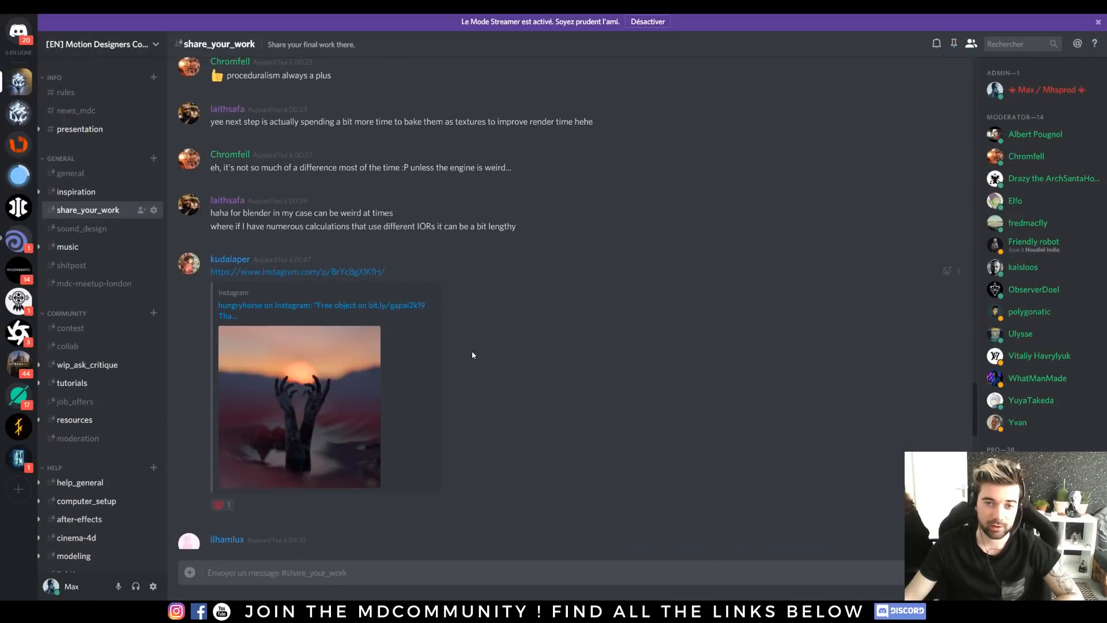
scroll("down", 3)
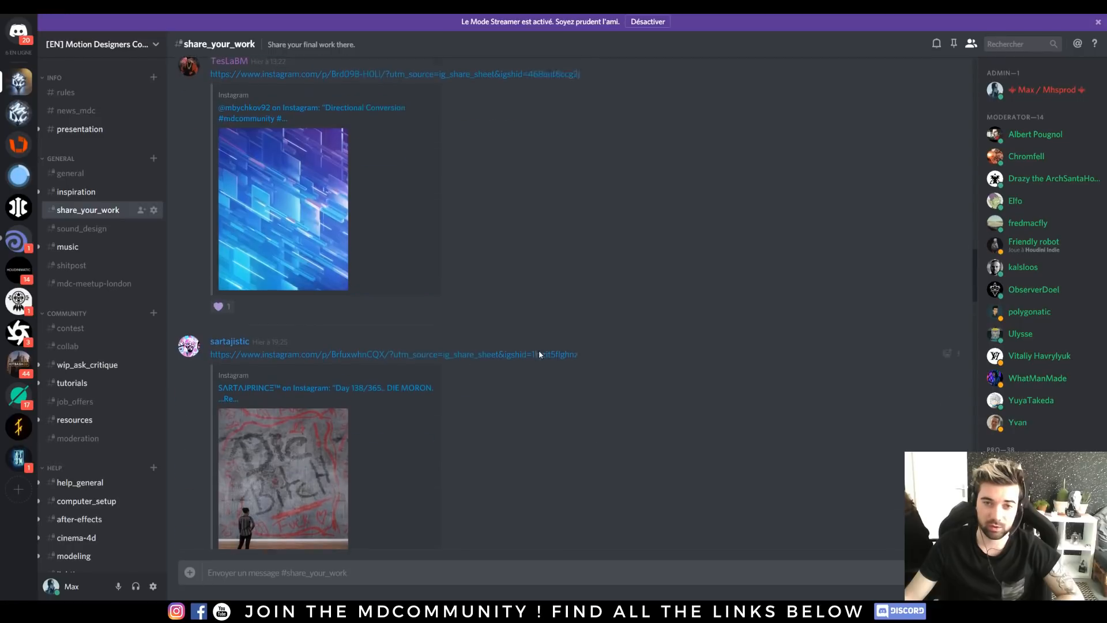
scroll("down", 3)
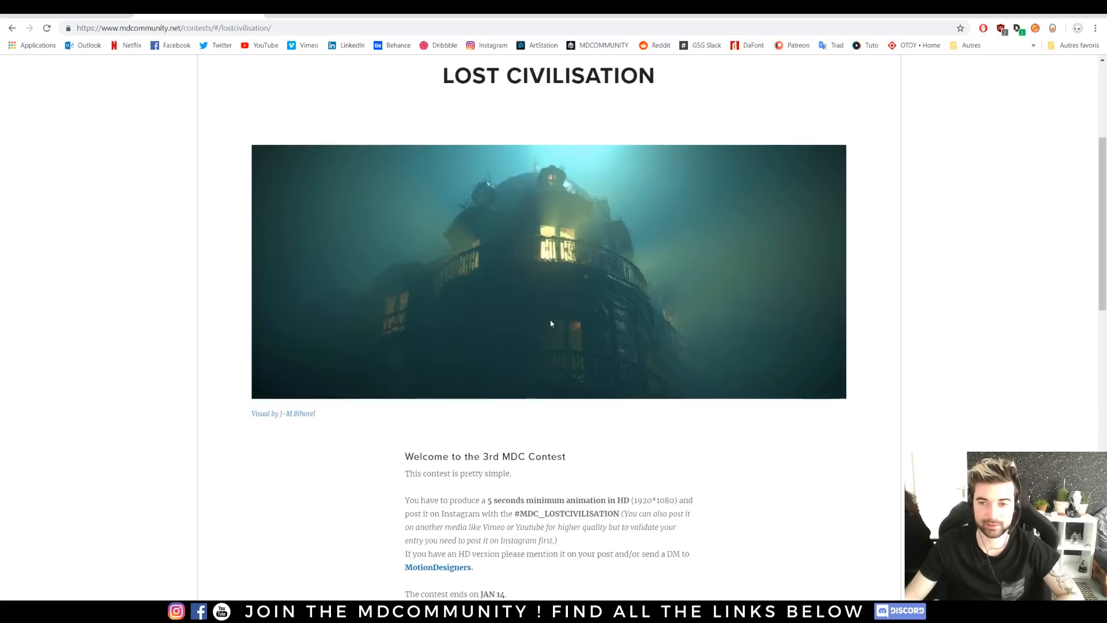
Show the LOST CIVILISATION contest page with its entry rules
left_click(646, 220)
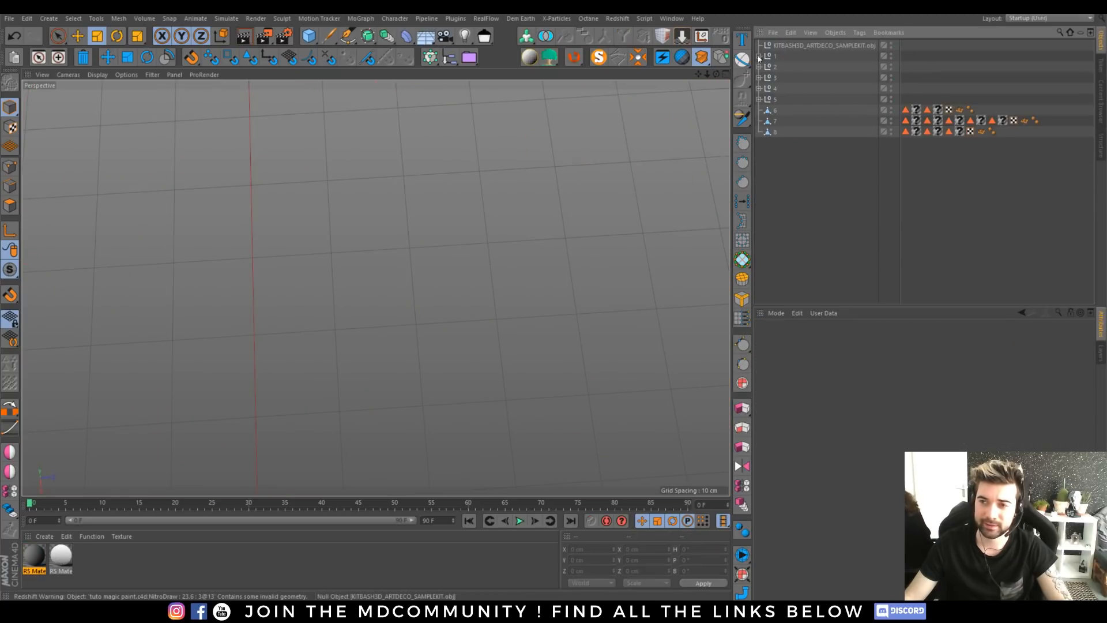
Add a cube from the primitives palette and set its Size fields to 20
left_click(306, 36)
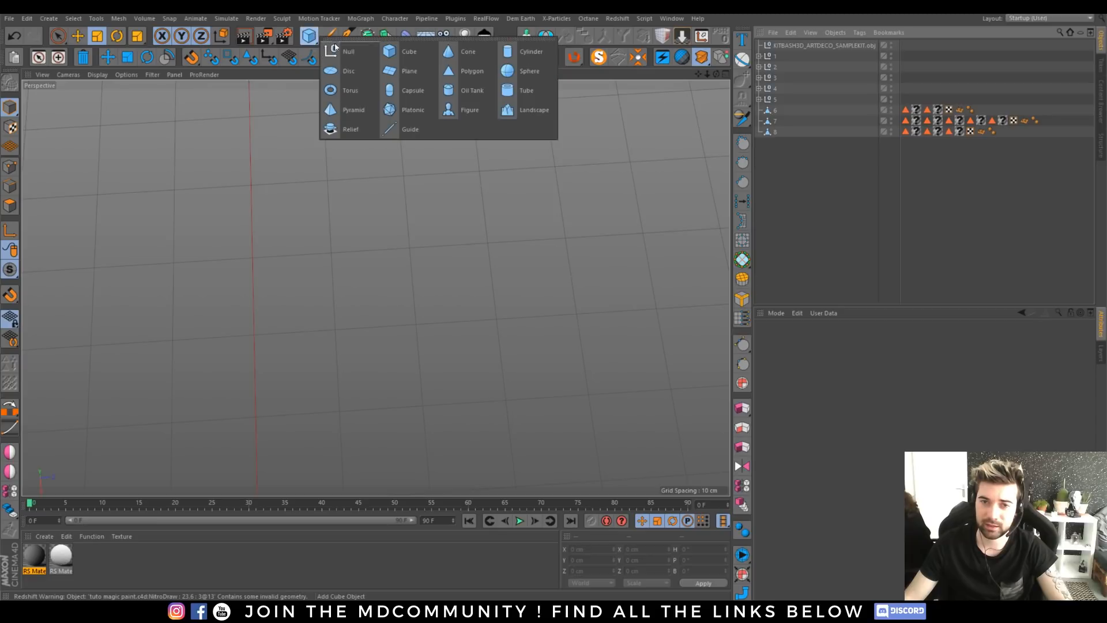
left_click(410, 71)
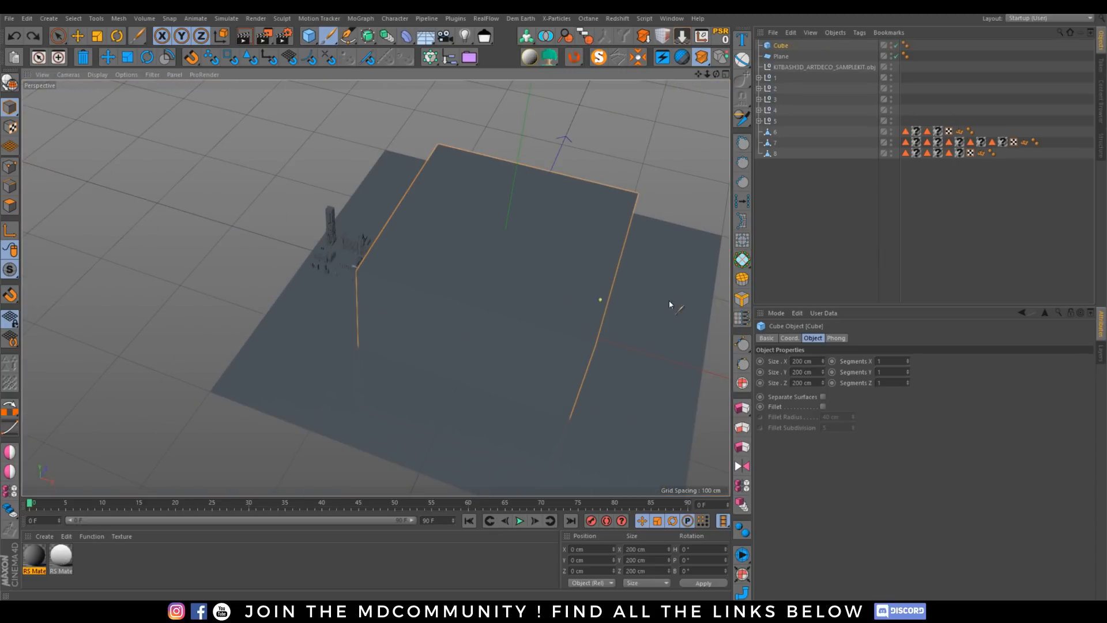
type("20")
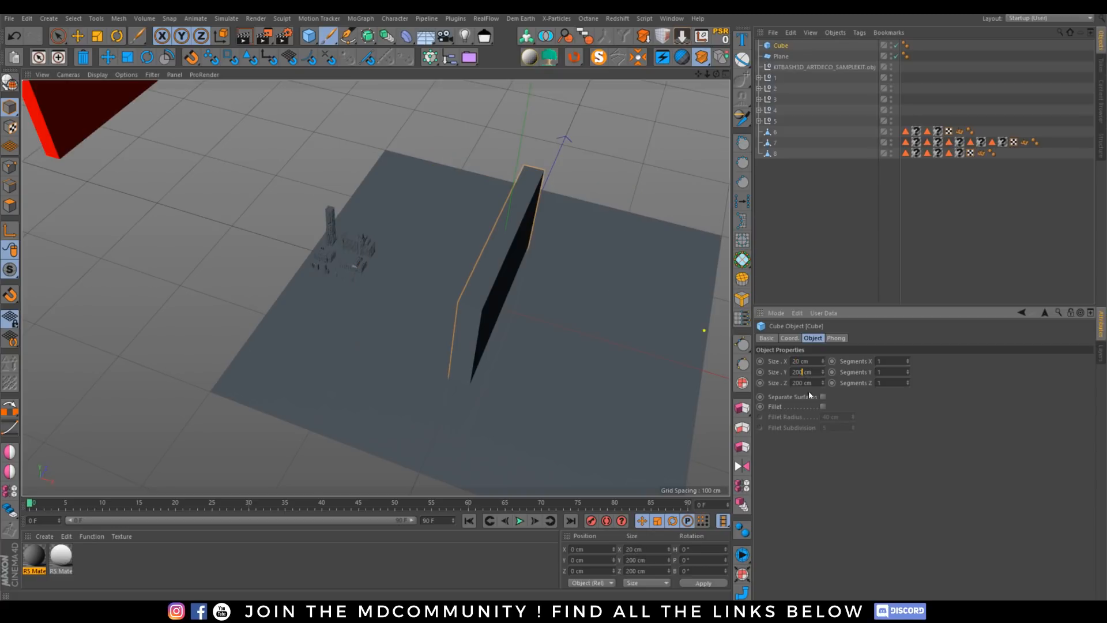
type("20")
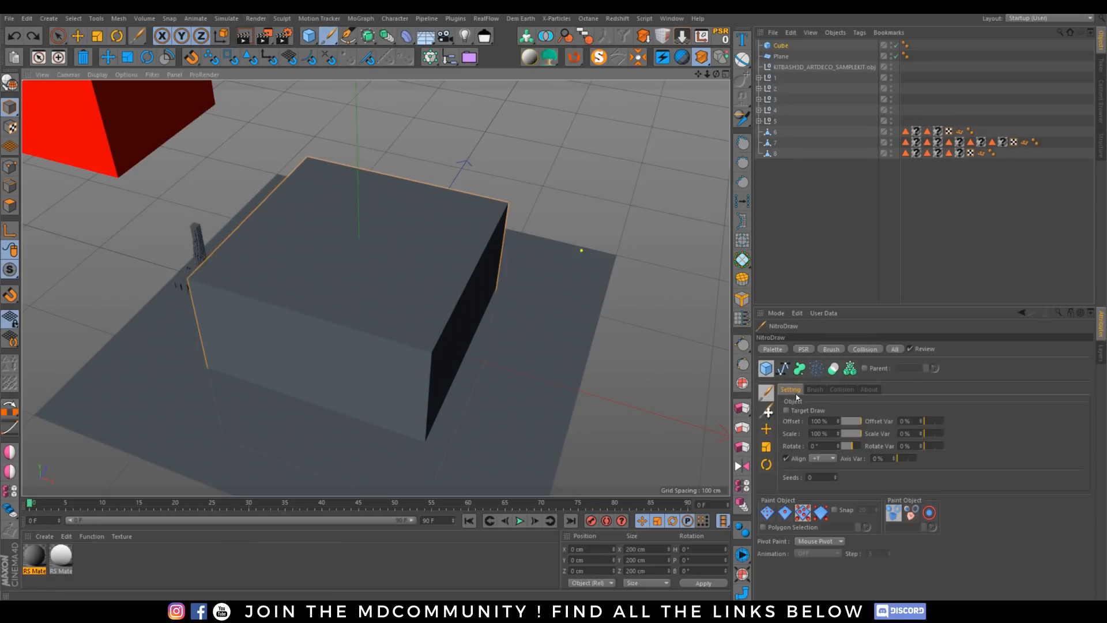
Set the NitroDraw spline brush to Spaghetti mode with Radius 2 for painting chain tubes
left_click(815, 389)
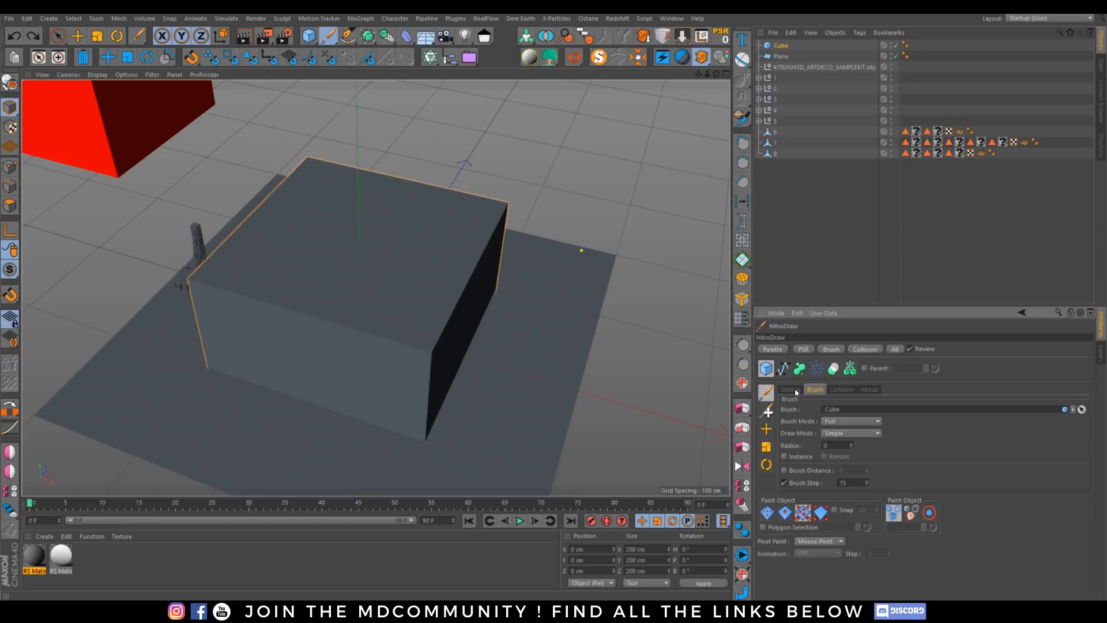
left_click(790, 389)
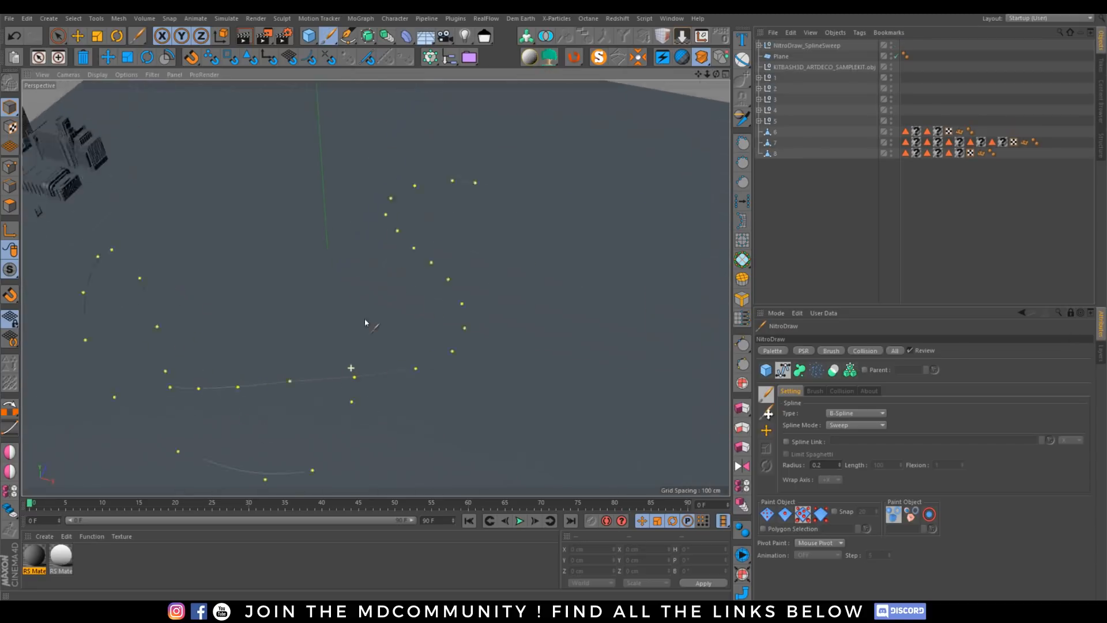
left_click(855, 425)
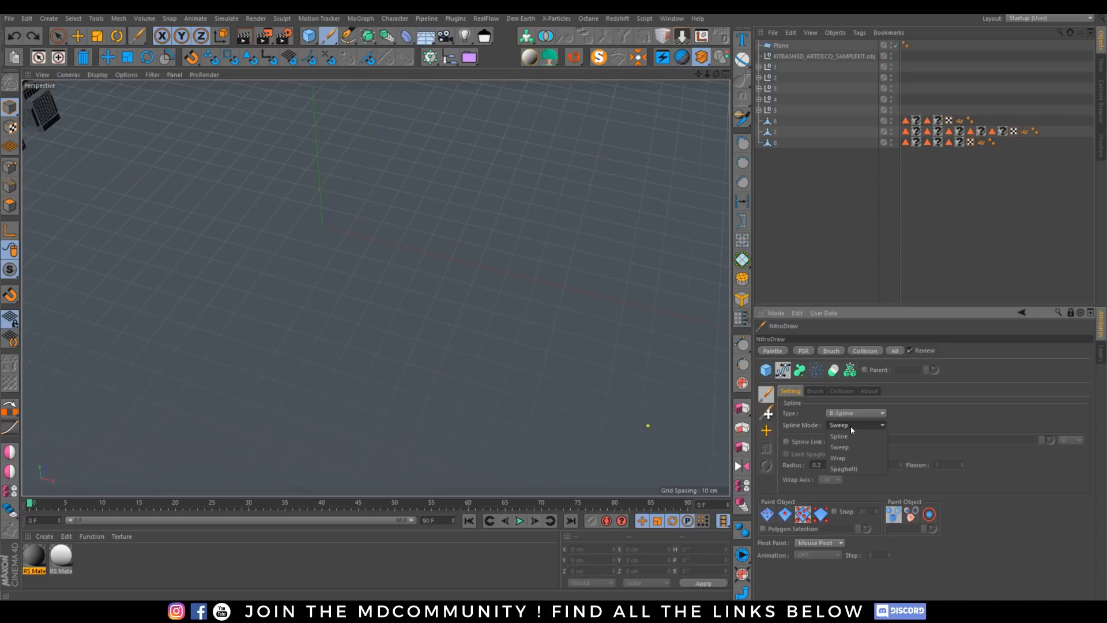
left_click(844, 468)
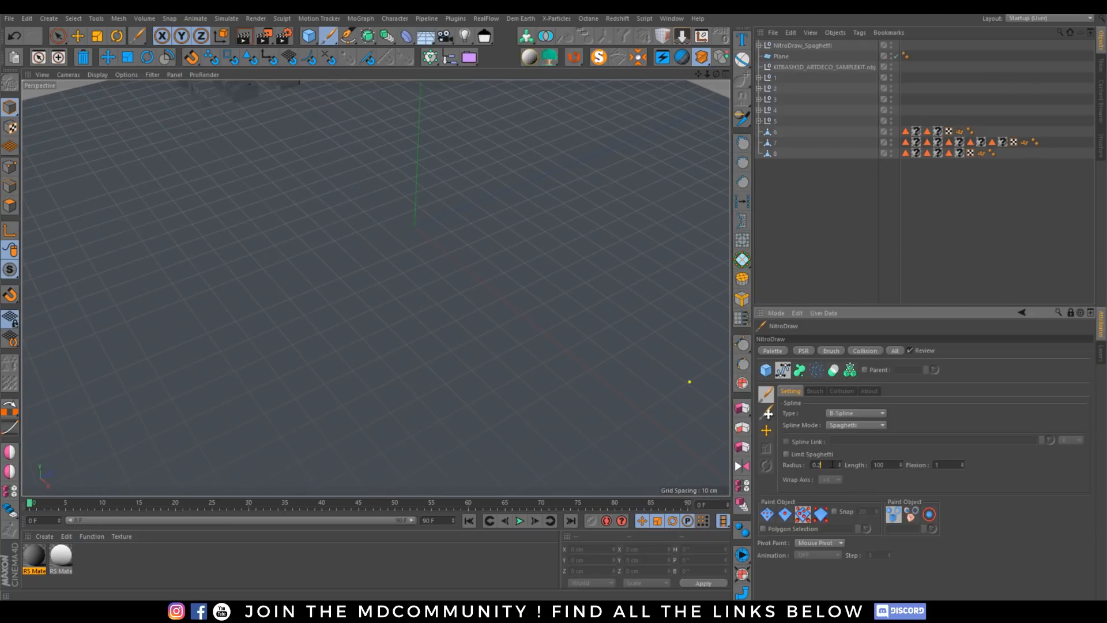
type("2")
left_click(888, 464)
type("0")
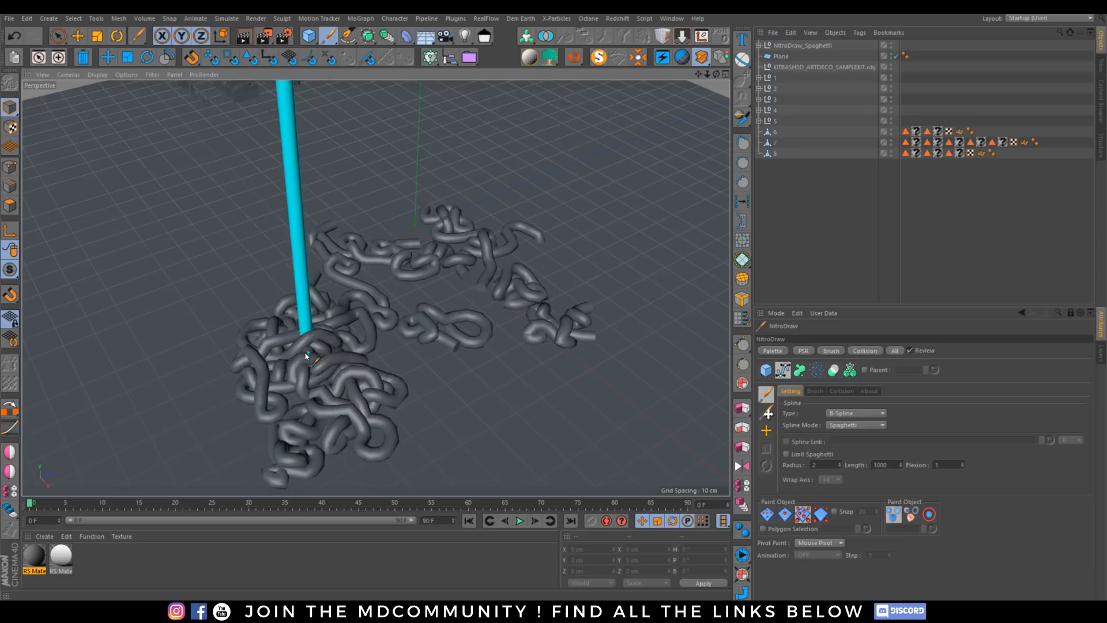
Paint a blobby metaball trail on the ground beside the spaghetti chain
left_click_drag(318, 283, 339, 346)
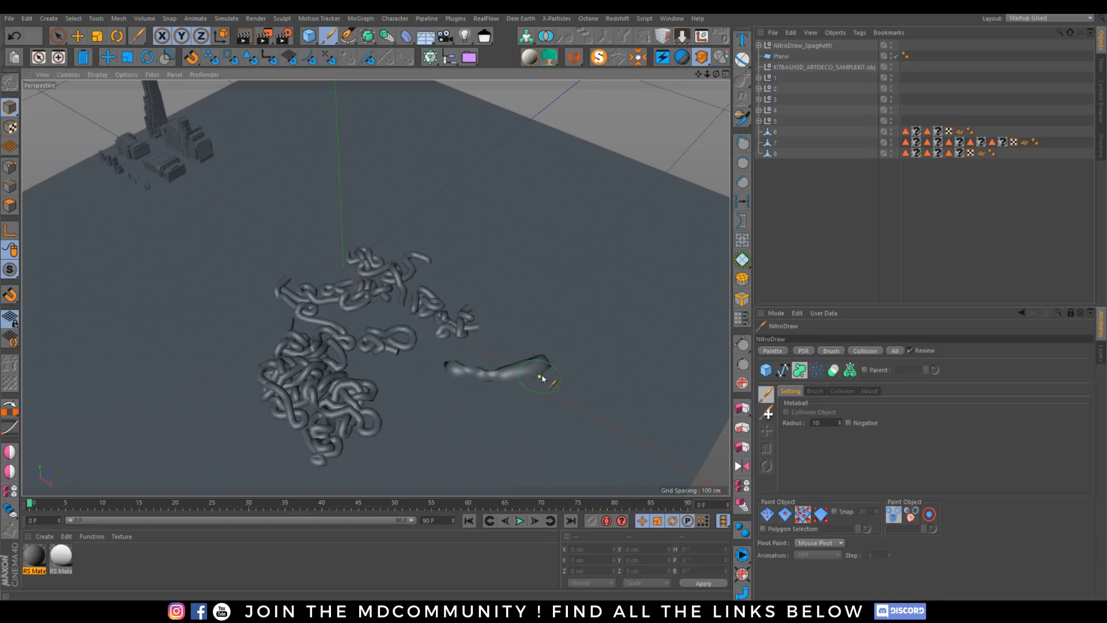
left_click_drag(544, 377, 569, 290)
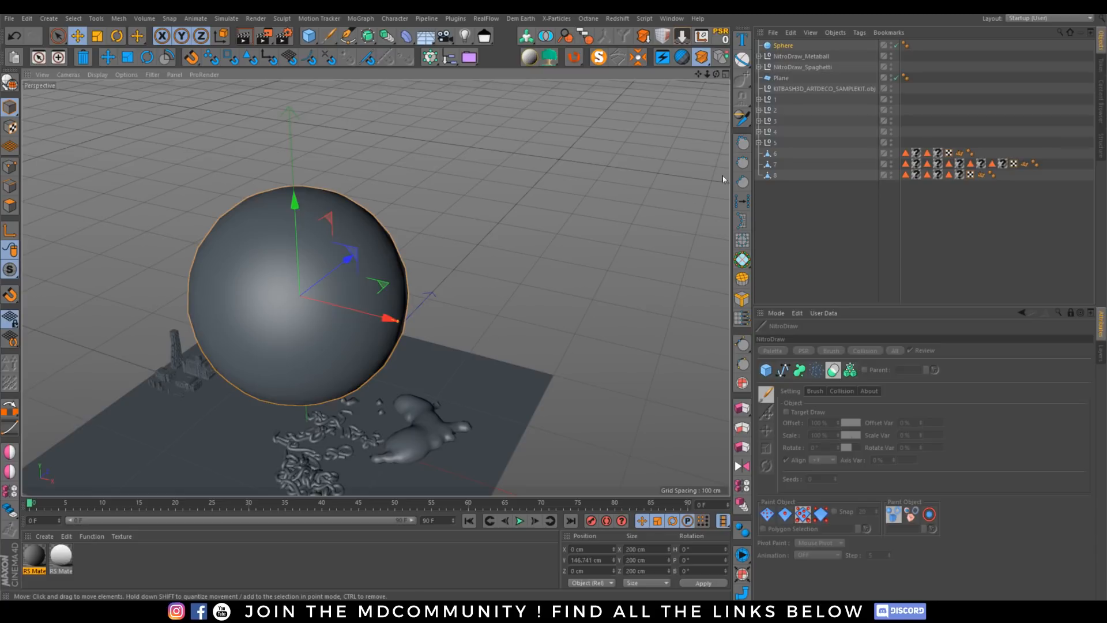
mouse_move(373, 328)
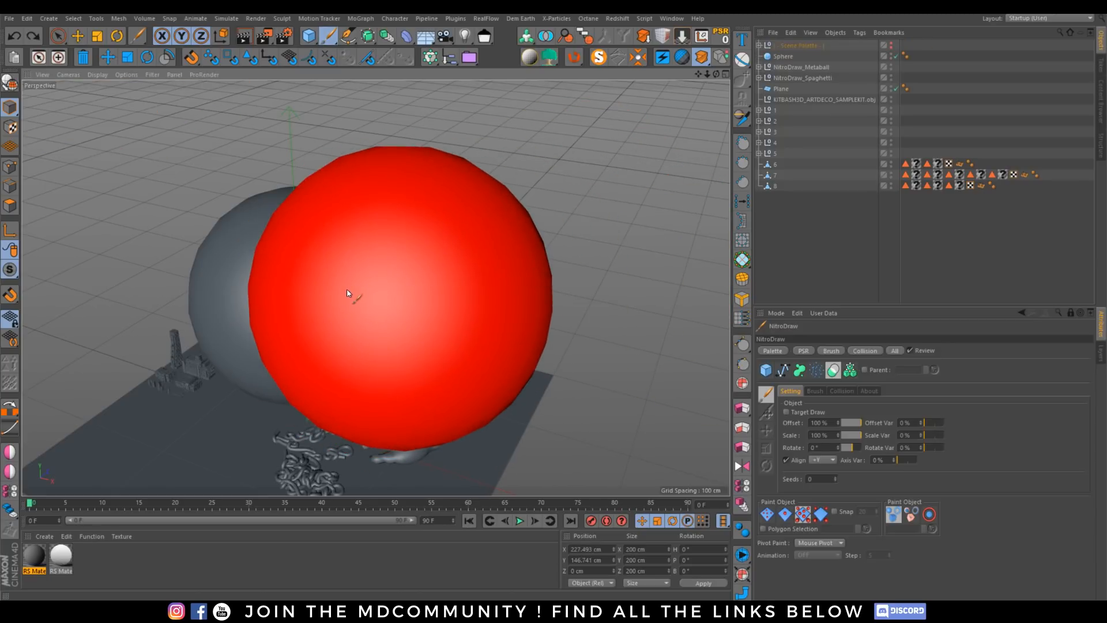
Use the NitroDraw quick options and drag strokes so only chains and blobs remain without the test sphere
right_click(348, 295)
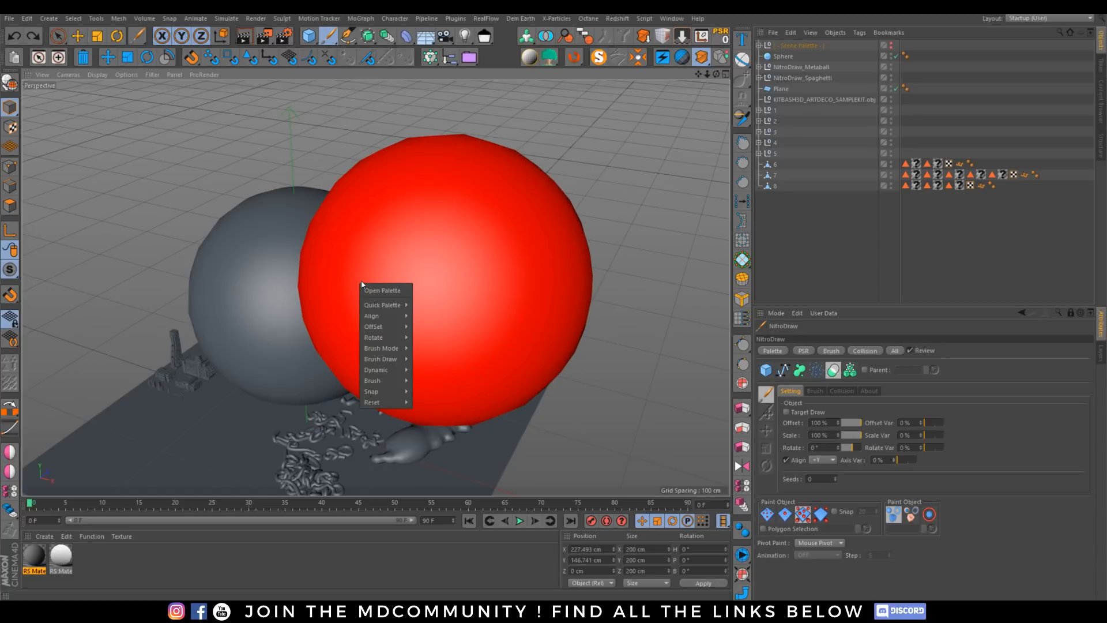
mouse_move(383, 305)
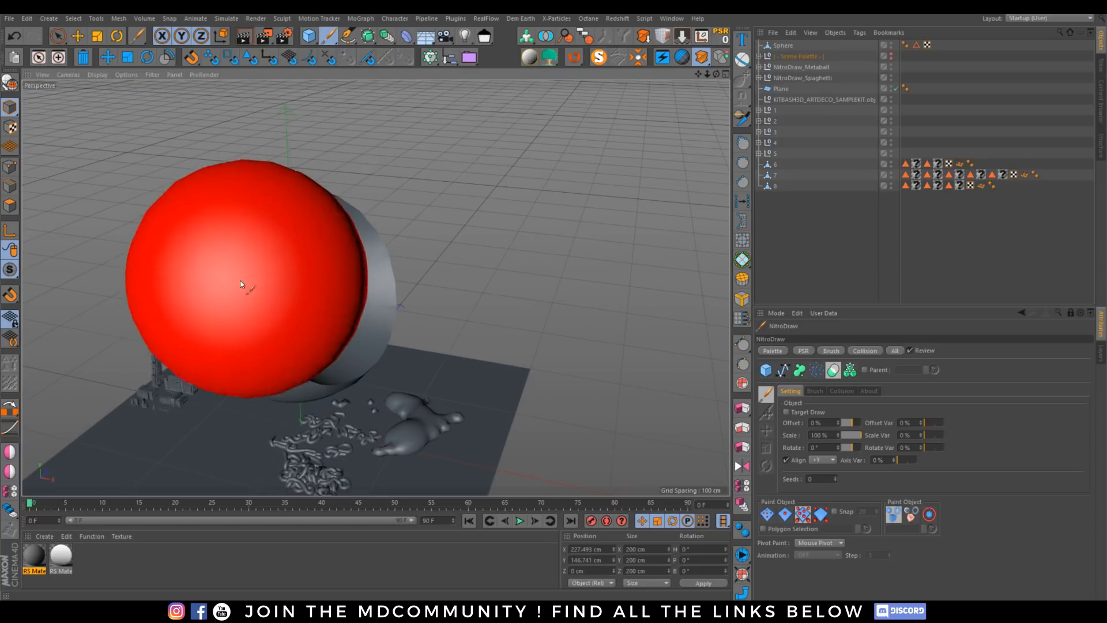
left_click_drag(240, 283, 396, 372)
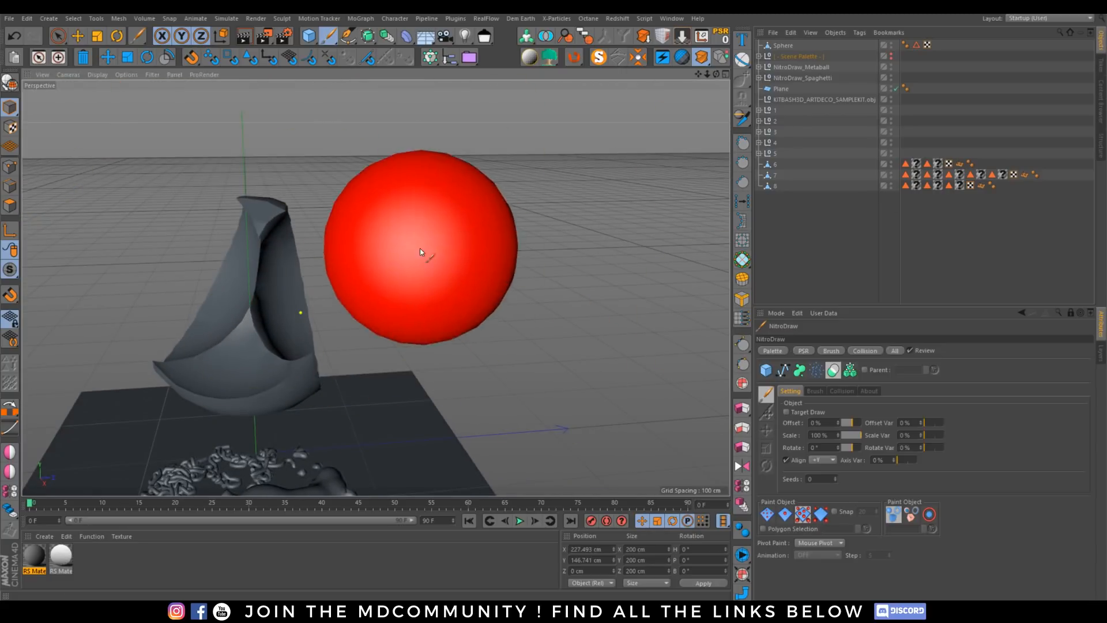
left_click_drag(420, 252, 557, 371)
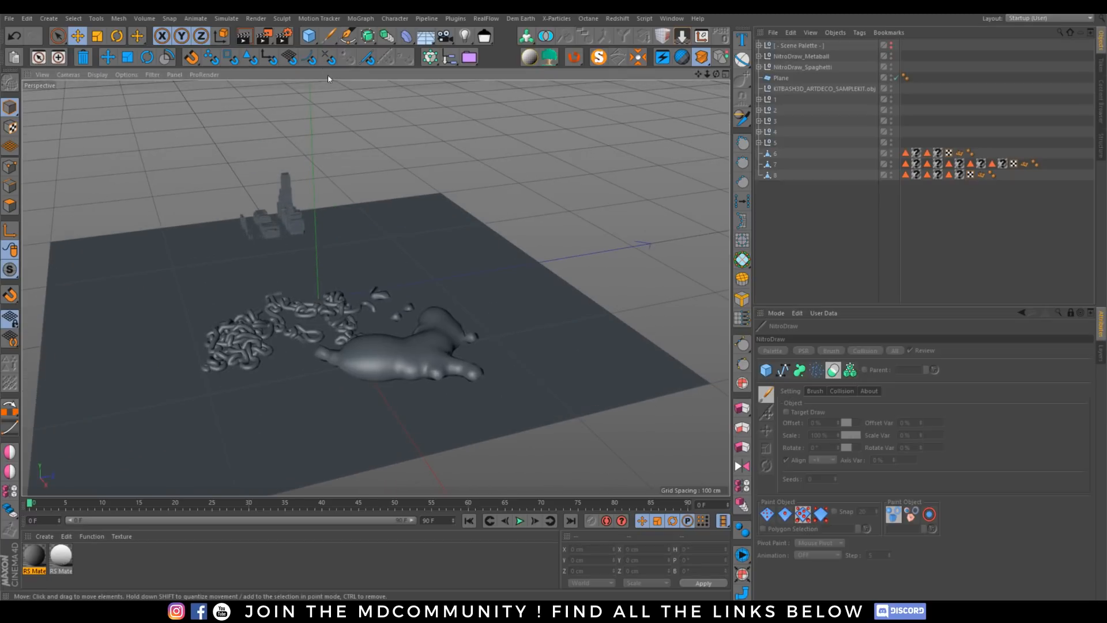
left_click(307, 36)
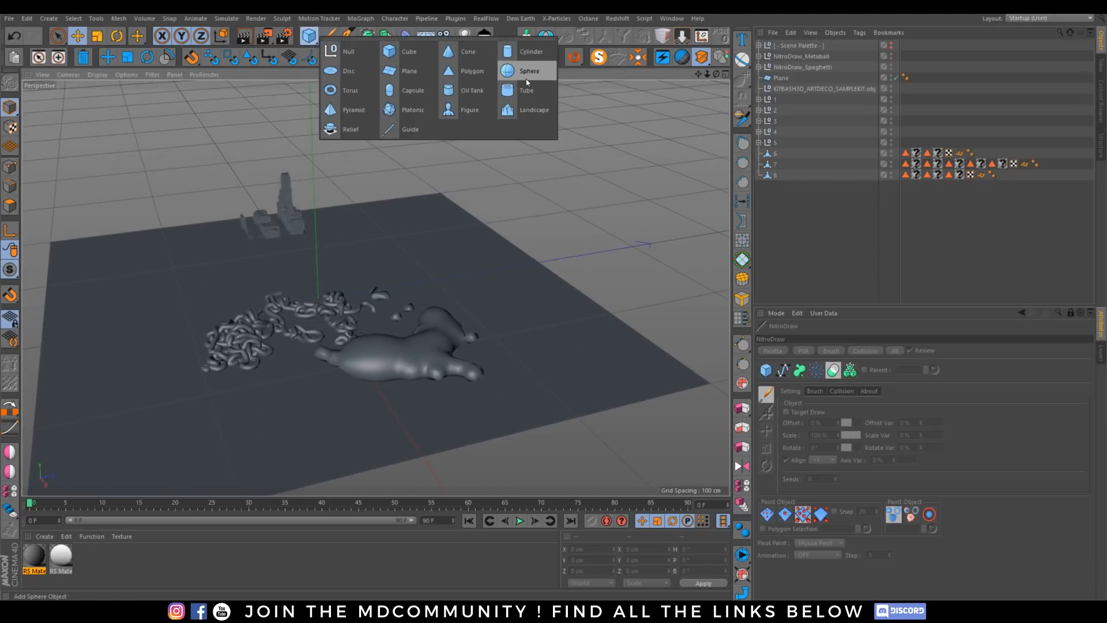
left_click(530, 70)
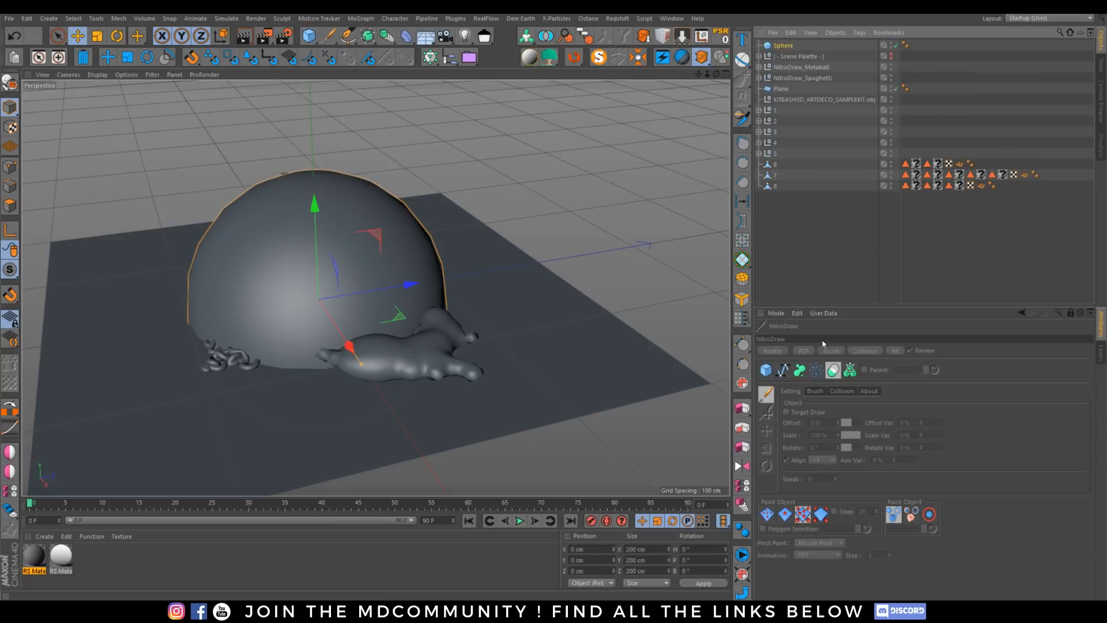
mouse_move(1072, 317)
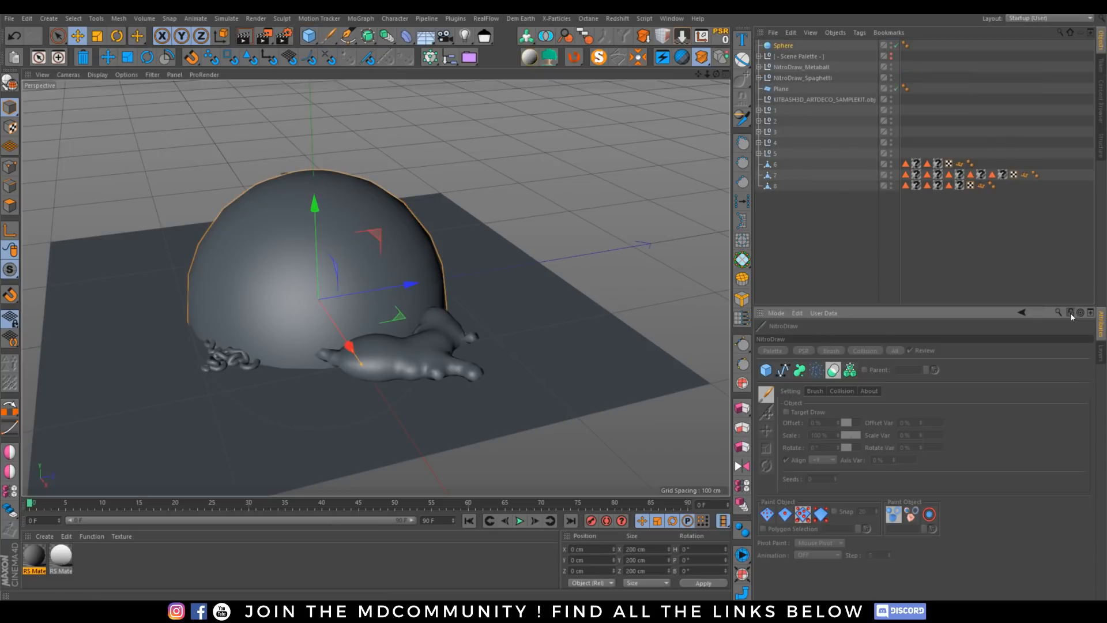
left_click(777, 45)
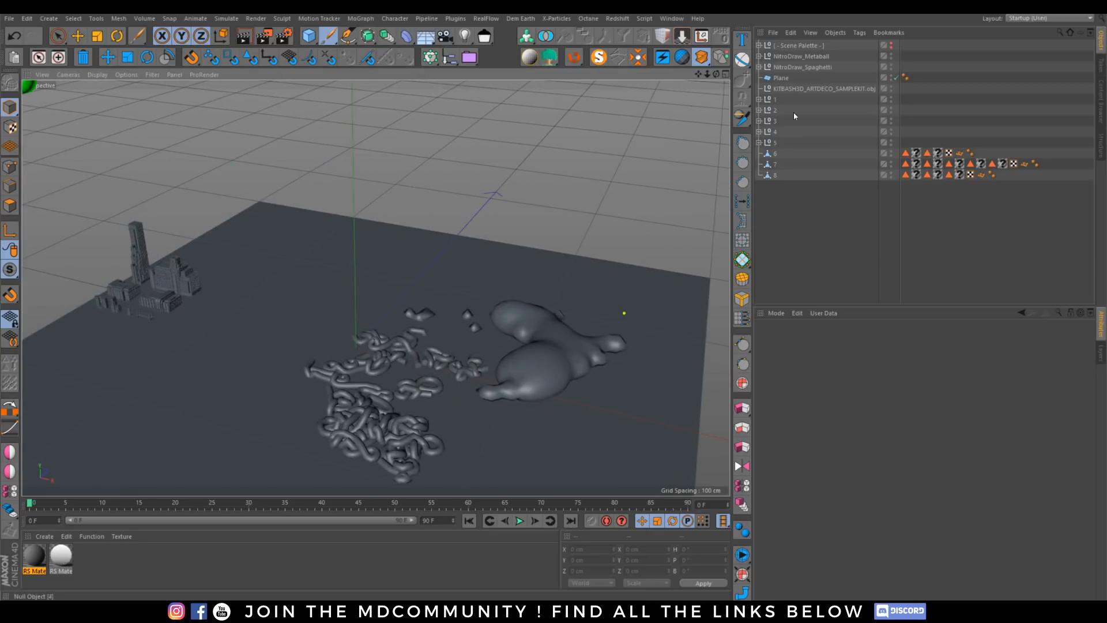
Select the NitroDraw chain, metaball and scene palette objects for deletion
left_click(792, 45)
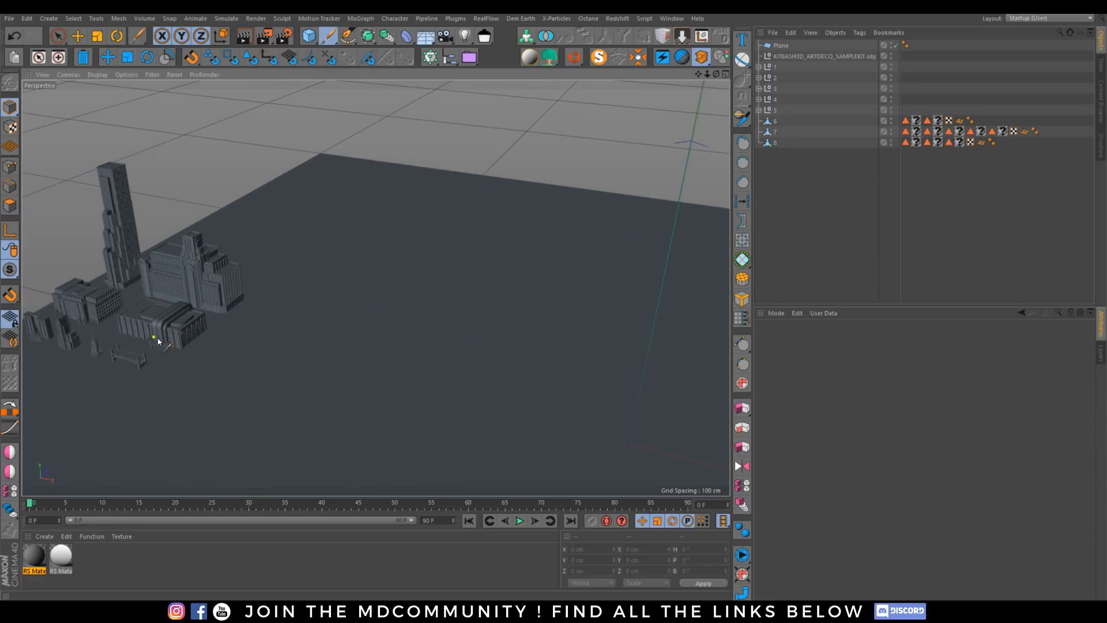
mouse_move(398, 441)
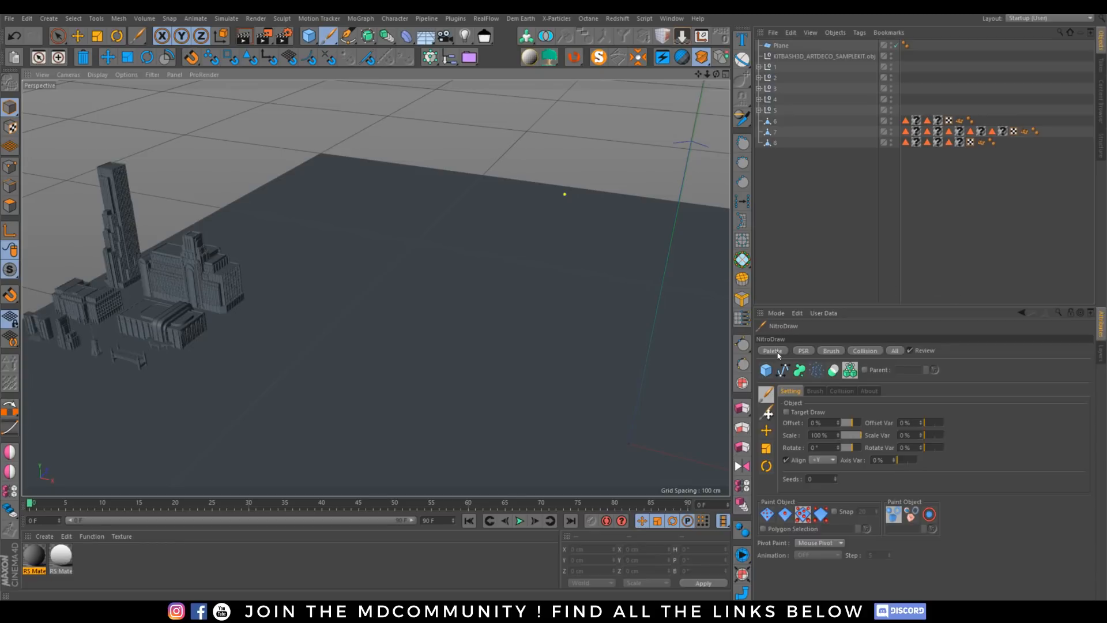
Load the kitbash buildings into the NitroDraw palette, move it aside, and stamp one building on the plane
left_click(772, 350)
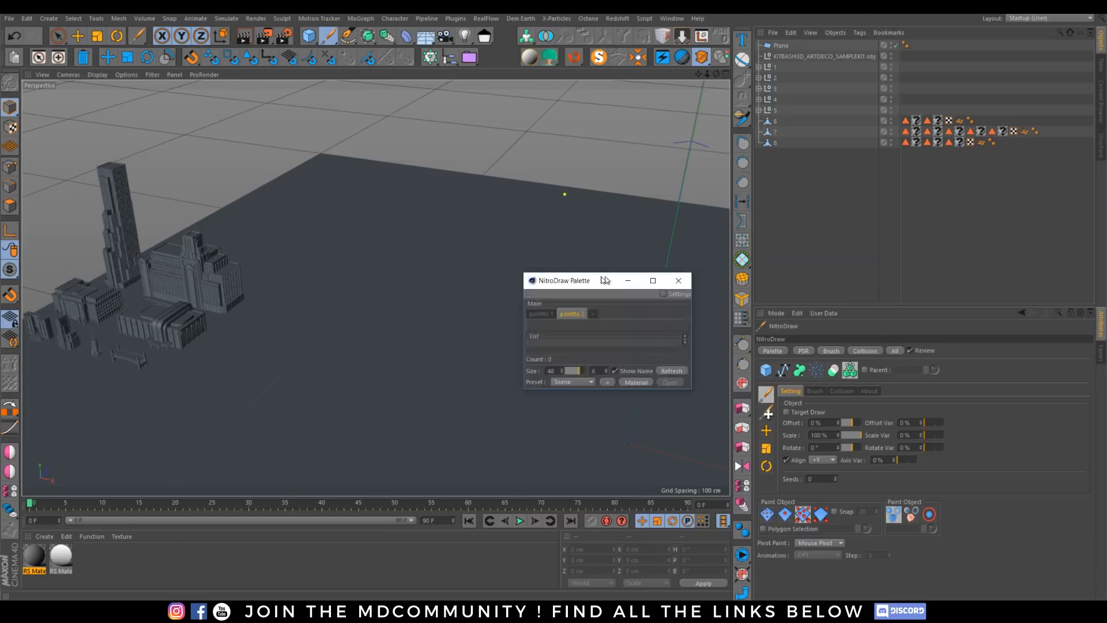
left_click(652, 280)
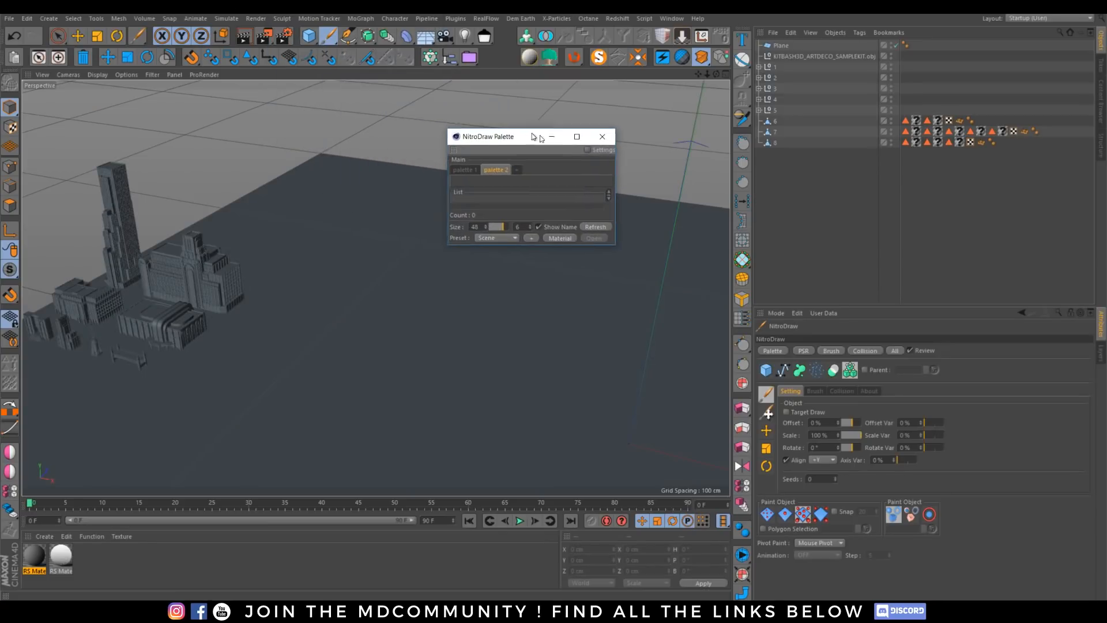
left_click_drag(486, 136, 506, 143)
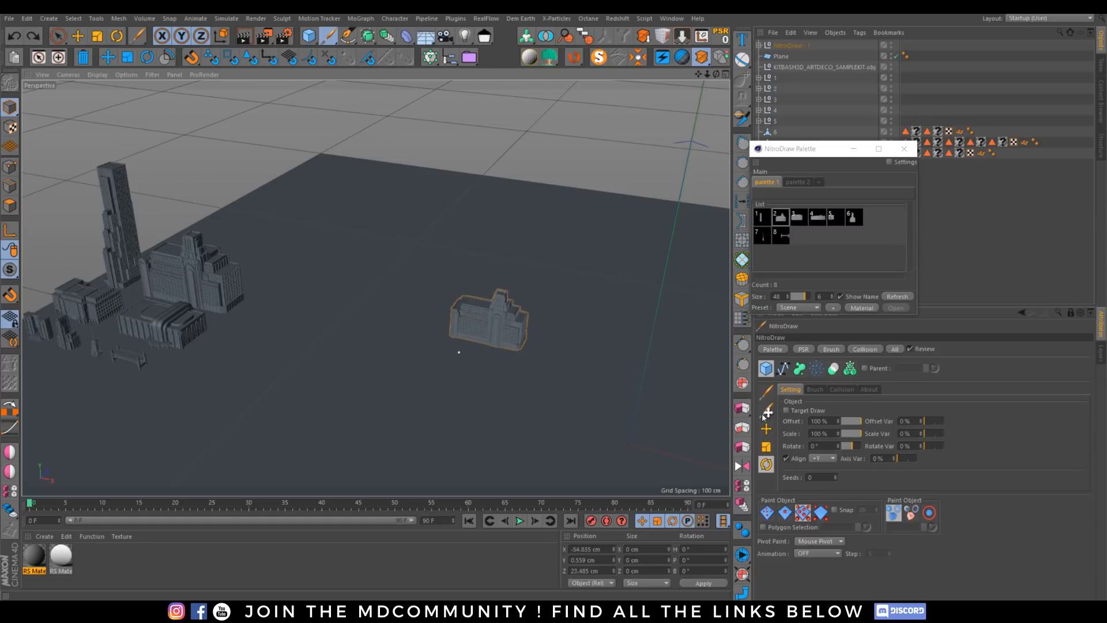
left_click(609, 366)
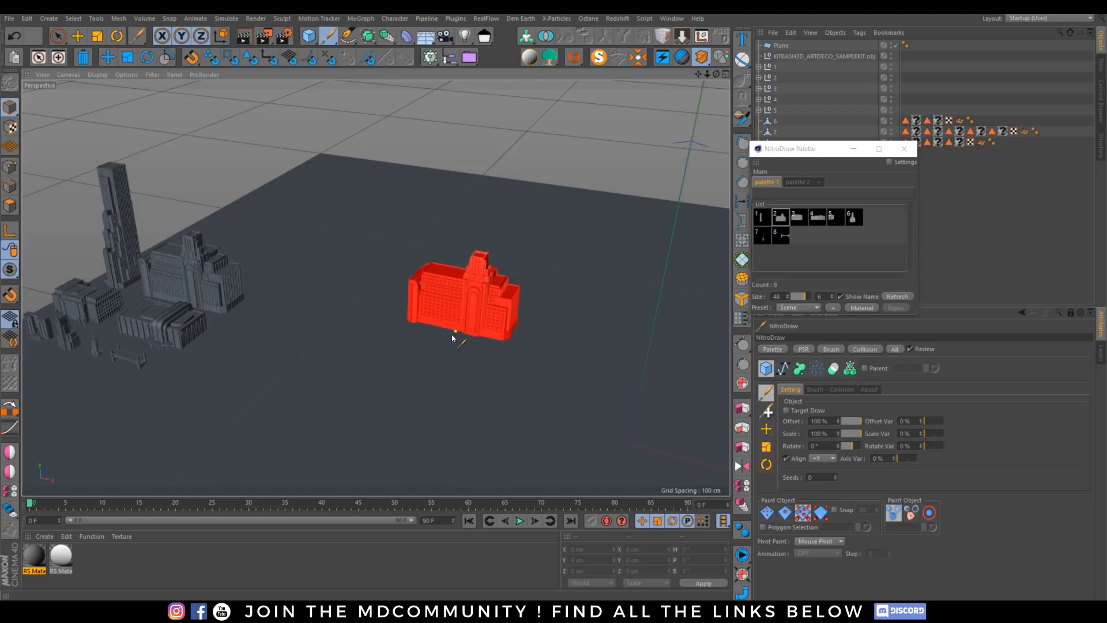
Change NitroDraw's building alignment axis from the viewport right-click options
right_click(458, 345)
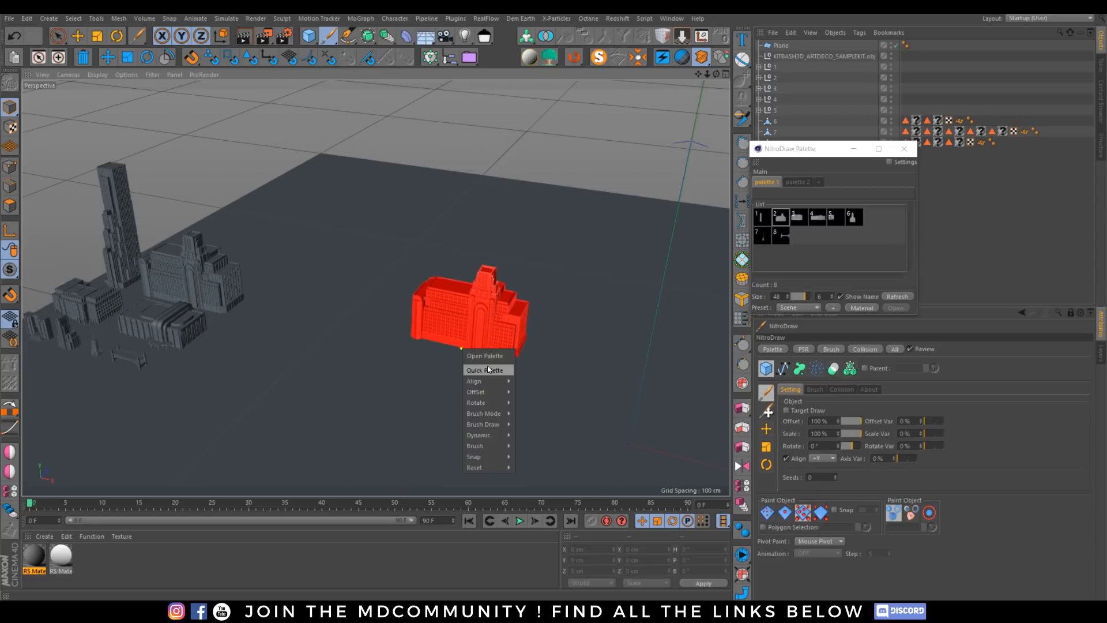
mouse_move(485, 402)
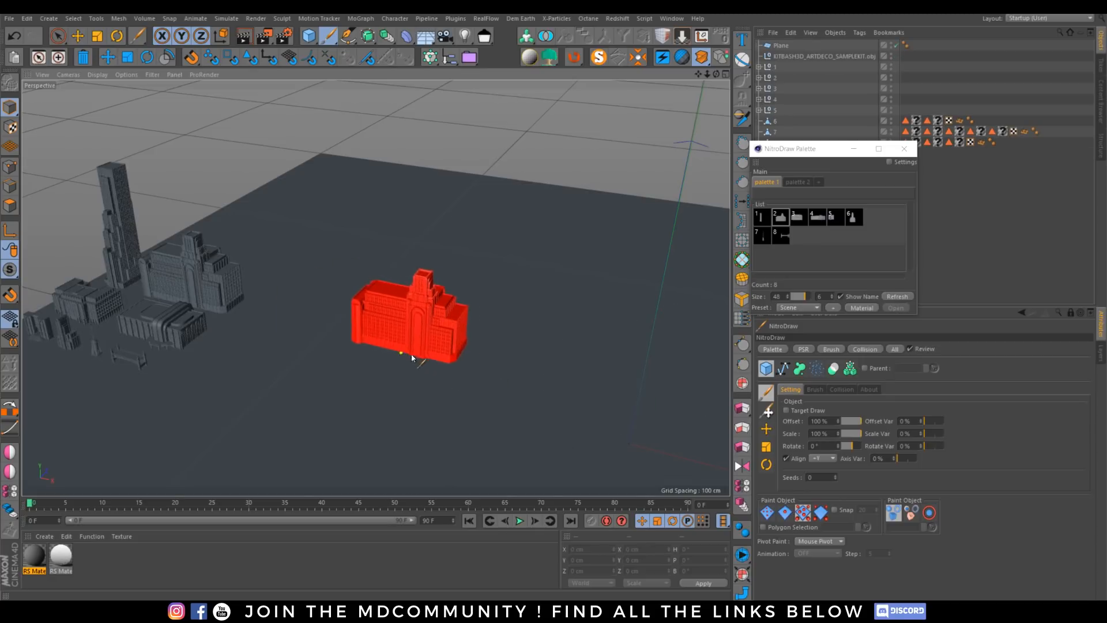
right_click(411, 356)
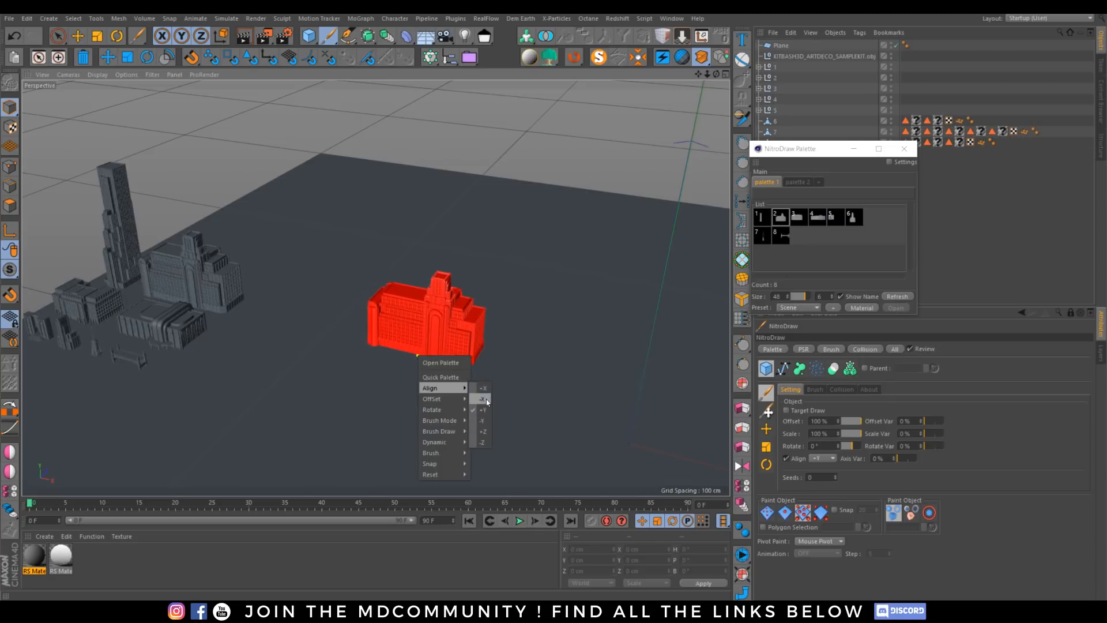
left_click(481, 399)
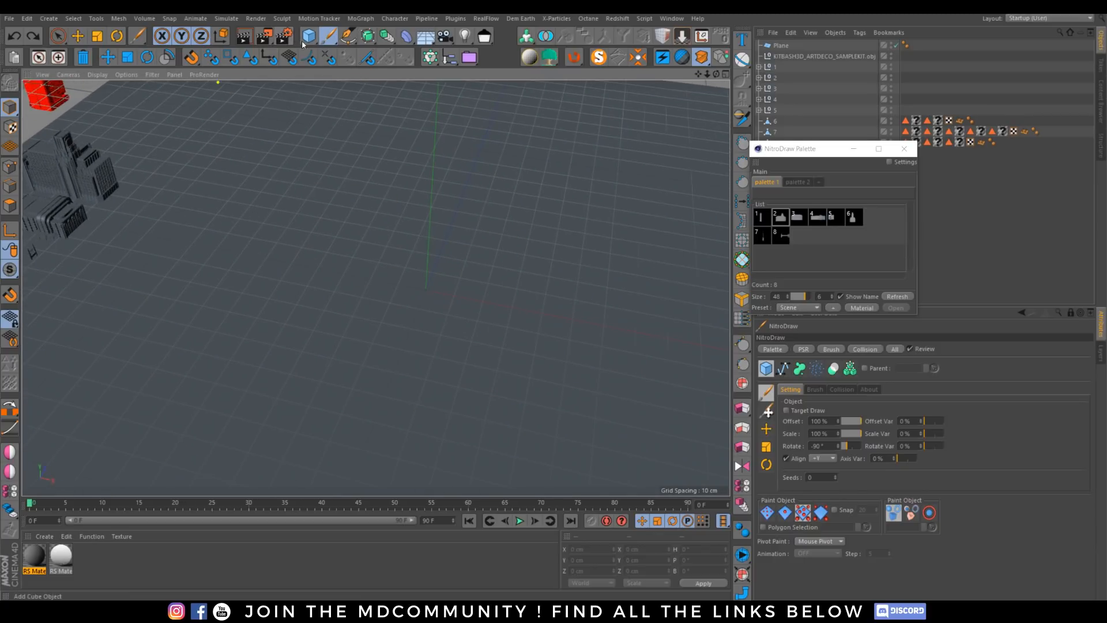
Add a cube primitive to the scene beside the kitbash buildings
left_click(313, 35)
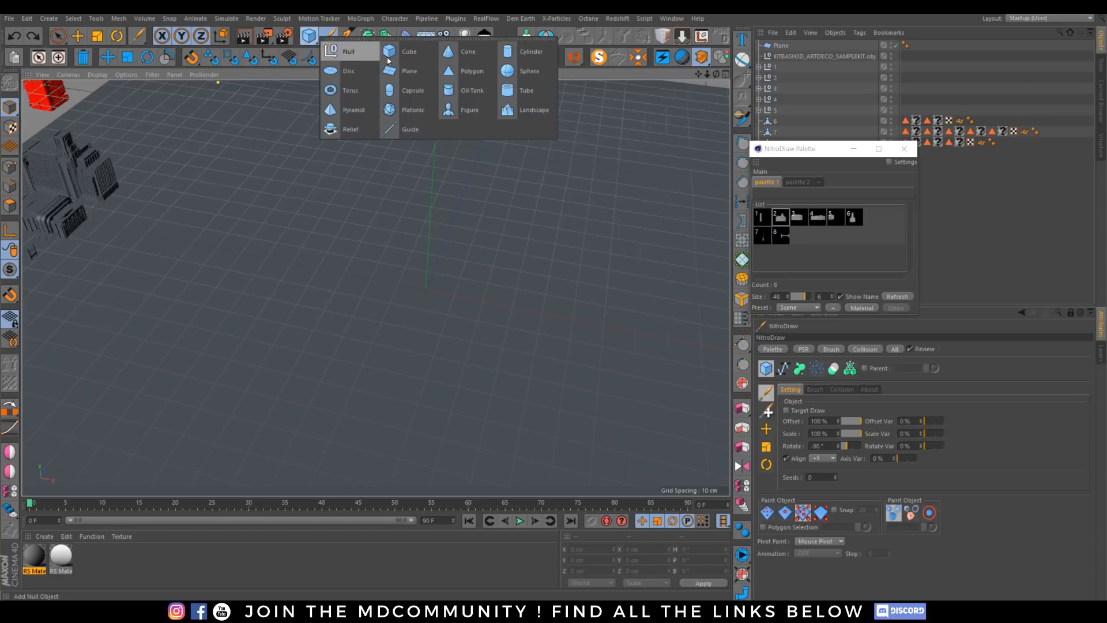
left_click(390, 51)
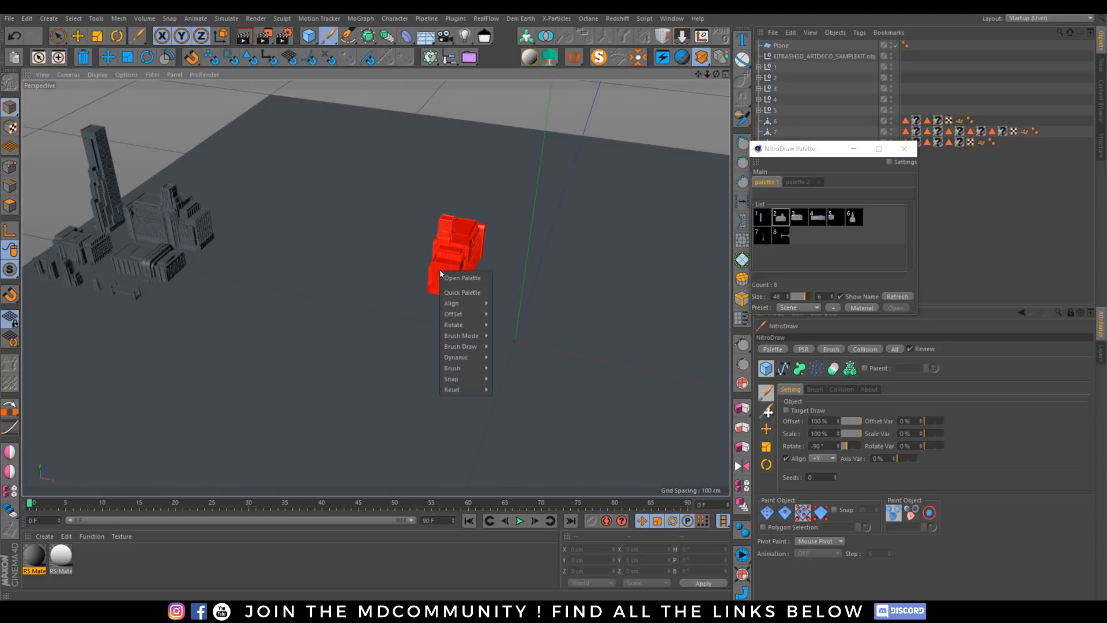
mouse_move(455, 303)
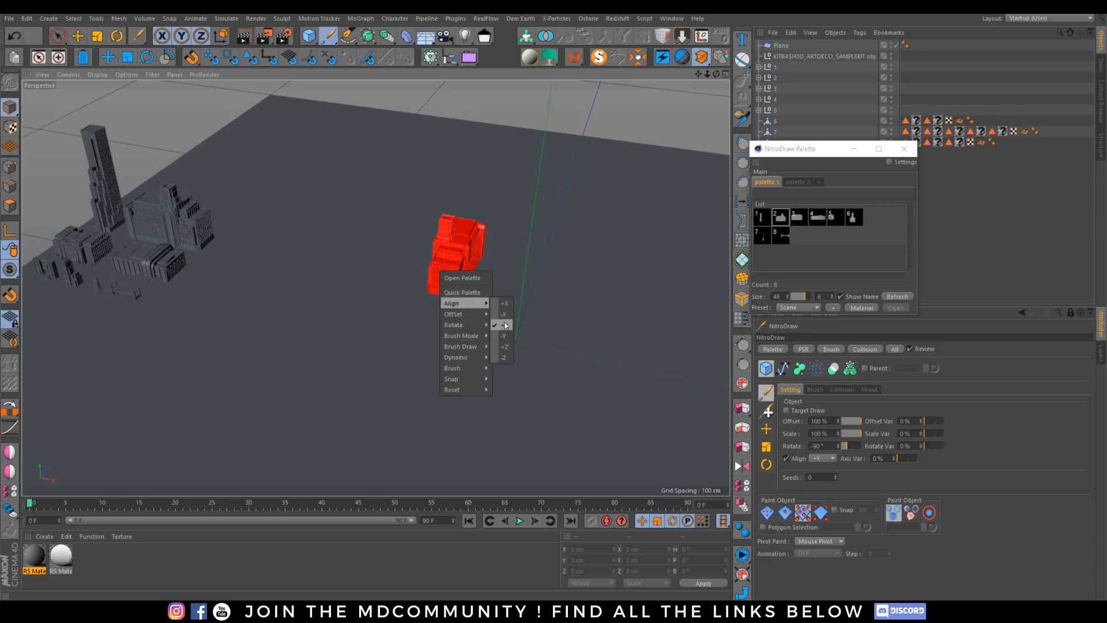
mouse_move(464, 324)
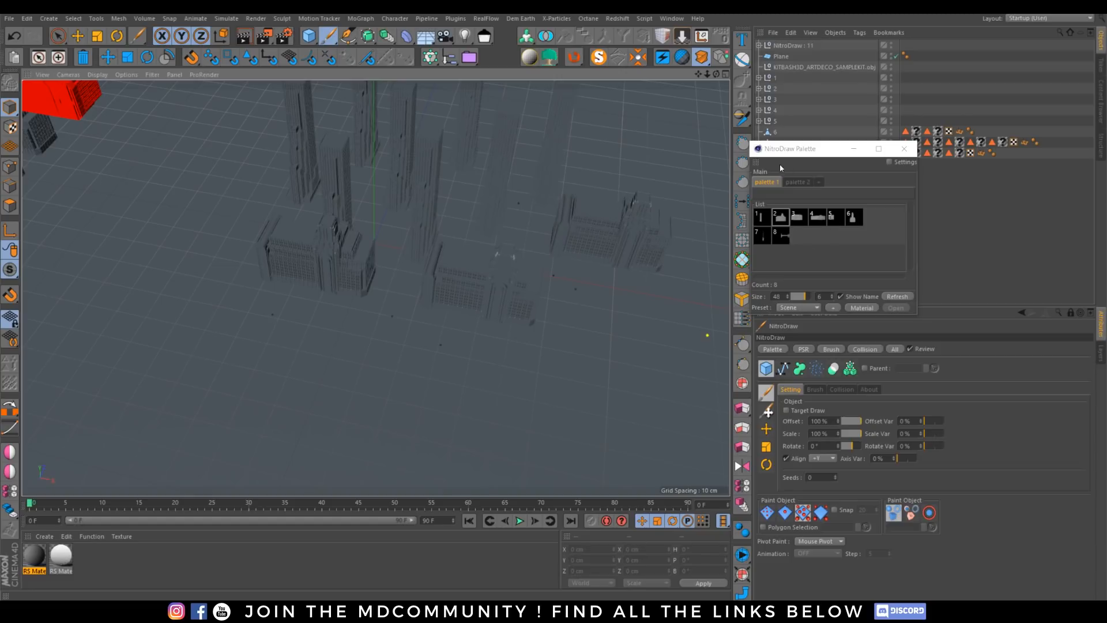
Brush more instanced buildings across the plane with the palette moved aside
left_click(814, 389)
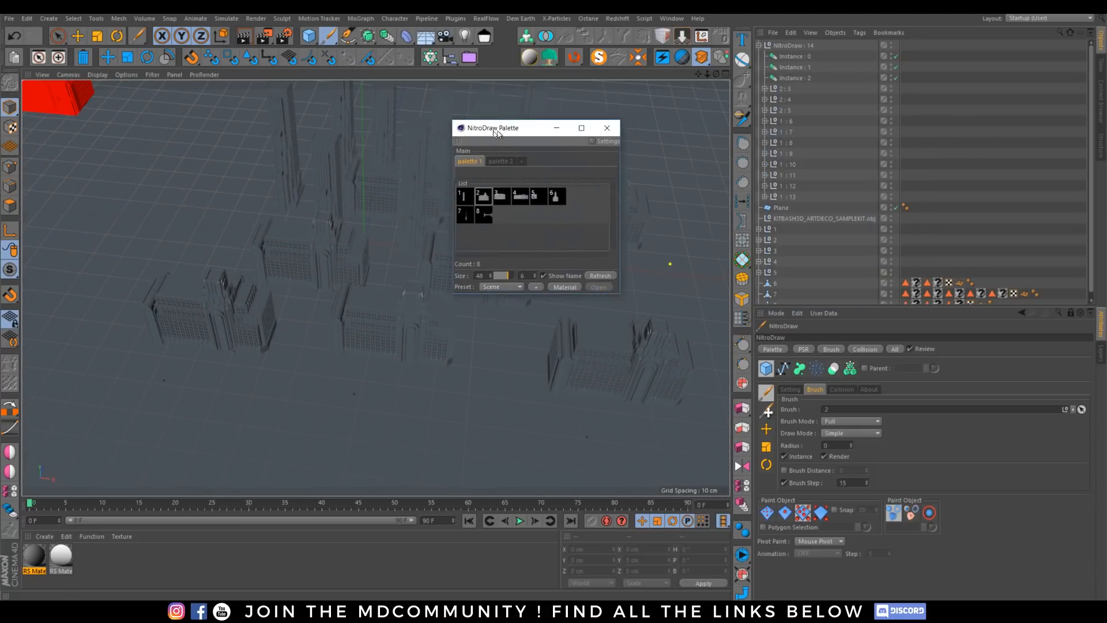
left_click_drag(496, 128, 393, 128)
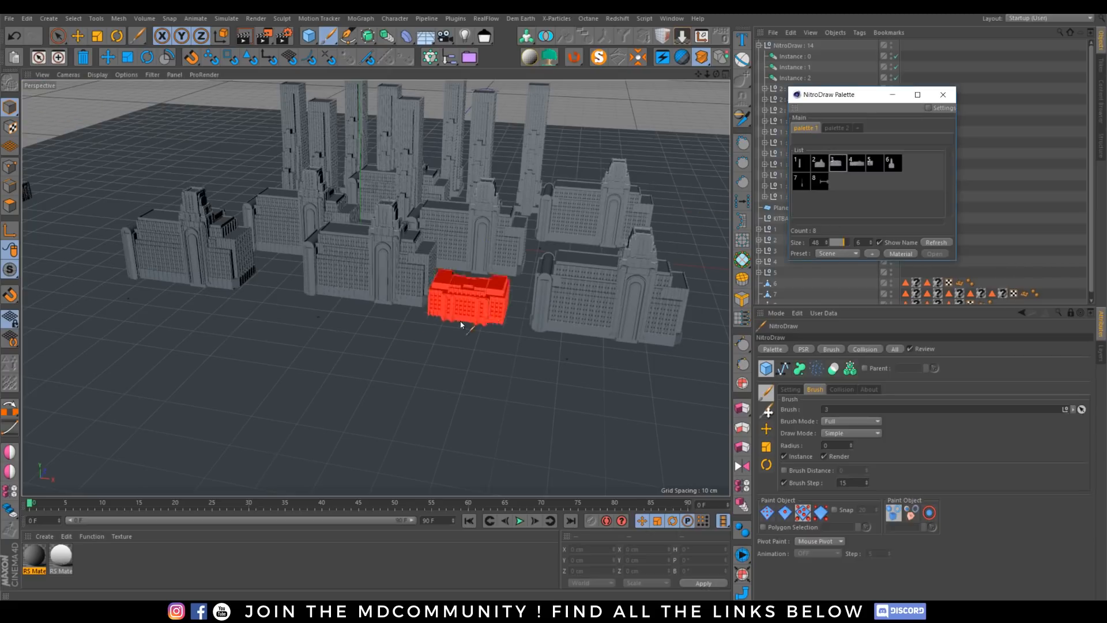
left_click_drag(466, 304, 325, 346)
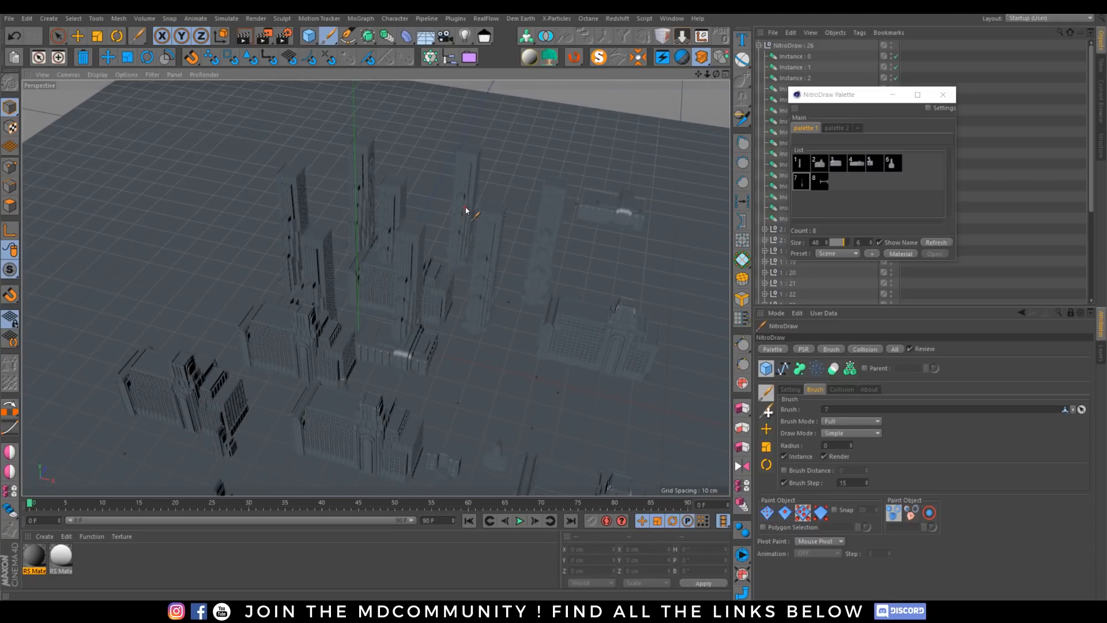
Place further buildings and reposition the NitroDraw palette over the scene
left_click(486, 319)
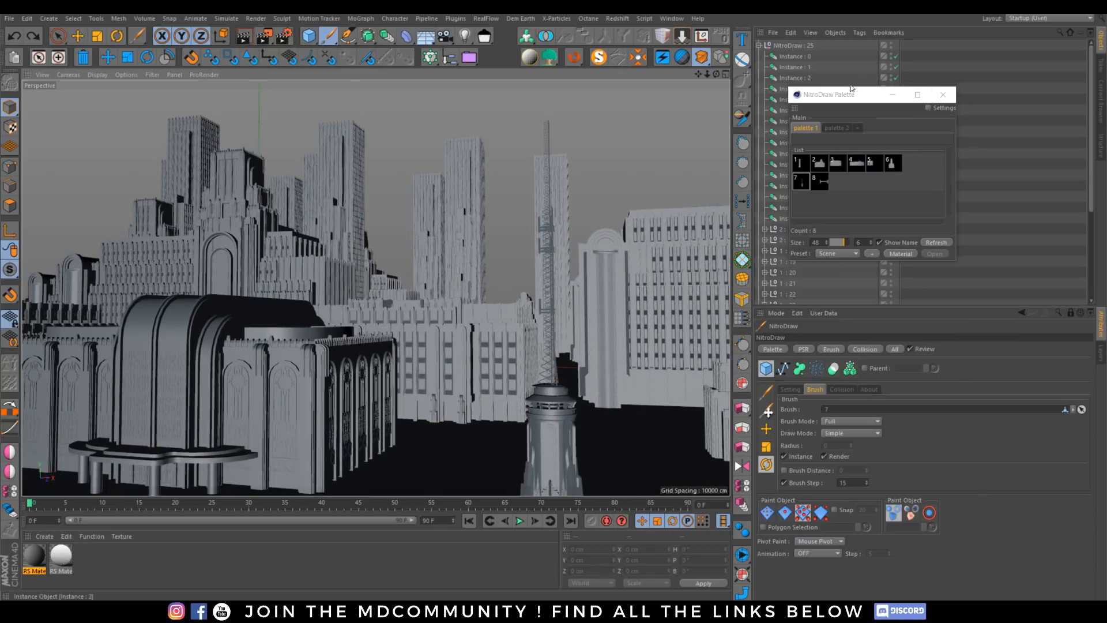
left_click_drag(828, 94, 482, 206)
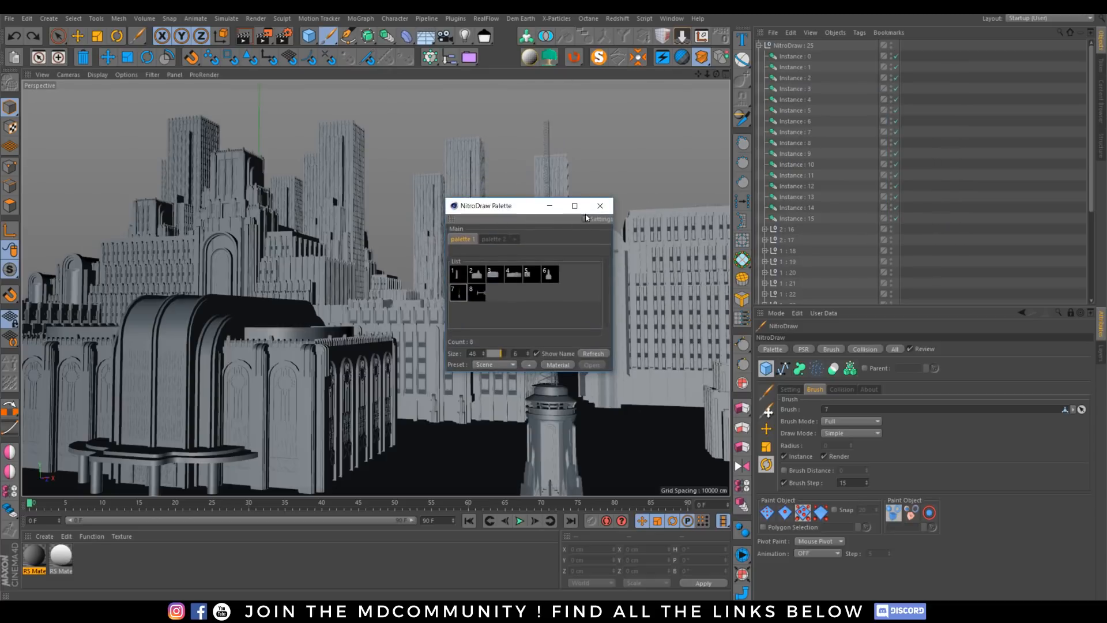
mouse_move(600, 206)
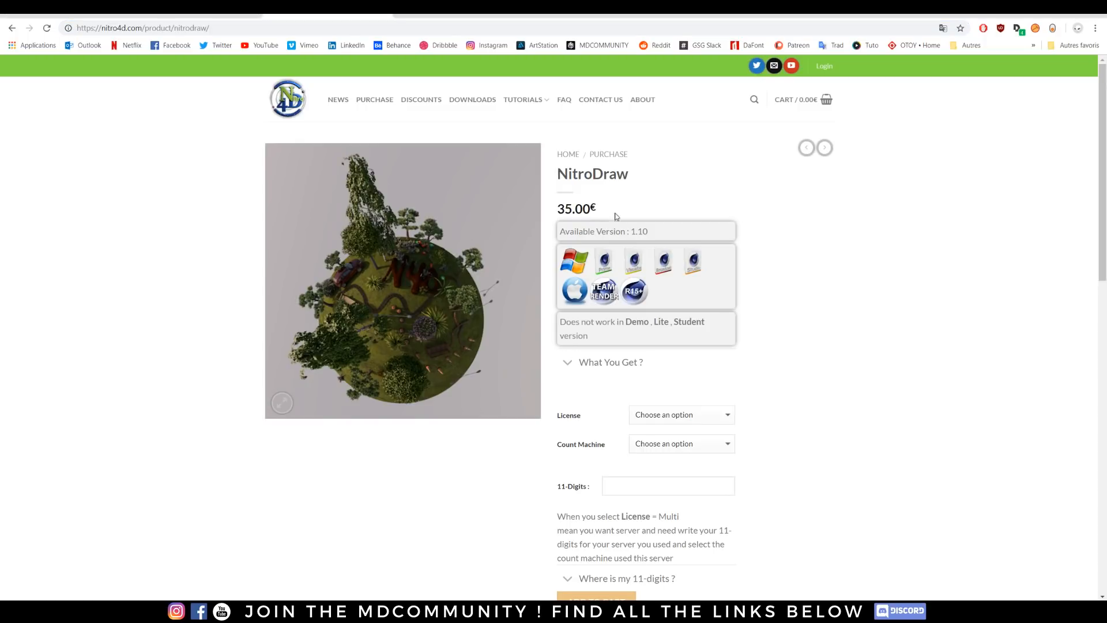
Show the VIDEO section of the NitroDraw product page on nitro4d.com
scroll("down", 3)
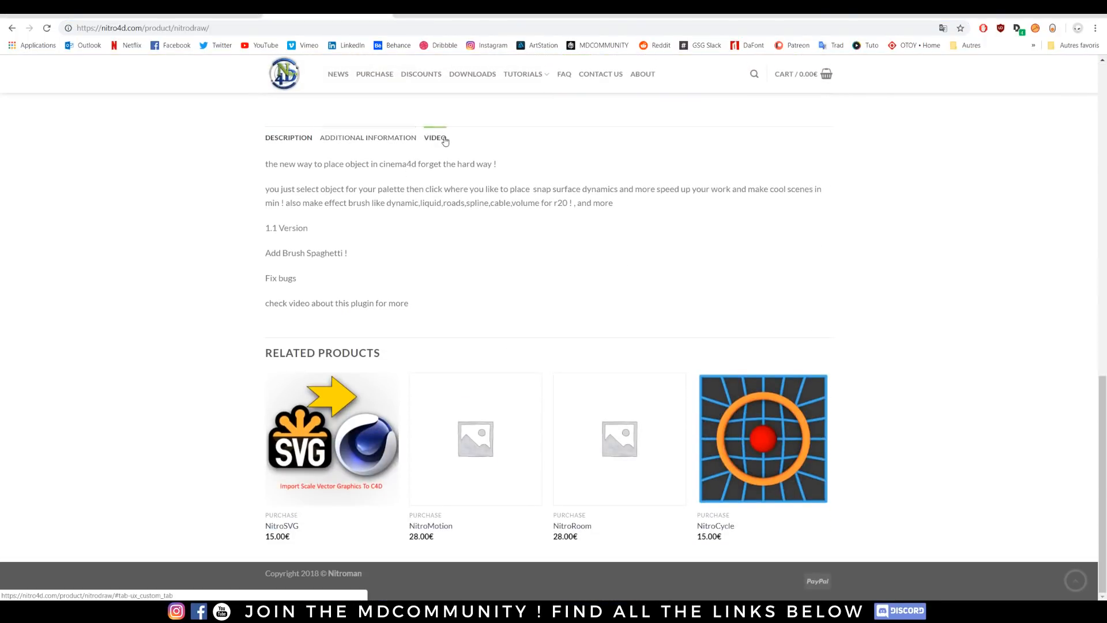
left_click(435, 137)
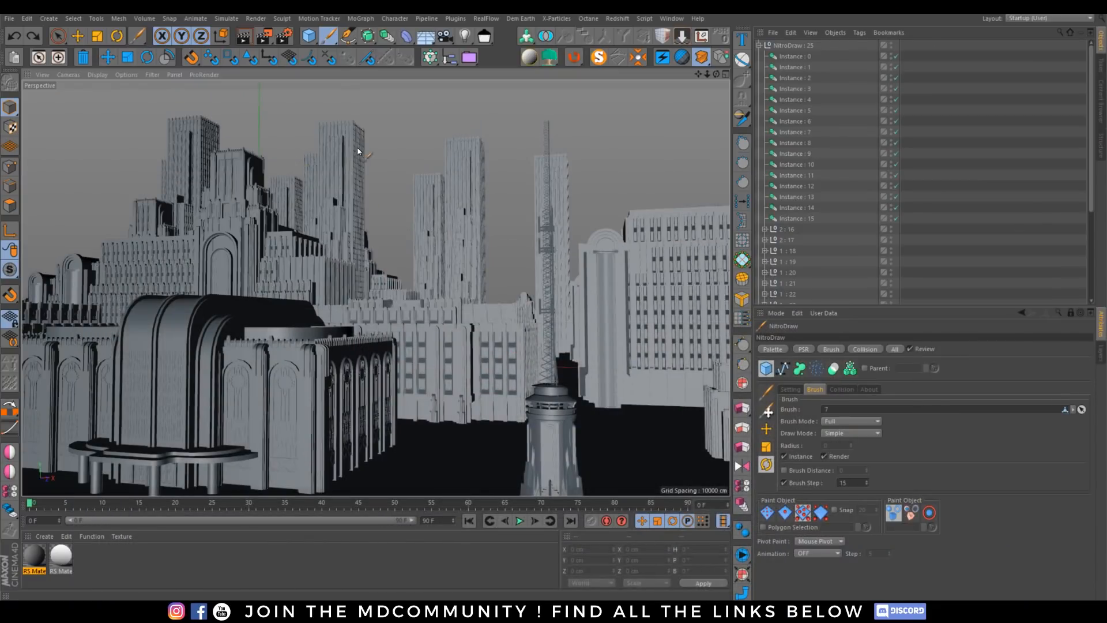
mouse_move(280, 36)
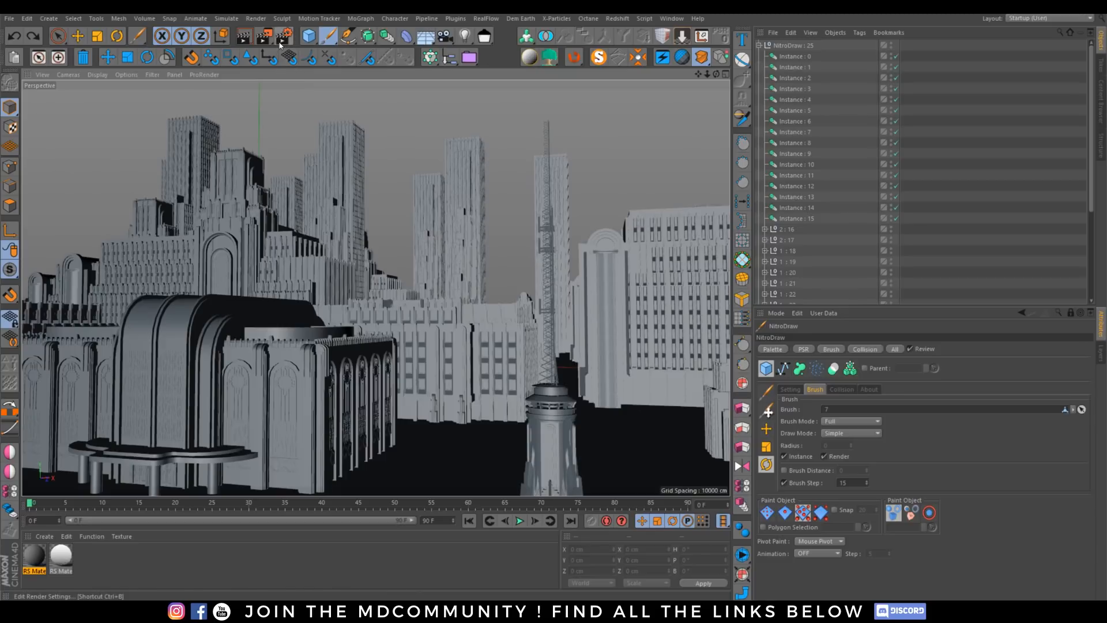
mouse_move(277, 38)
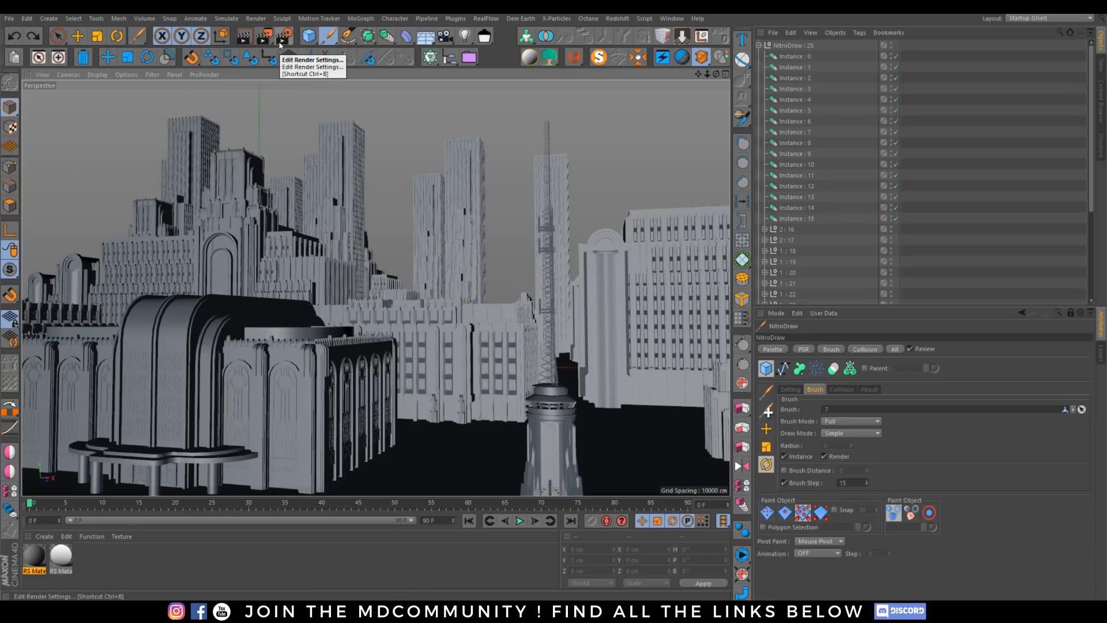
Review Redshift sampling's adaptive error threshold and the Brute Force GI options in Render Settings
left_click(282, 36)
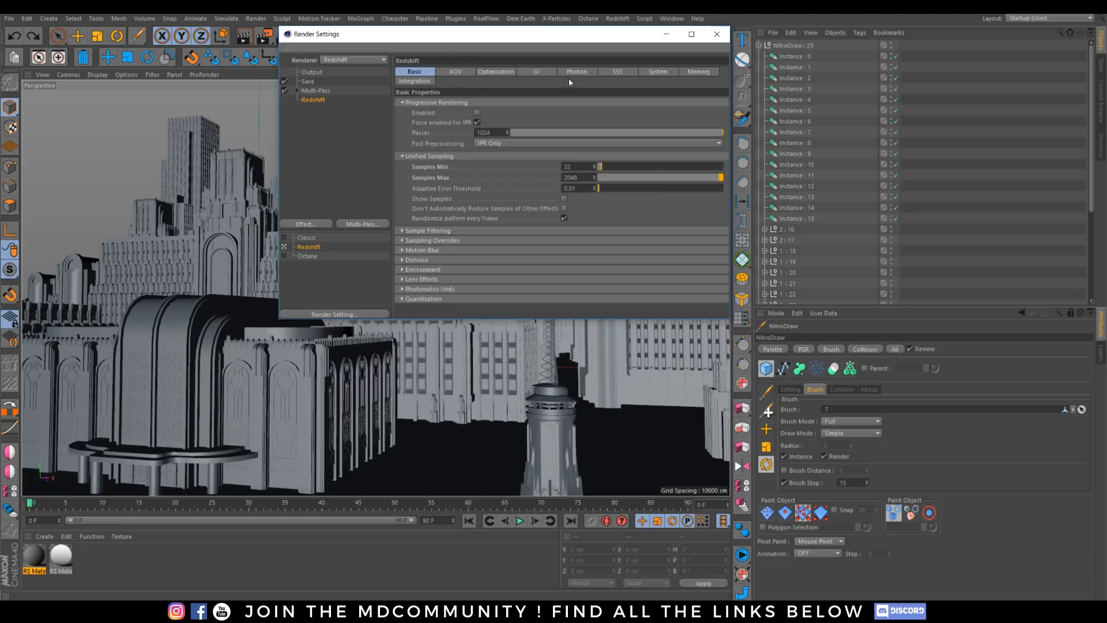
mouse_move(285, 250)
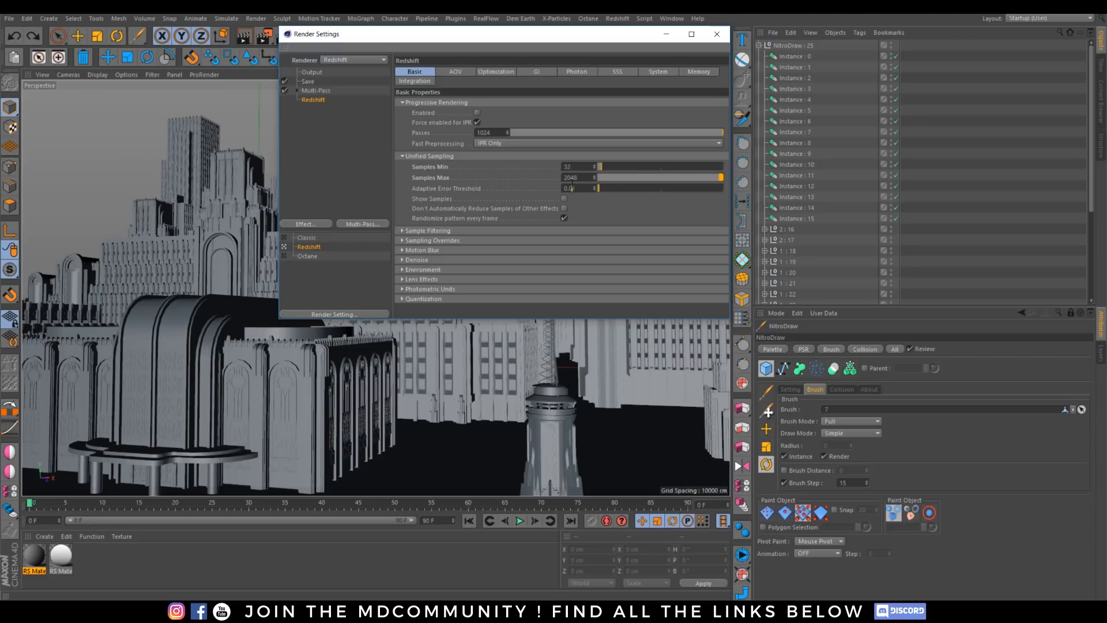
left_click(576, 177)
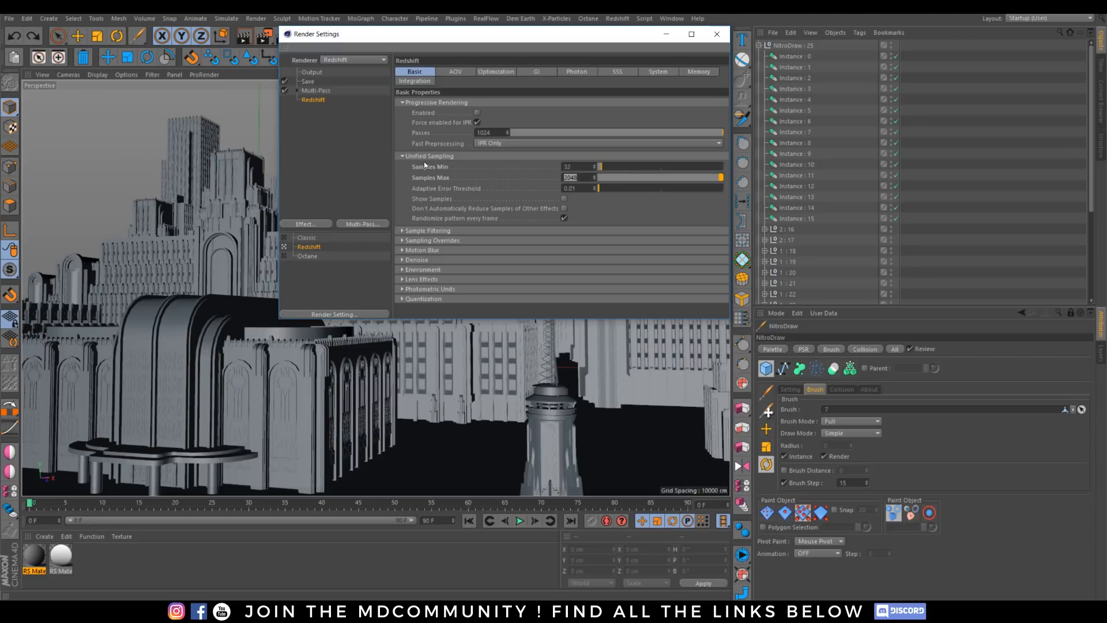
left_click(536, 71)
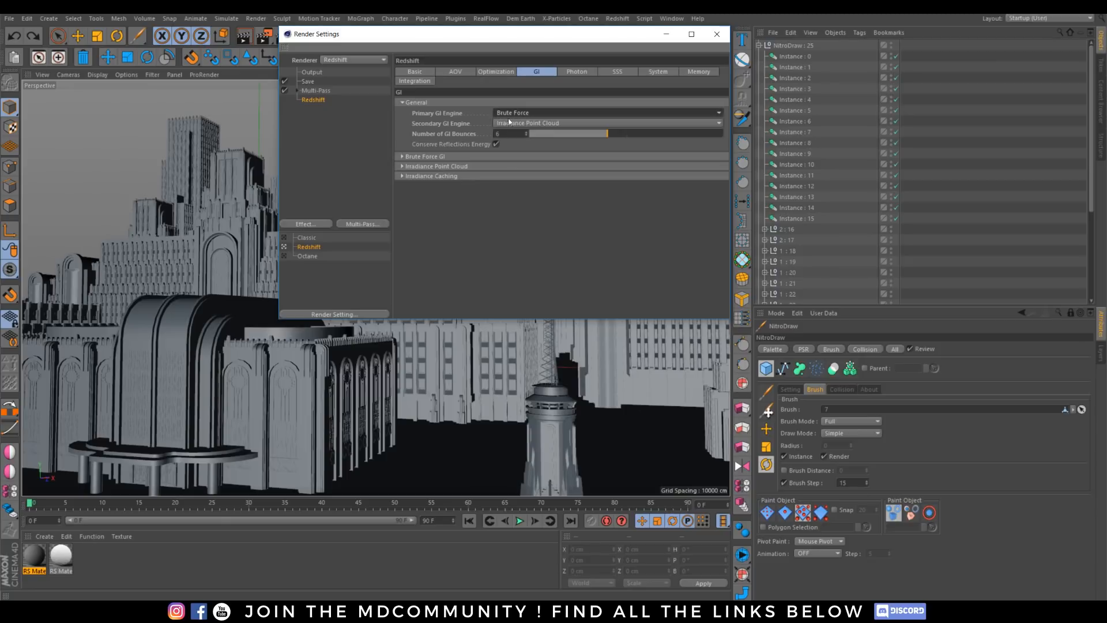
left_click(401, 157)
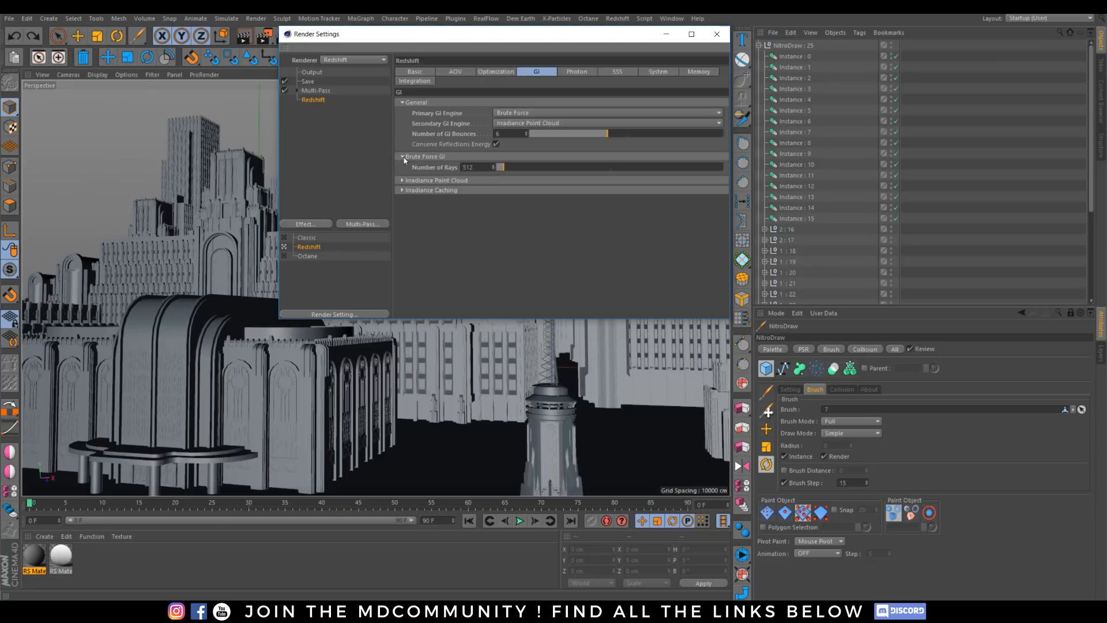
left_click(400, 156)
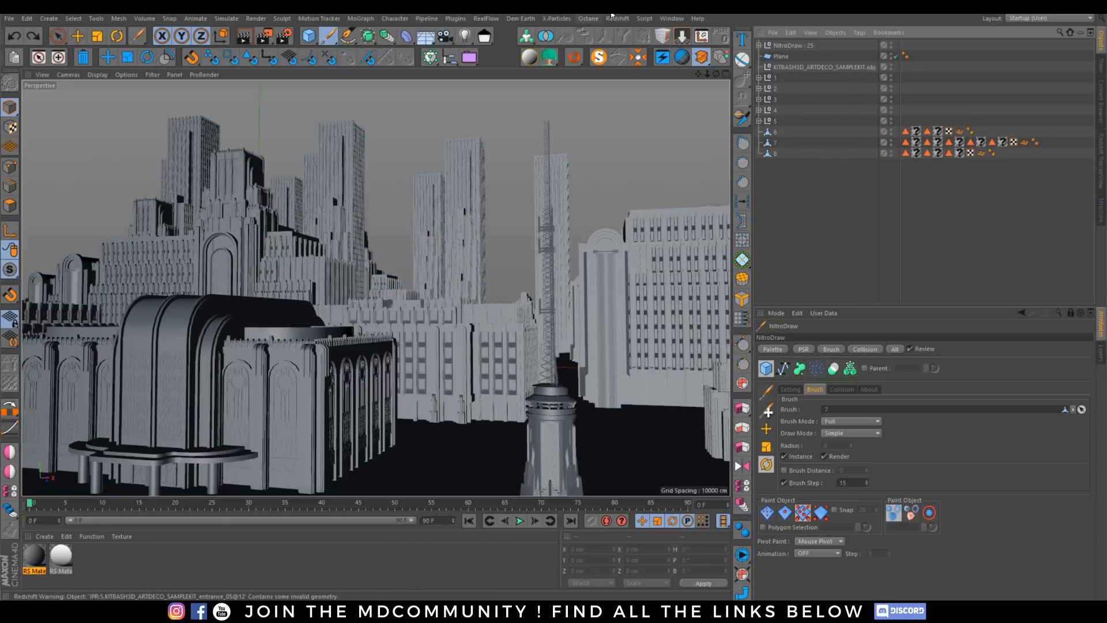
Add a Redshift camera, environment and dome light, then show the Redshift RenderView
left_click(617, 3)
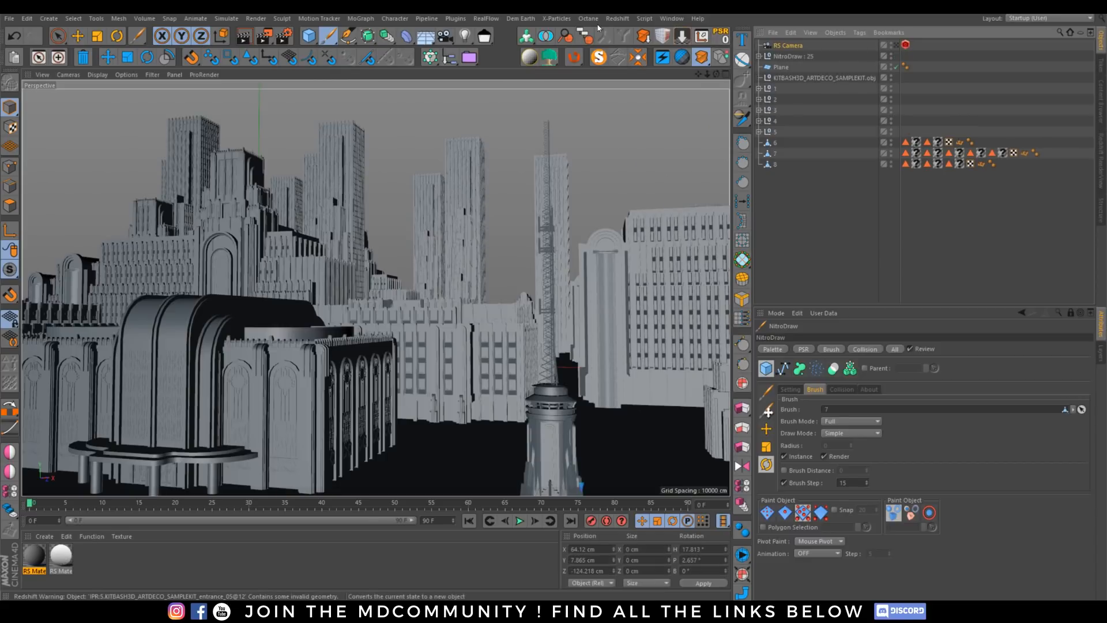
left_click(617, 18)
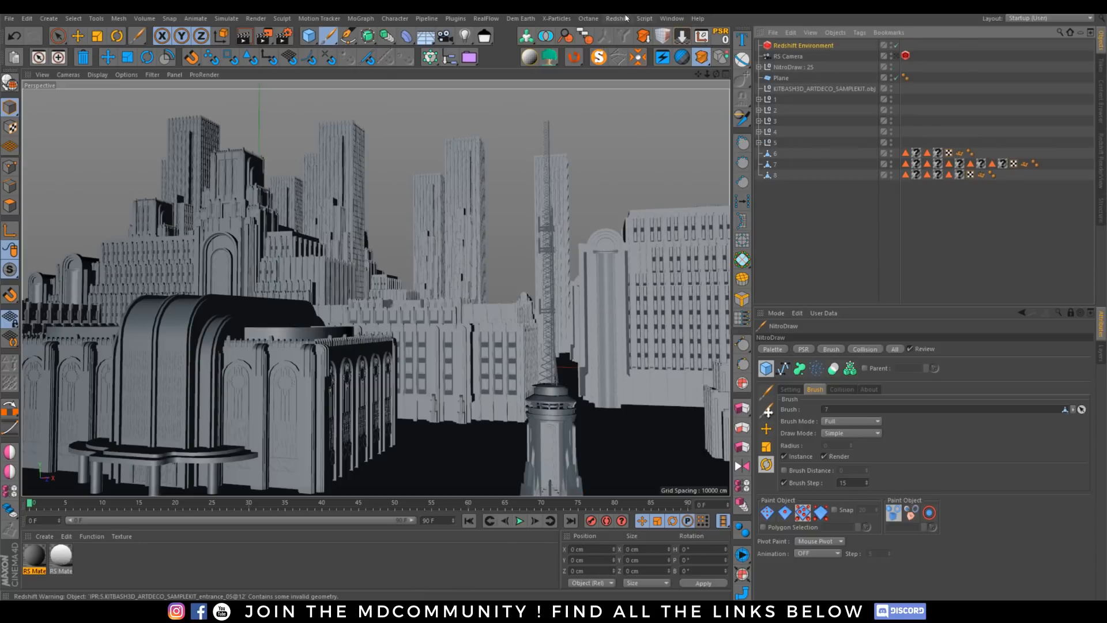
left_click(617, 19)
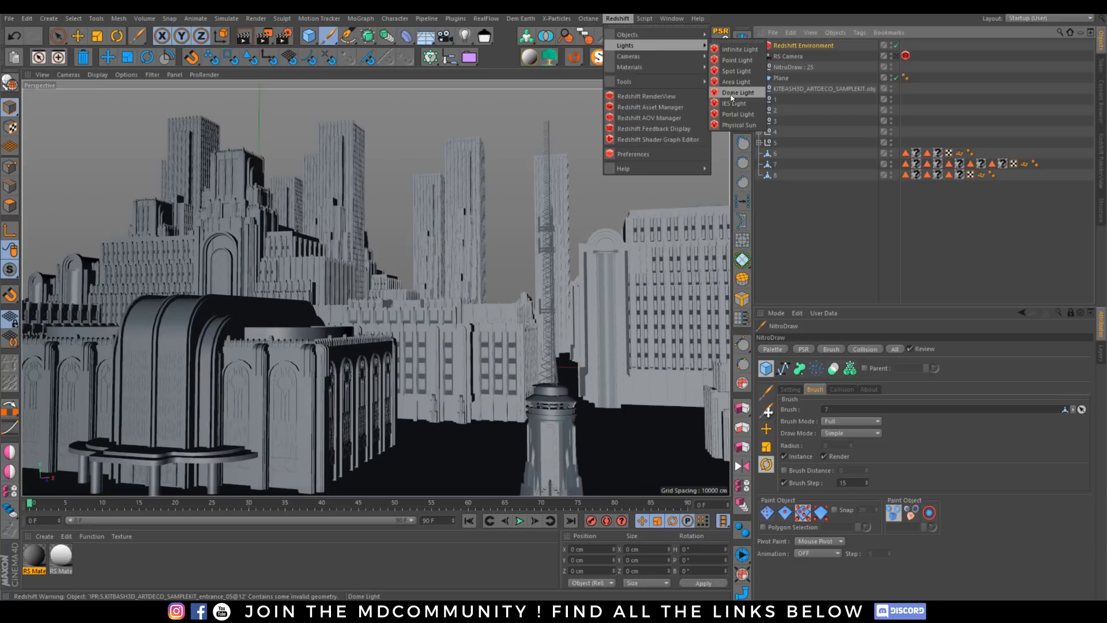
left_click(737, 92)
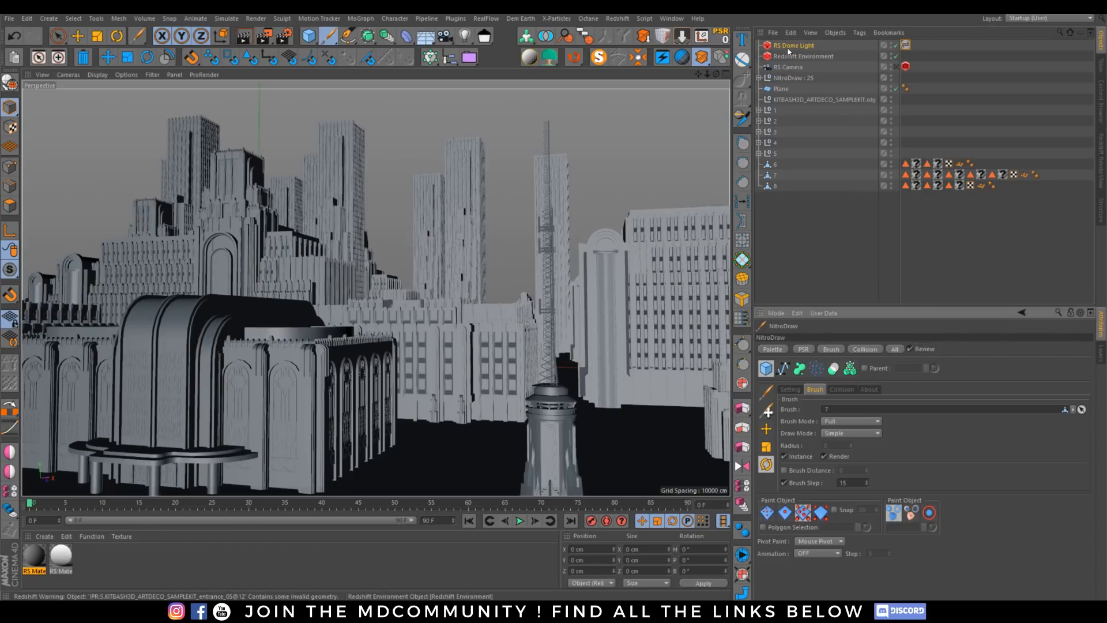
left_click(793, 46)
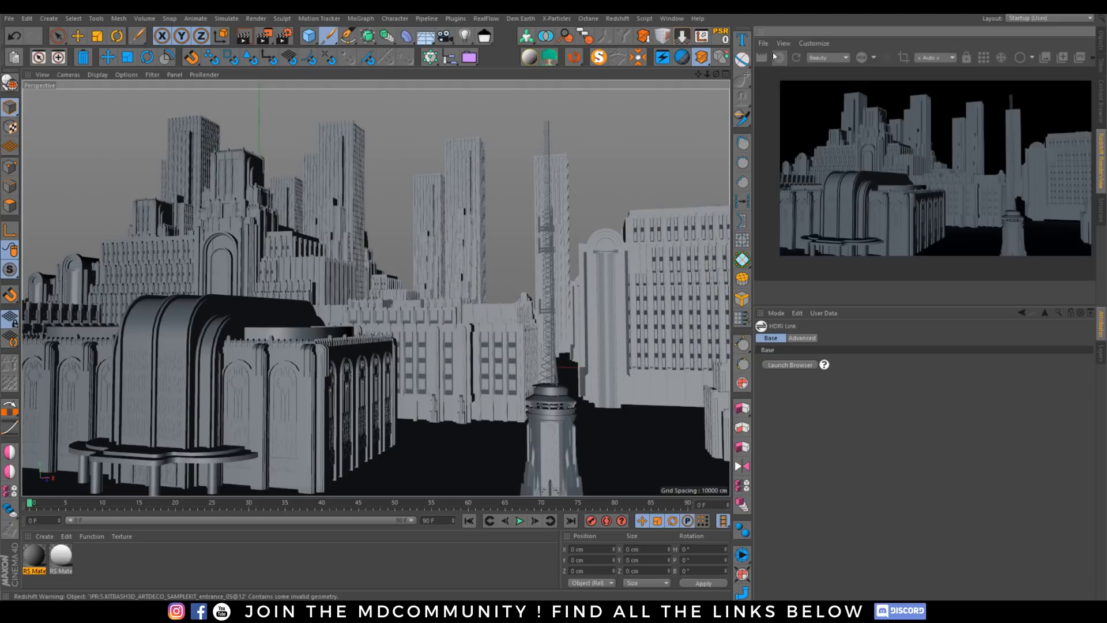
Run the IPR to a finished dome-lit city frame and return to the object list
left_click(778, 57)
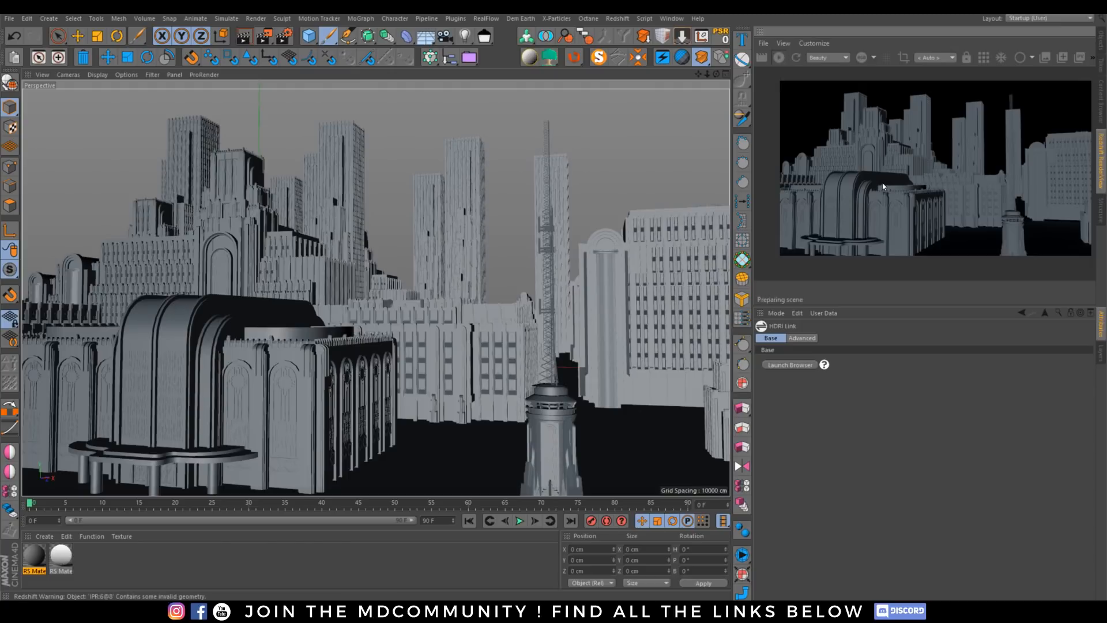
mouse_move(979, 203)
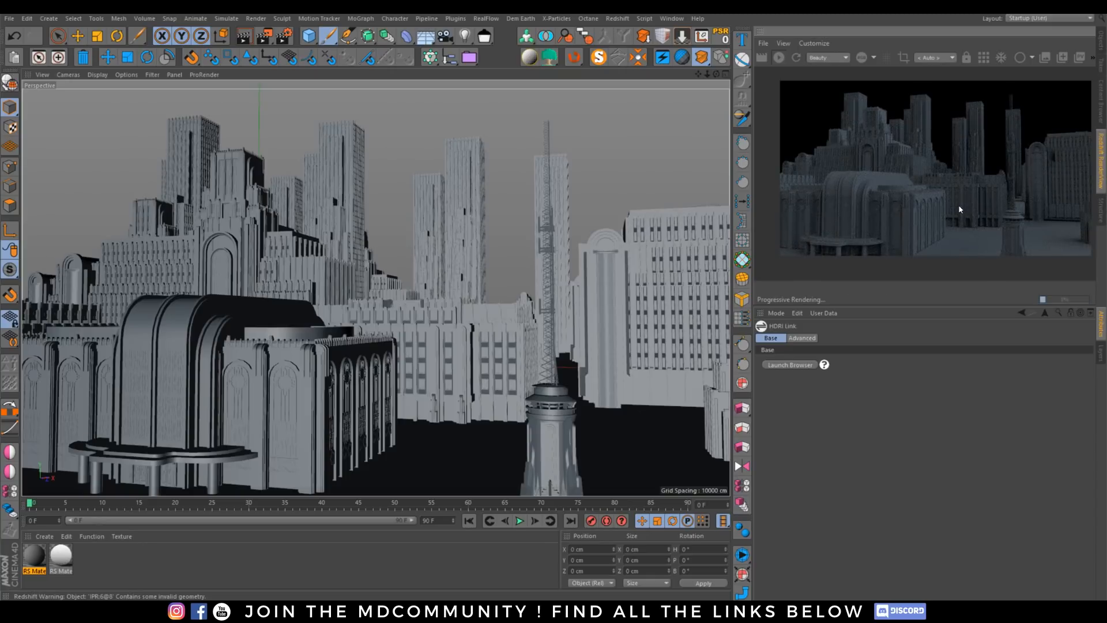
mouse_move(955, 180)
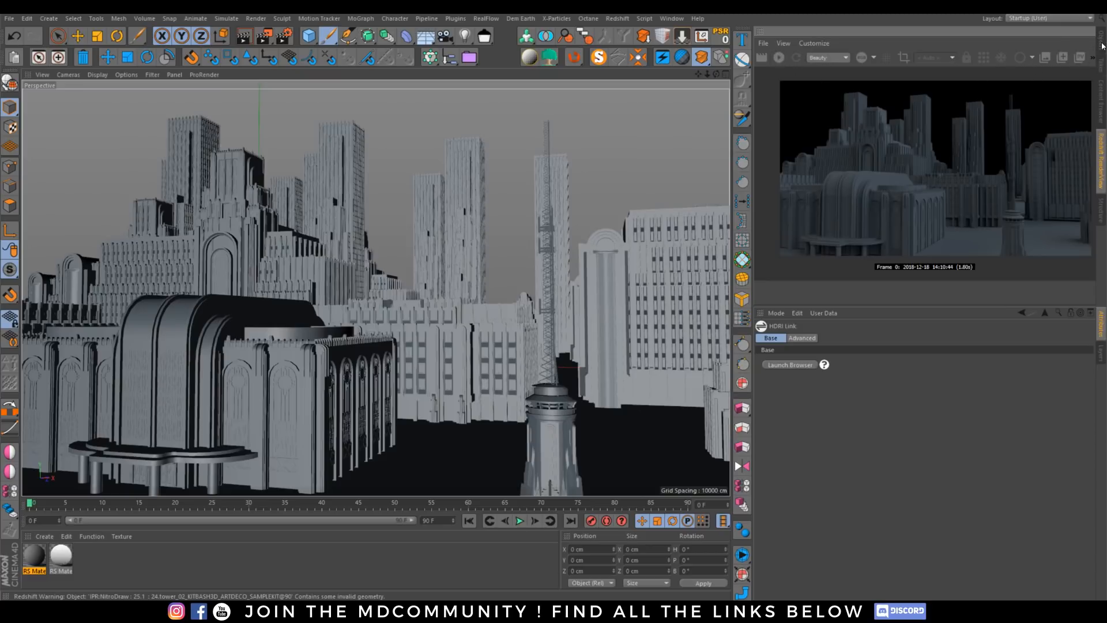
left_click(804, 56)
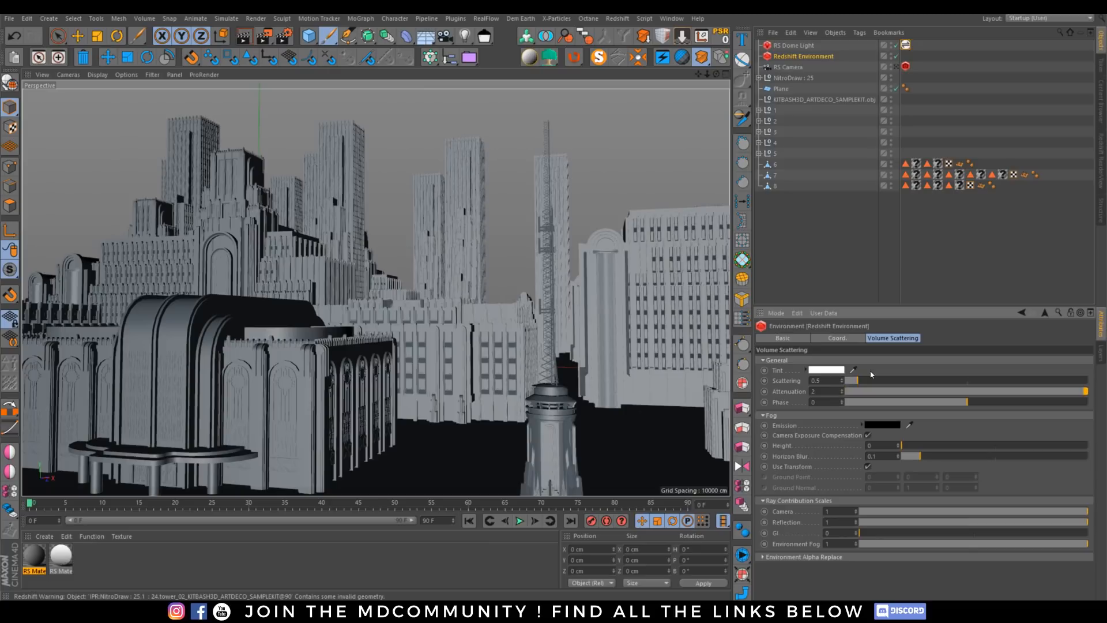
Give the environment fog a dark grey emission with scattering 0.5 and attenuation 2
left_click(826, 370)
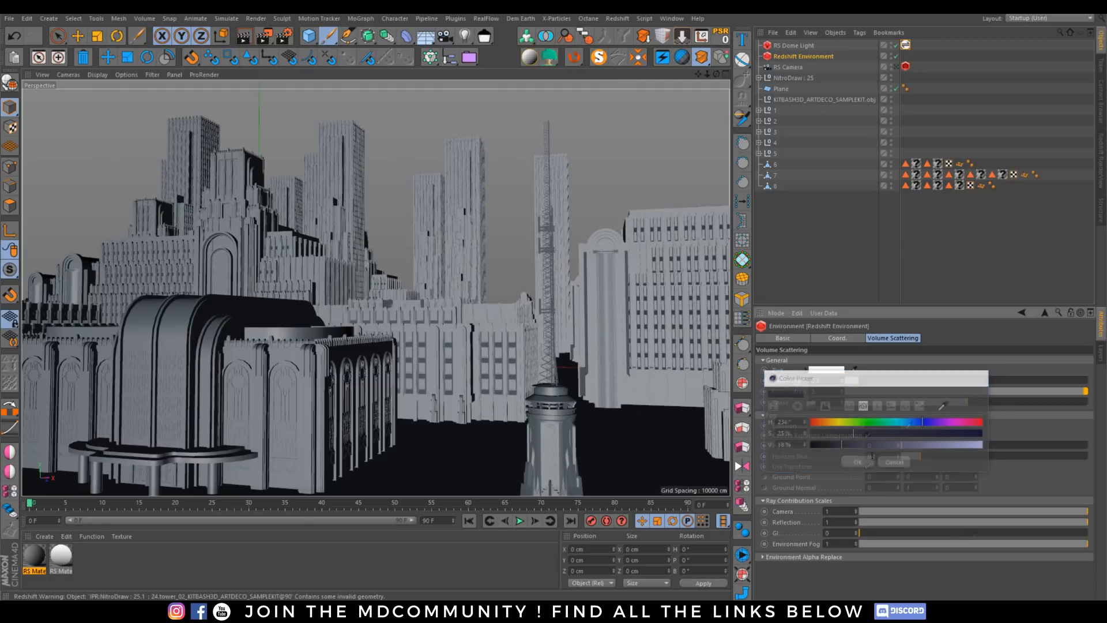
left_click(895, 462)
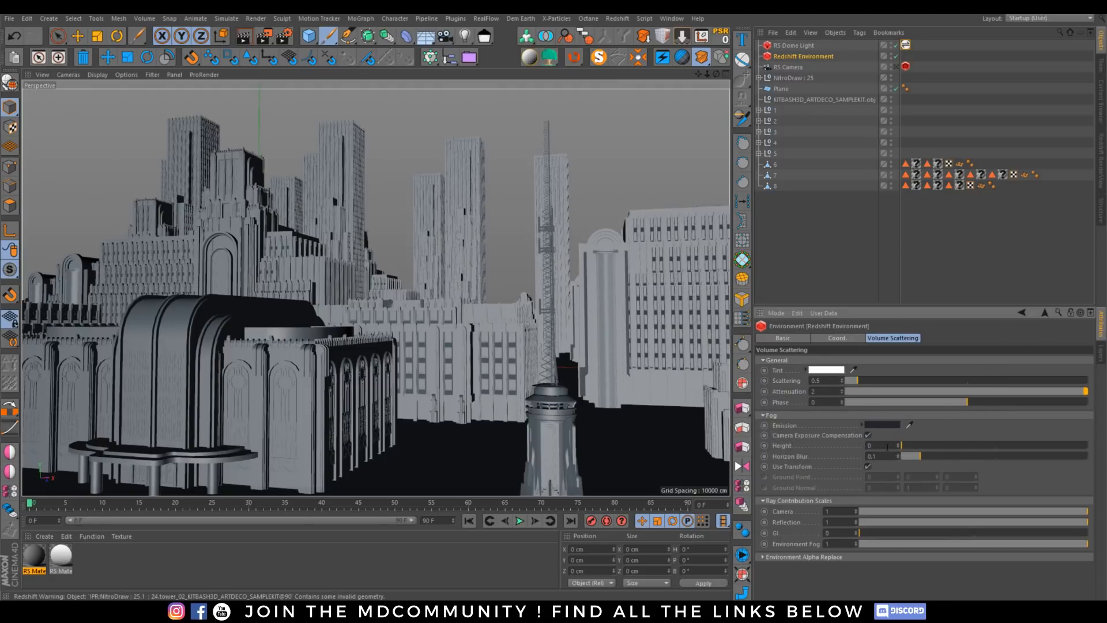
left_click(827, 380)
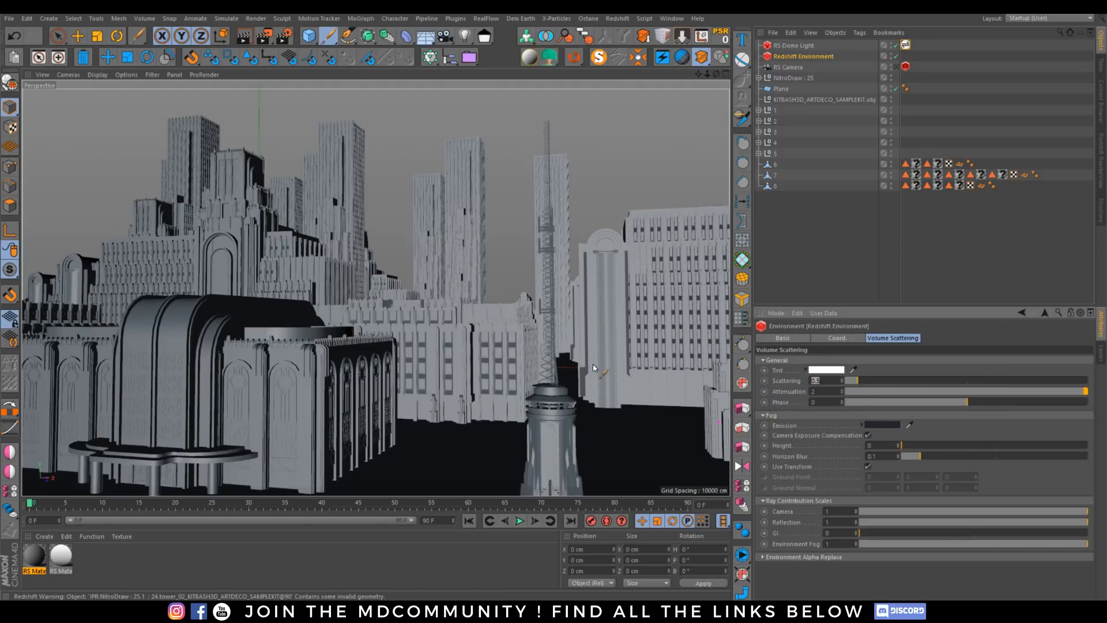
left_click(824, 391)
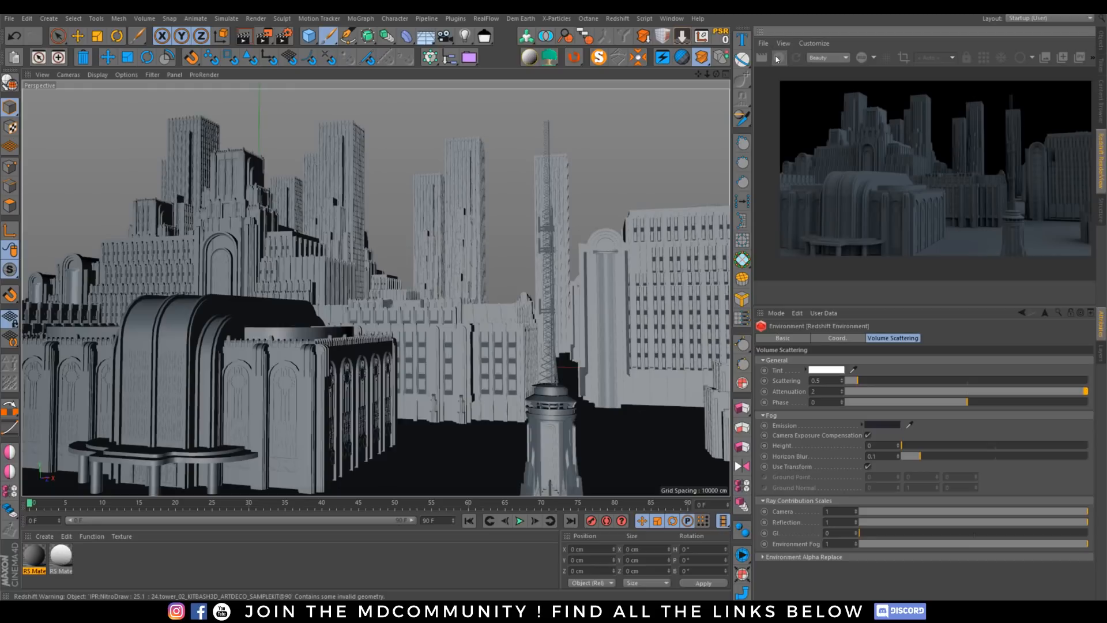
Select the RS Dome Light in the Object Manager to show its settings
left_click(778, 57)
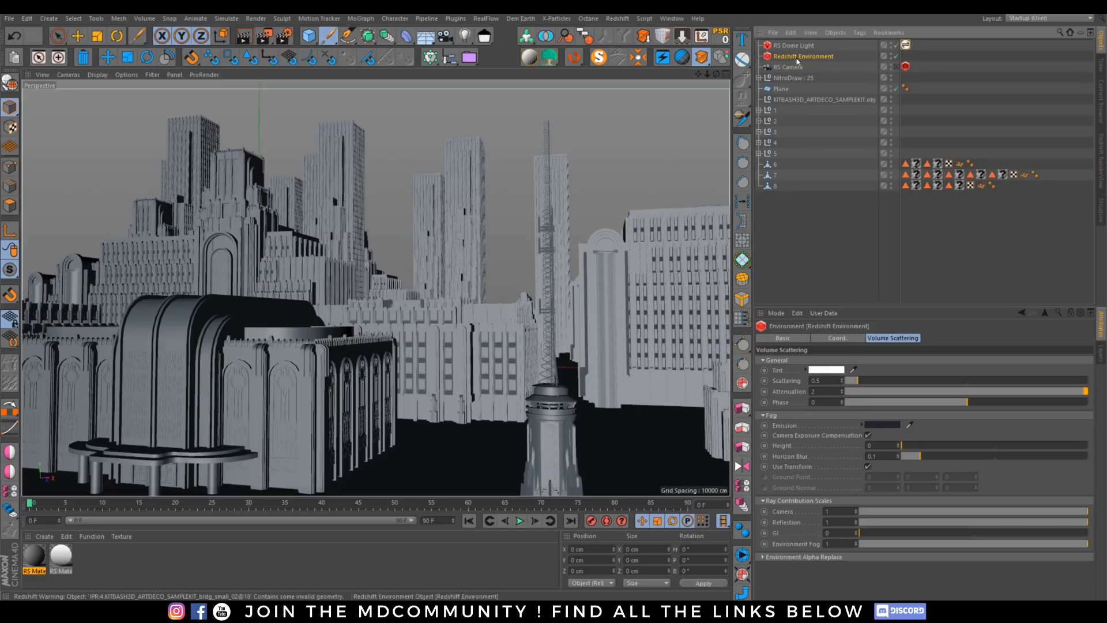
left_click(788, 46)
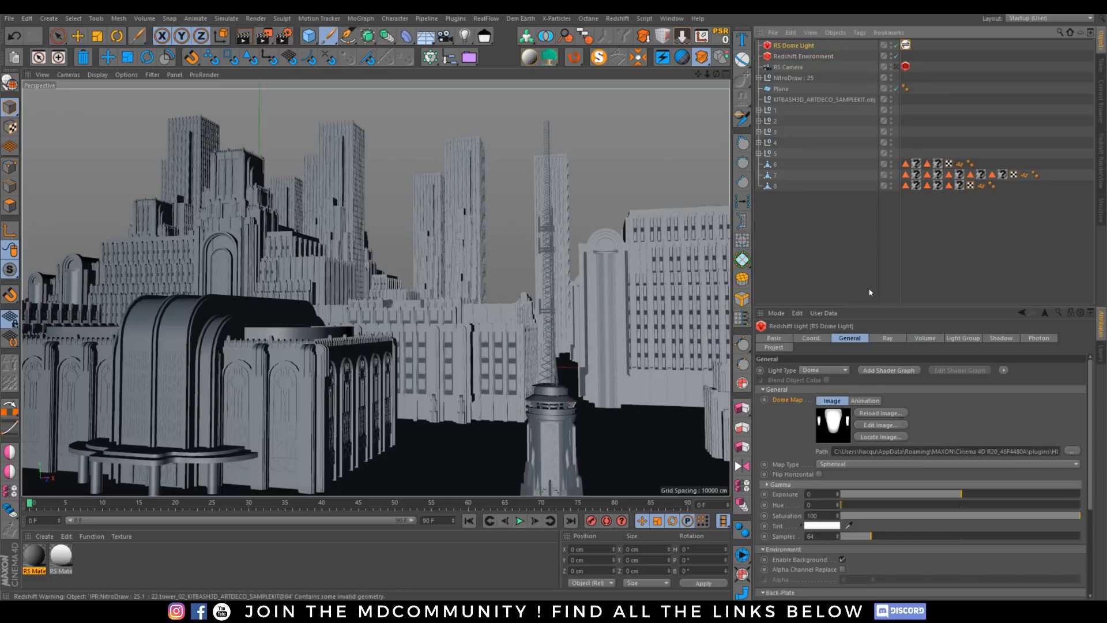
Set the dome light's volume Contribution Scale to 0.05
left_click(925, 338)
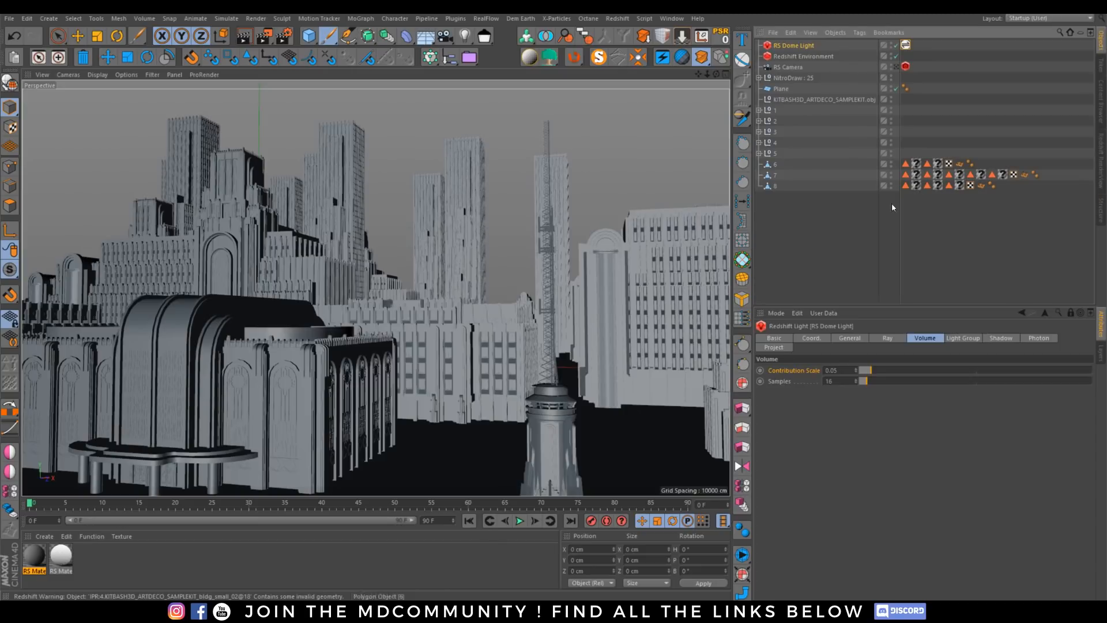
left_click(804, 55)
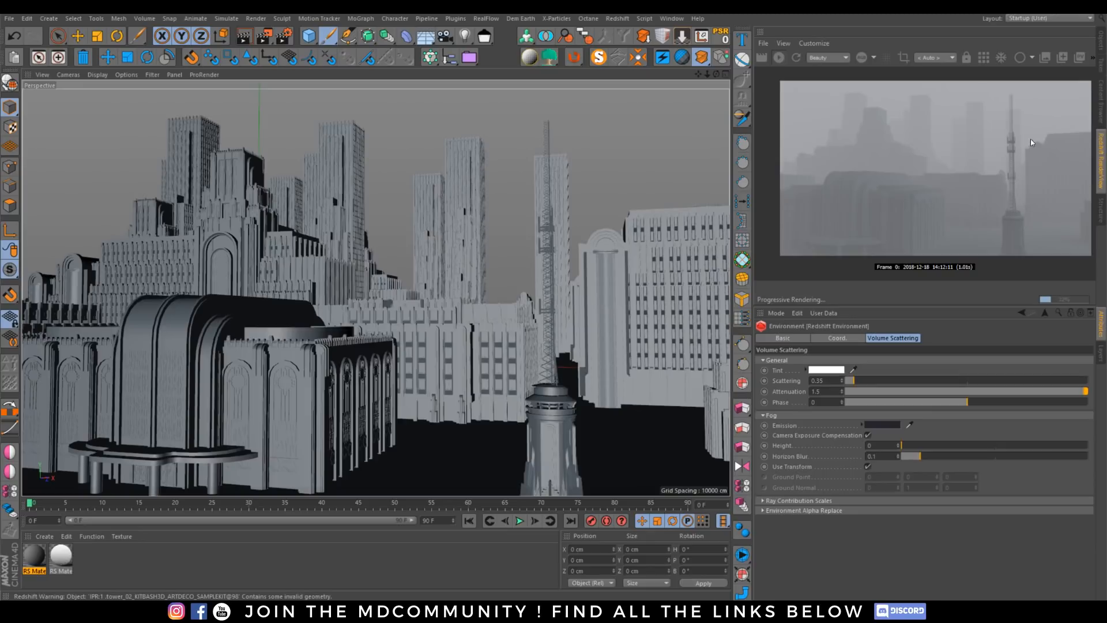
mouse_move(863, 153)
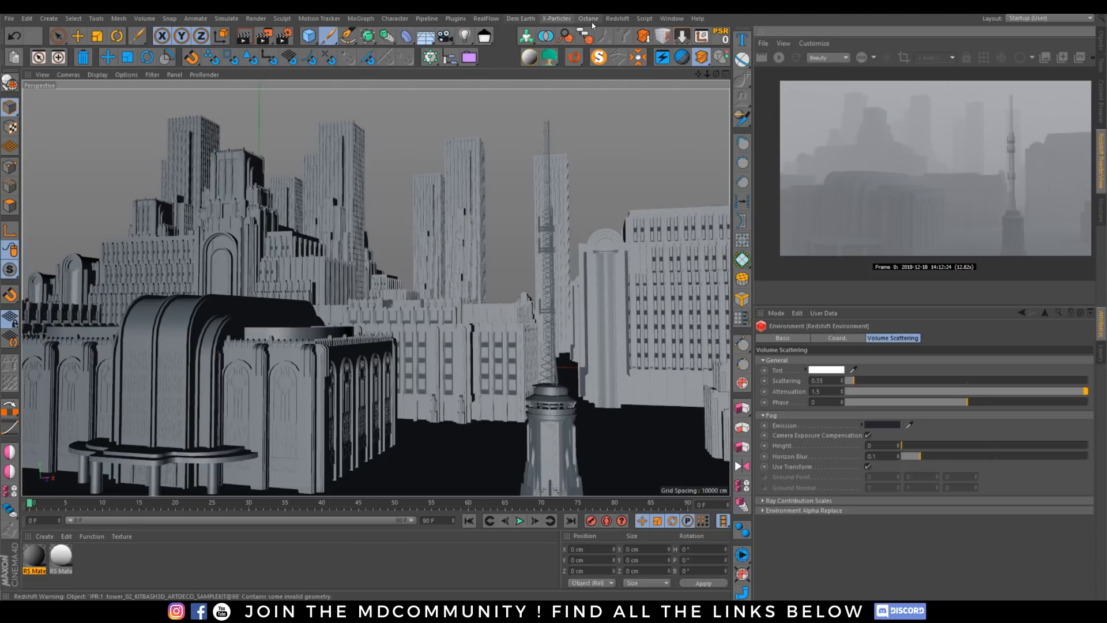
Bring up the list of Redshift light types after the hazy preview finishes
left_click(617, 19)
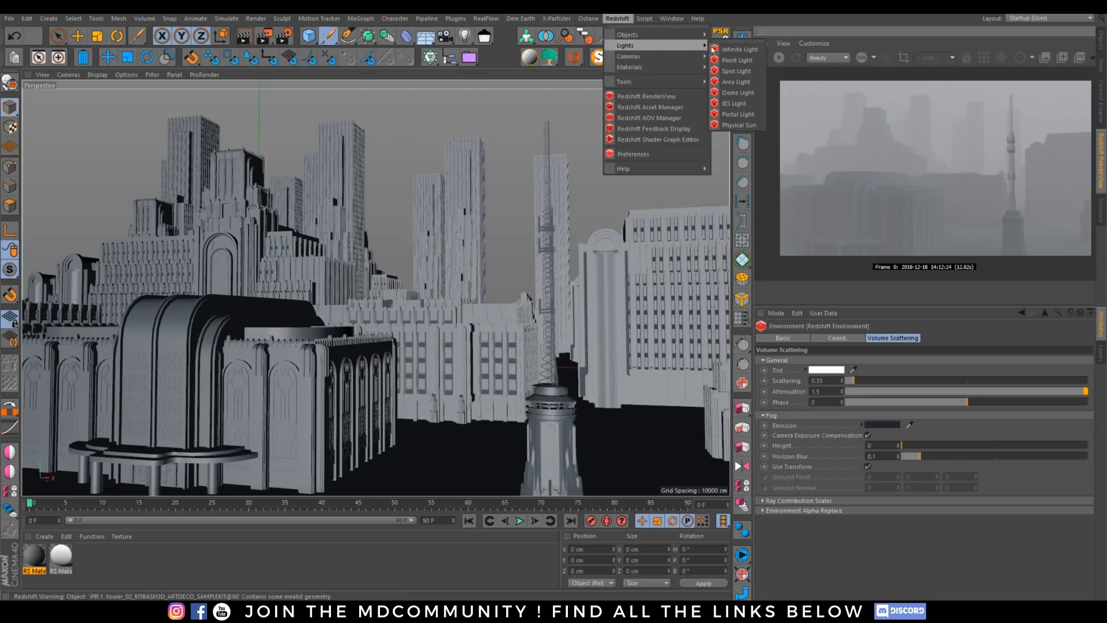
Add a Redshift point light and nudge it into place among the central towers
left_click(738, 60)
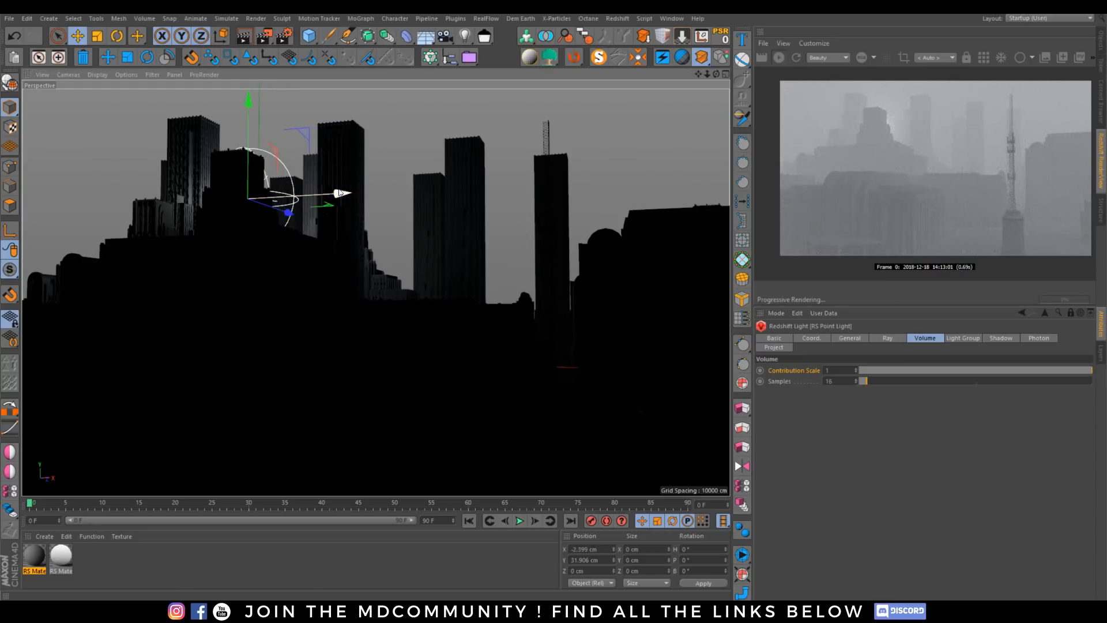
left_click_drag(344, 194, 332, 203)
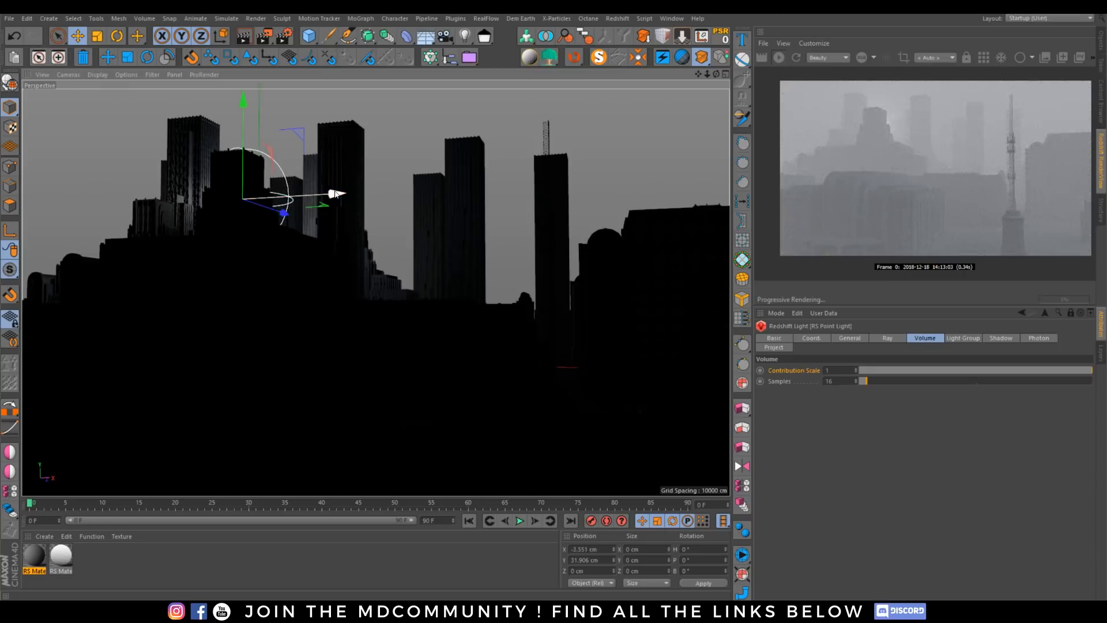
left_click_drag(332, 195, 328, 192)
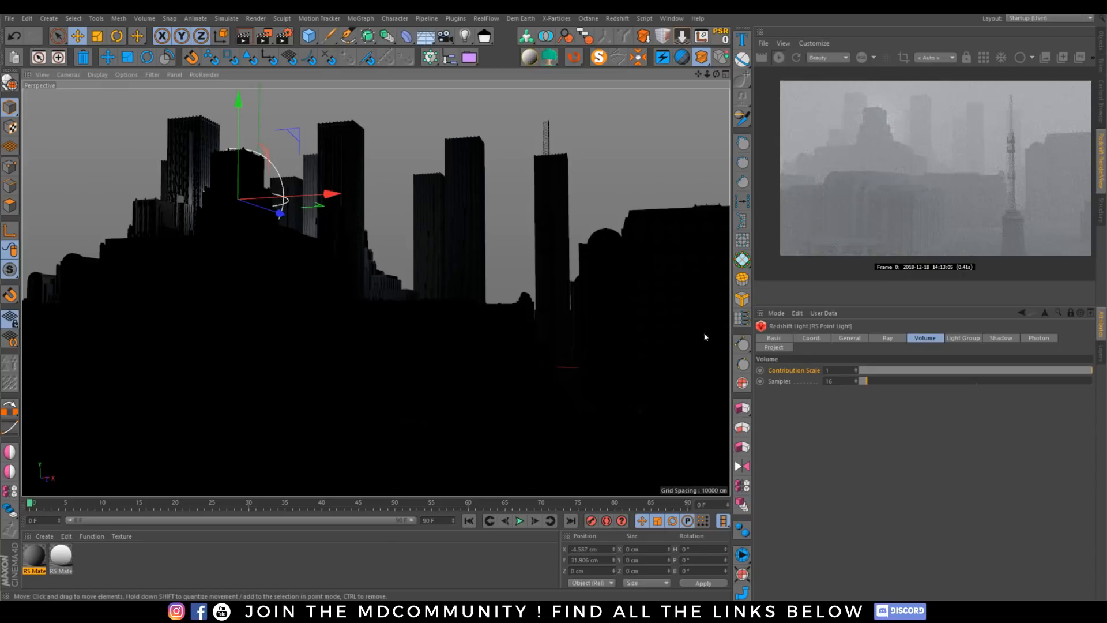
Check the light's Ray and General settings, then move it behind the left towers
left_click(887, 338)
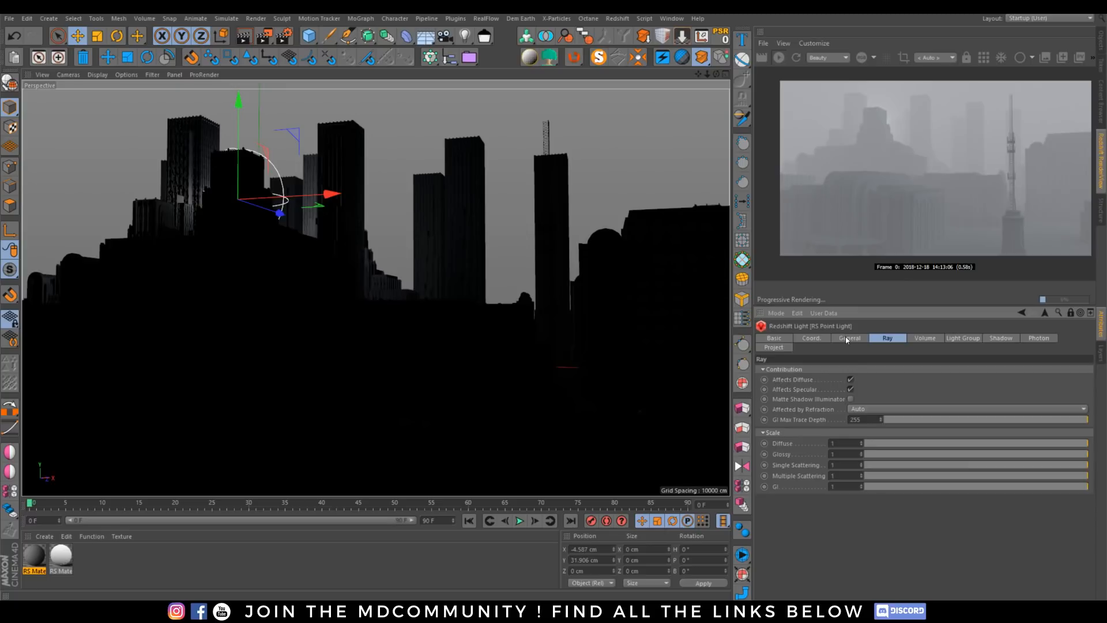
left_click(850, 338)
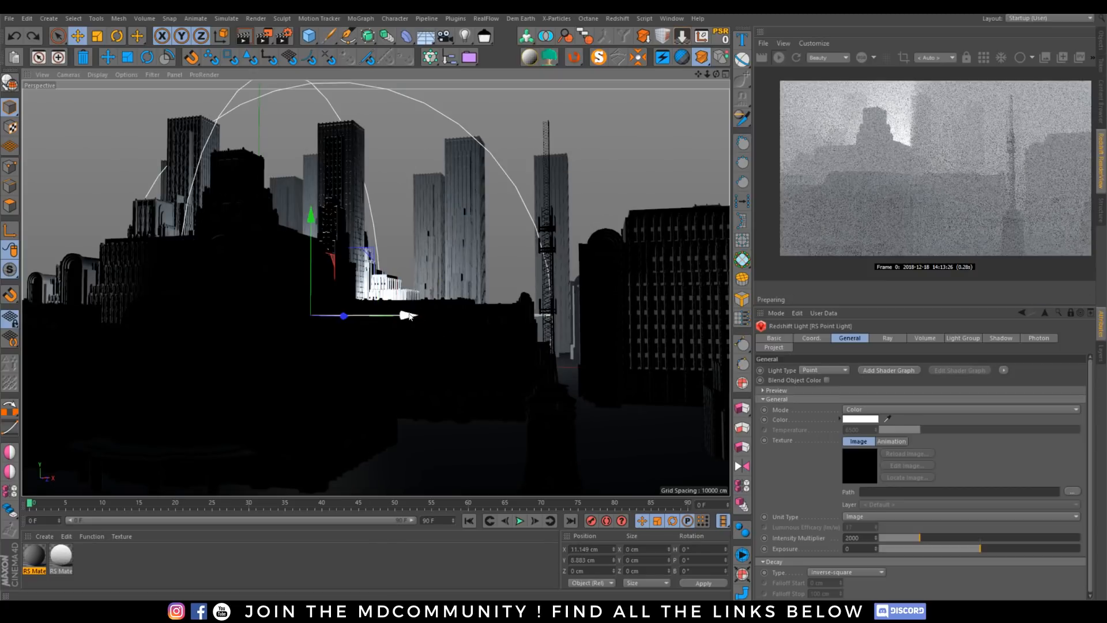
left_click_drag(409, 315, 333, 316)
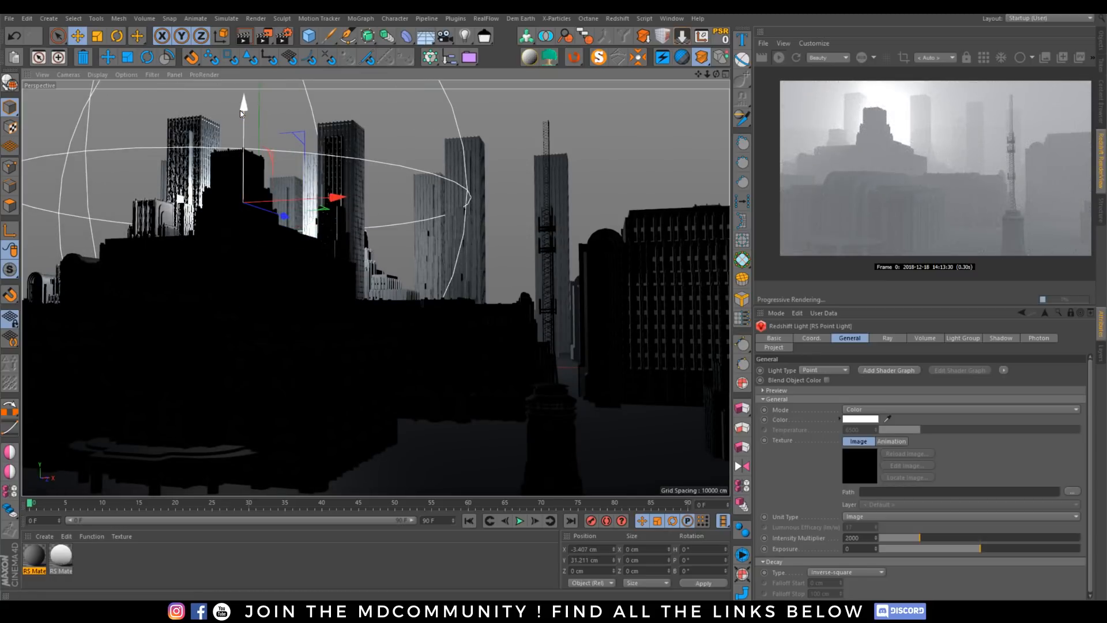
Try pale pink and pale cyan tints on the point light's colour swatch
left_click(859, 419)
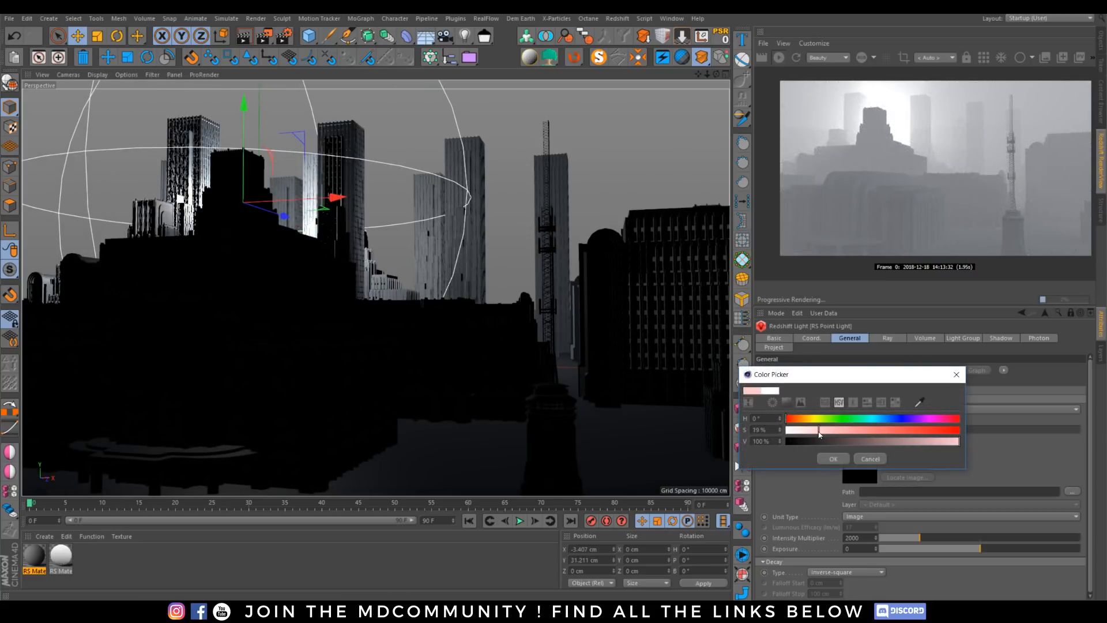
left_click(833, 458)
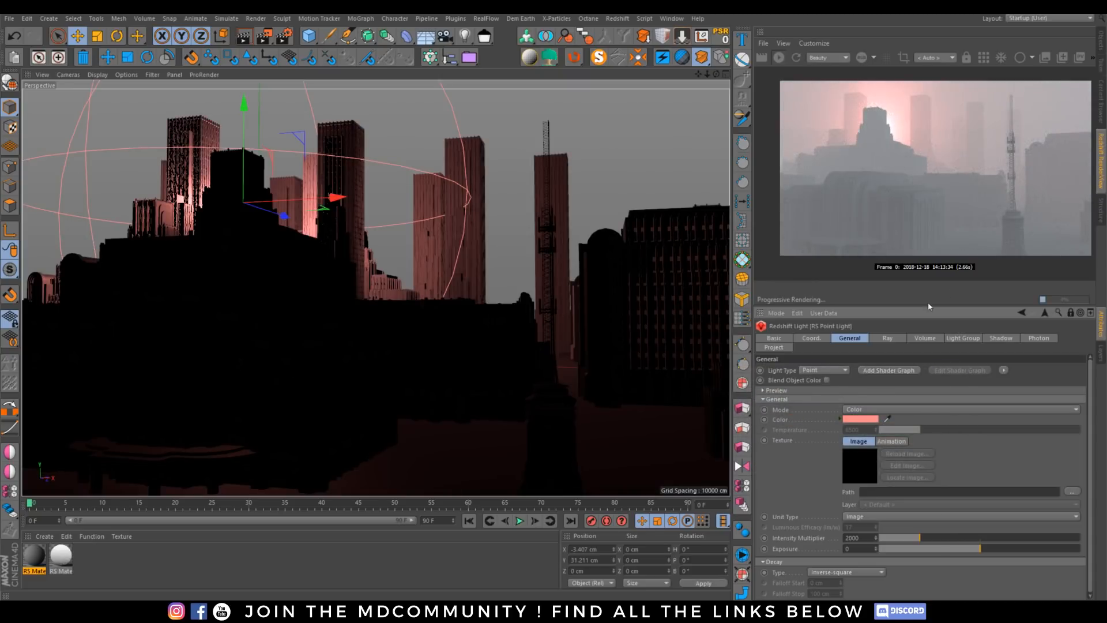
left_click(861, 419)
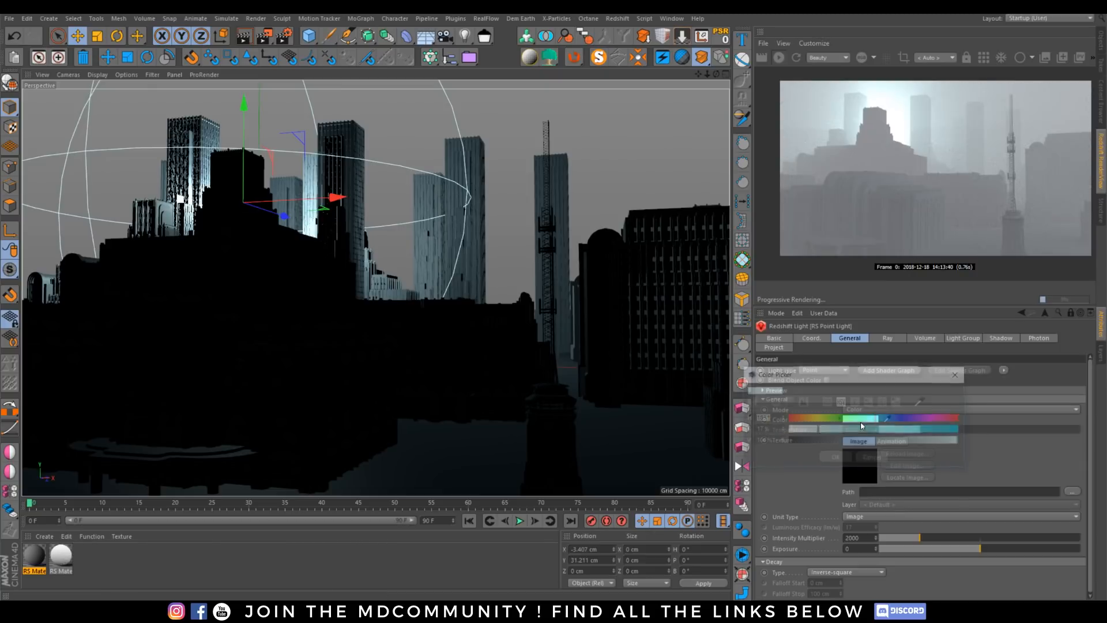
left_click(954, 374)
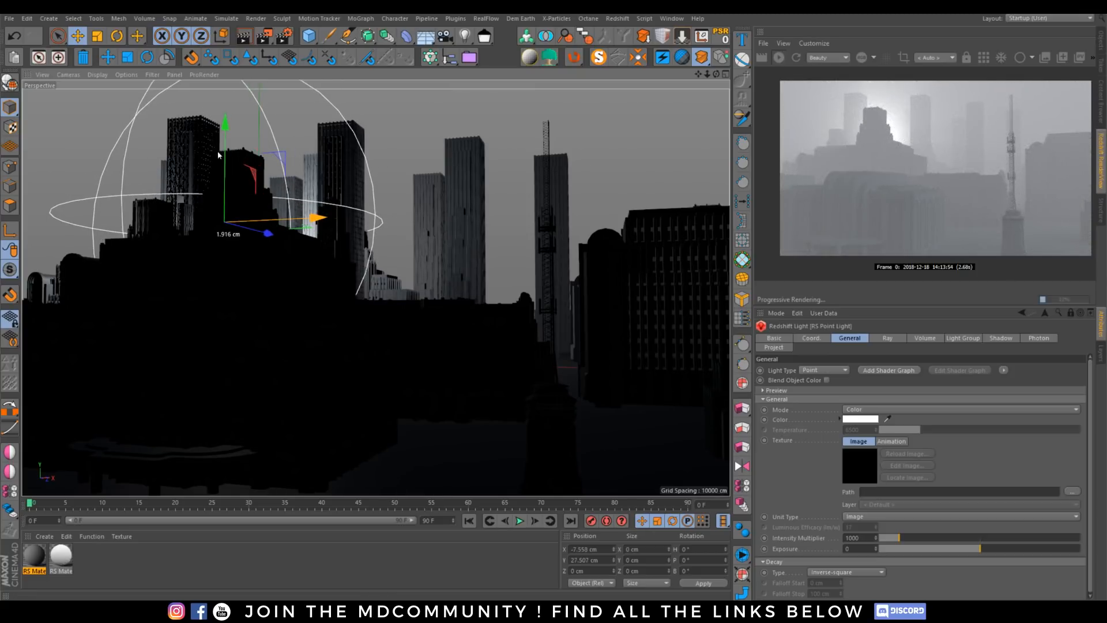
Lower the white point light slightly on the Y axis among the left towers
left_click_drag(224, 127, 226, 151)
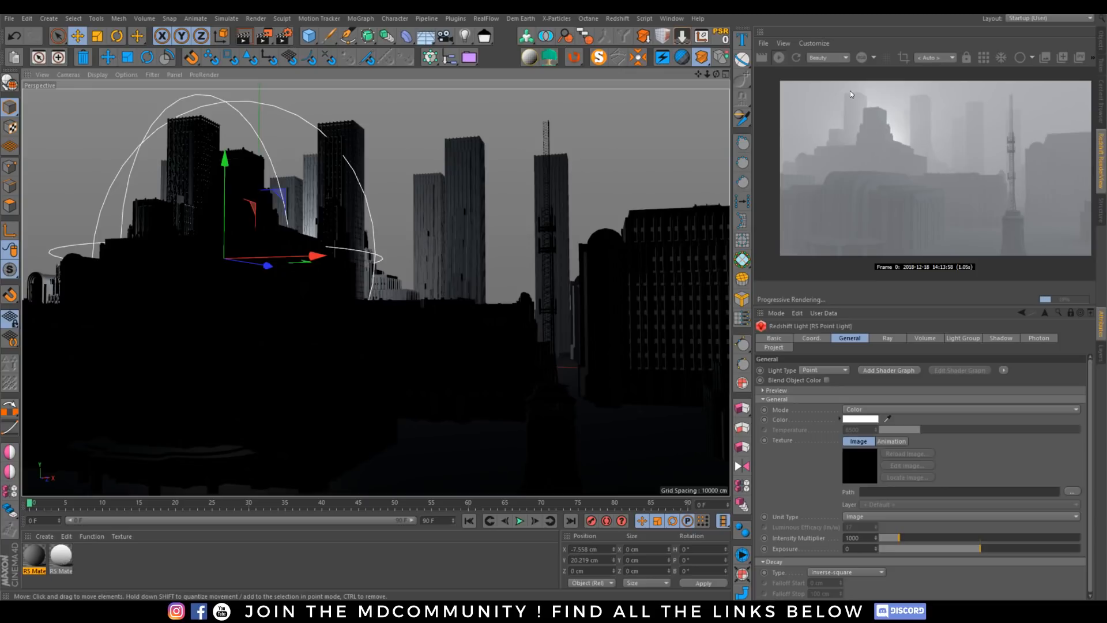
mouse_move(779, 58)
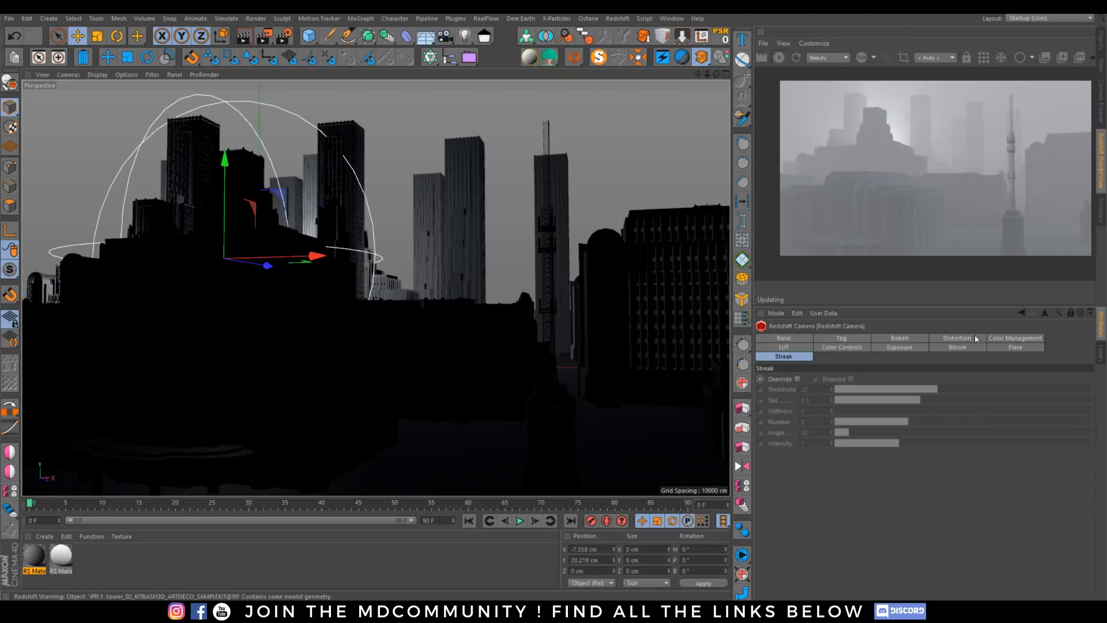
Enable the Override for the Redshift camera's Color Controls
left_click(1016, 338)
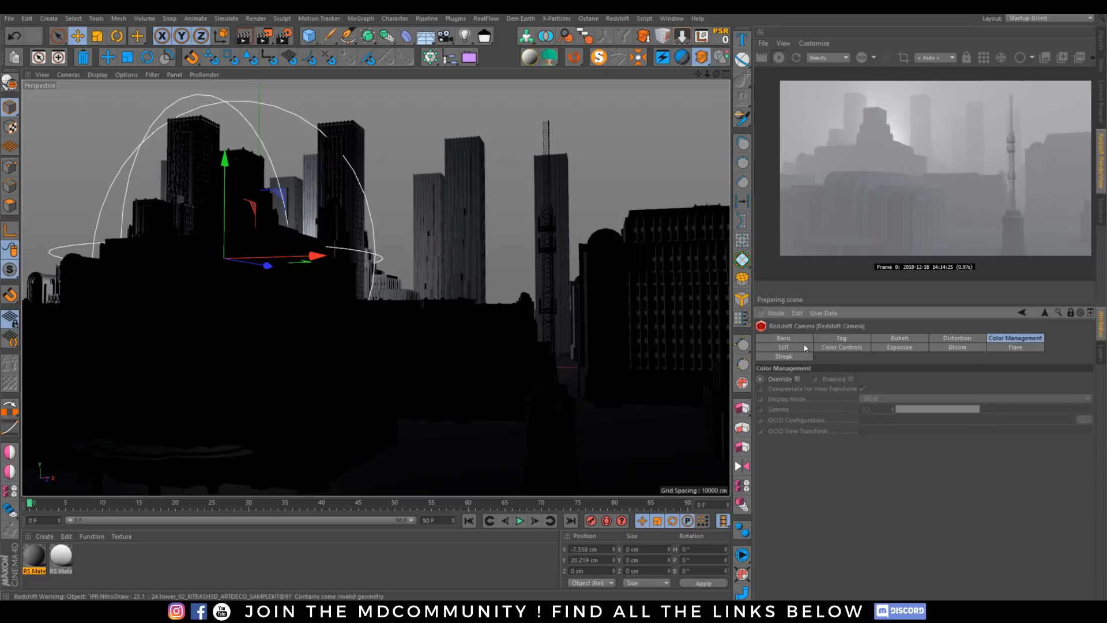
left_click(842, 347)
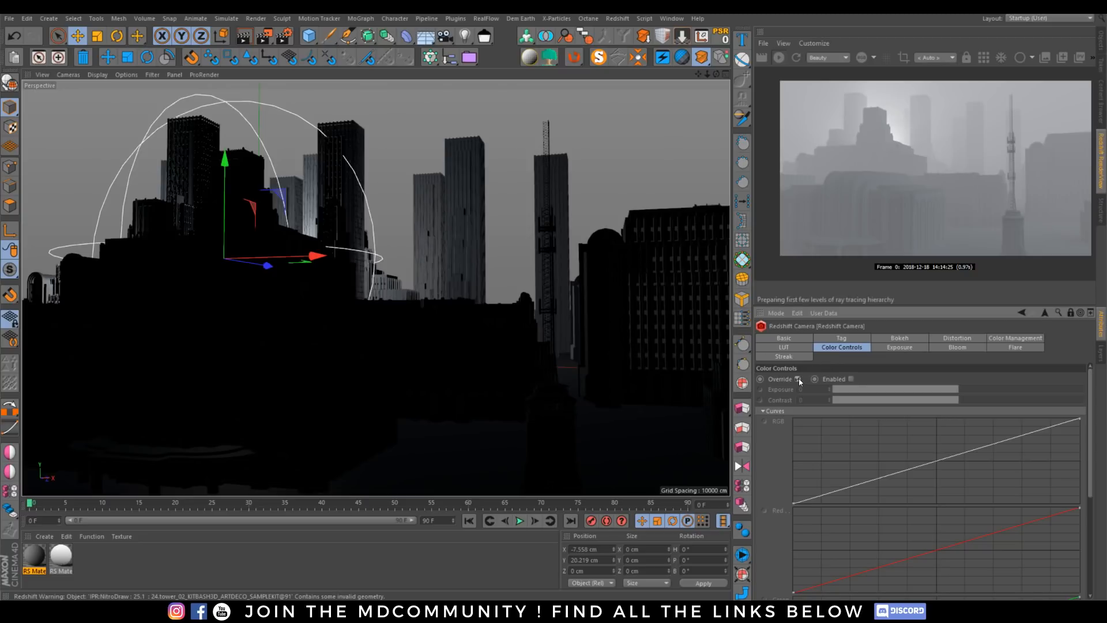
left_click(796, 379)
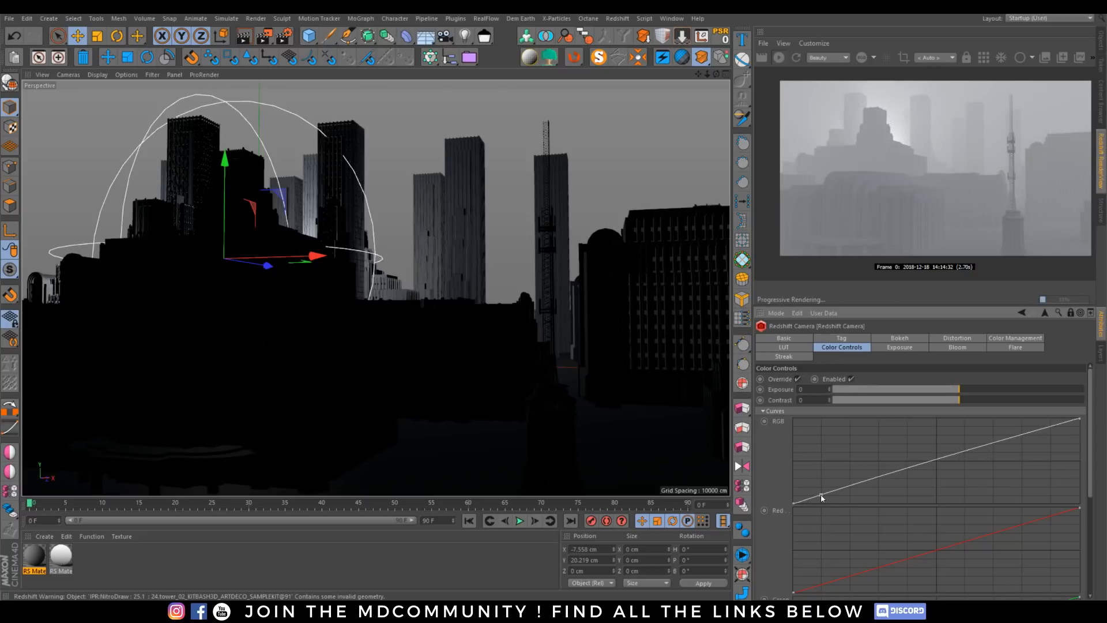
Bend the RGB curve into an S-shape, flattening the darks and lifting the highlights
left_click_drag(821, 497, 825, 501)
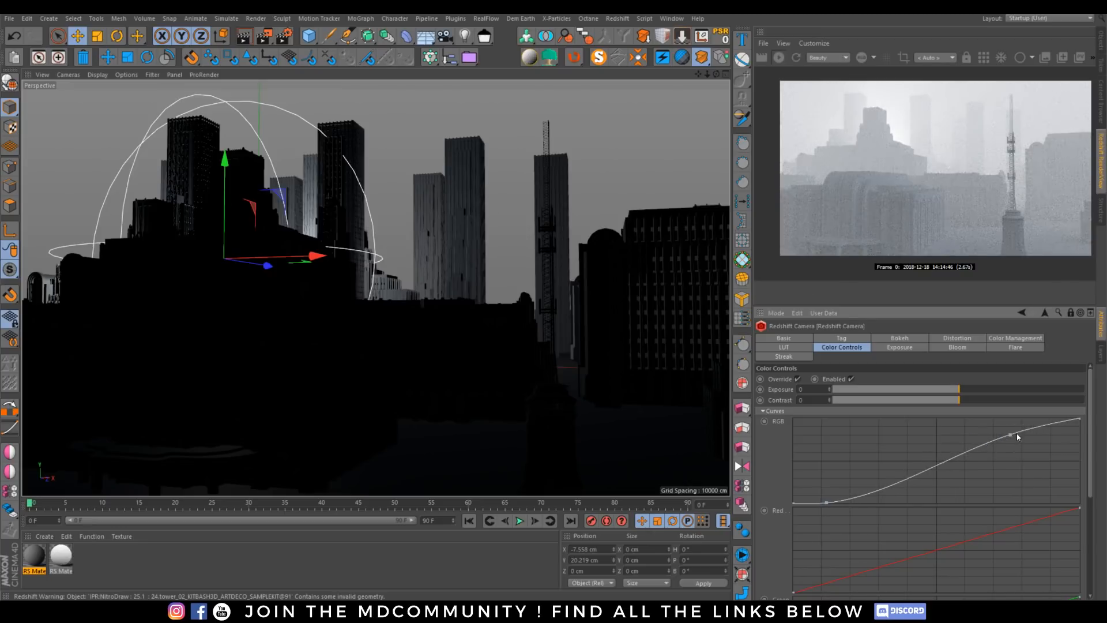
left_click_drag(1010, 434, 1033, 437)
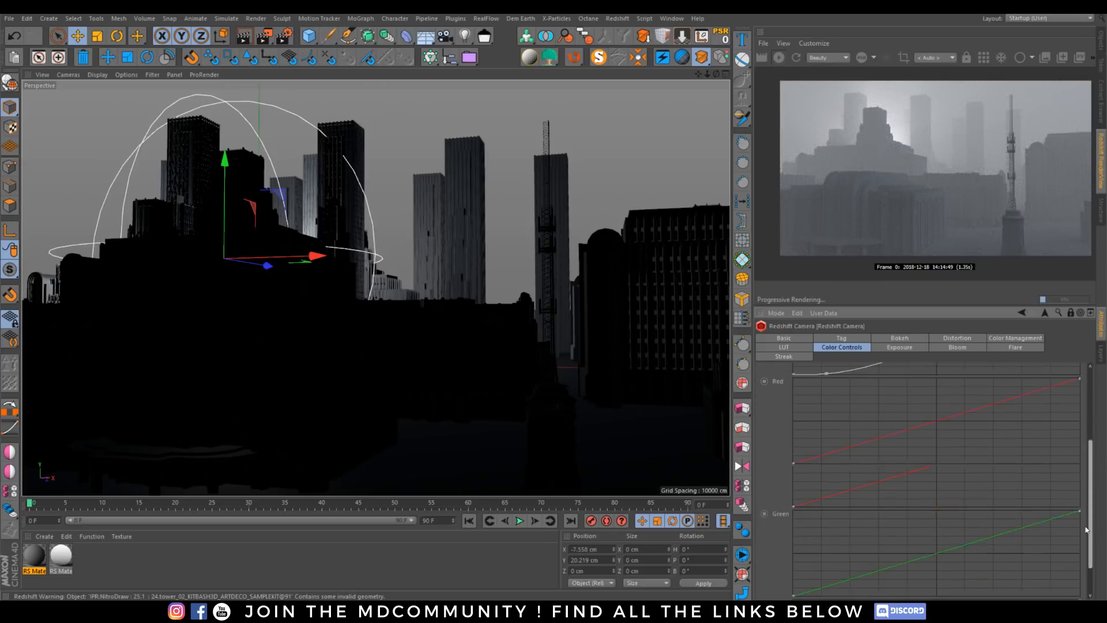
scroll("down", 3)
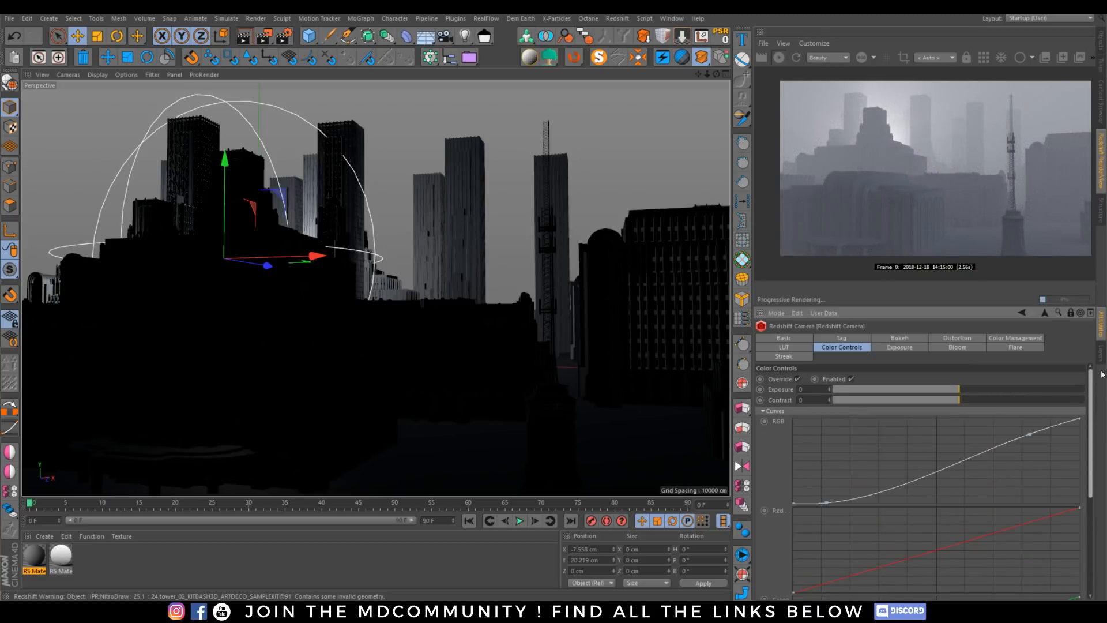
Override the camera's Bloom with threshold about 7.58 and softness about 0.47
left_click(957, 347)
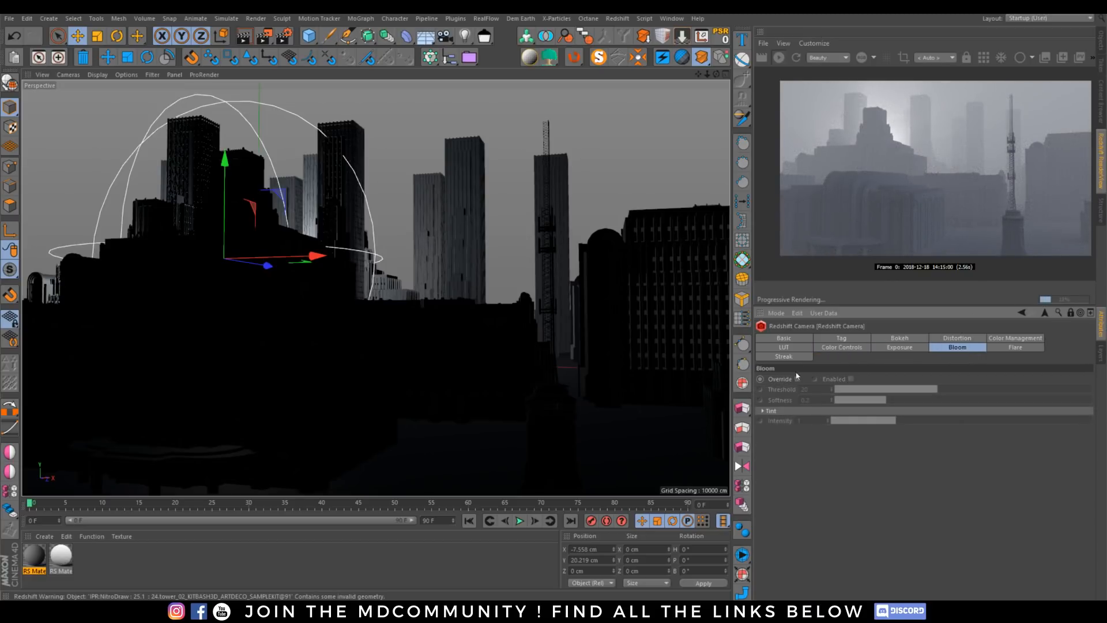
left_click(798, 379)
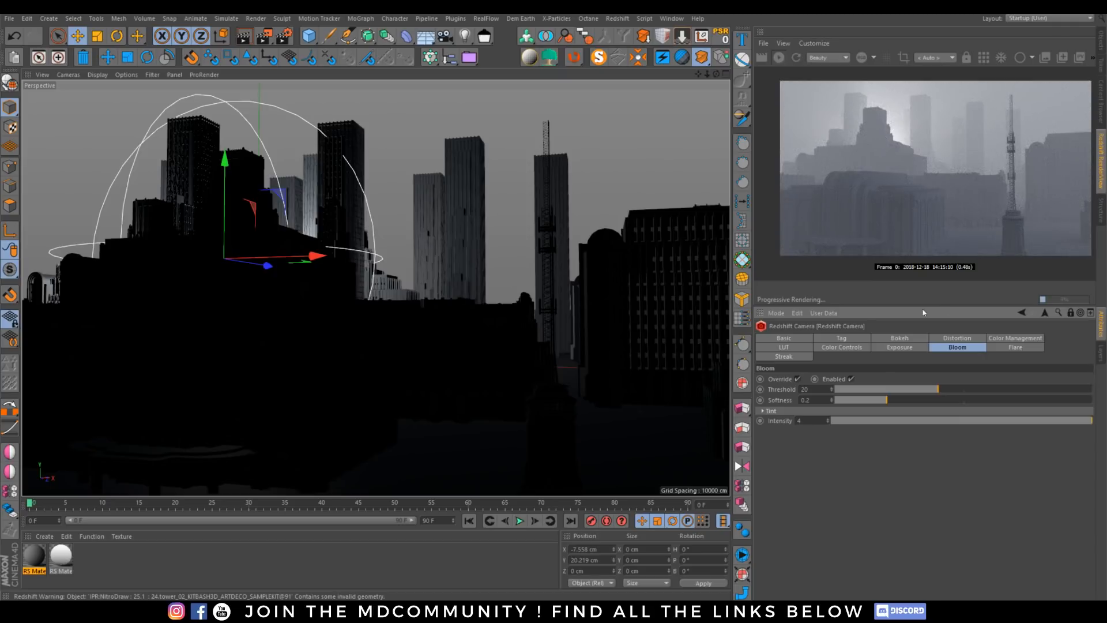
left_click_drag(935, 389, 875, 389)
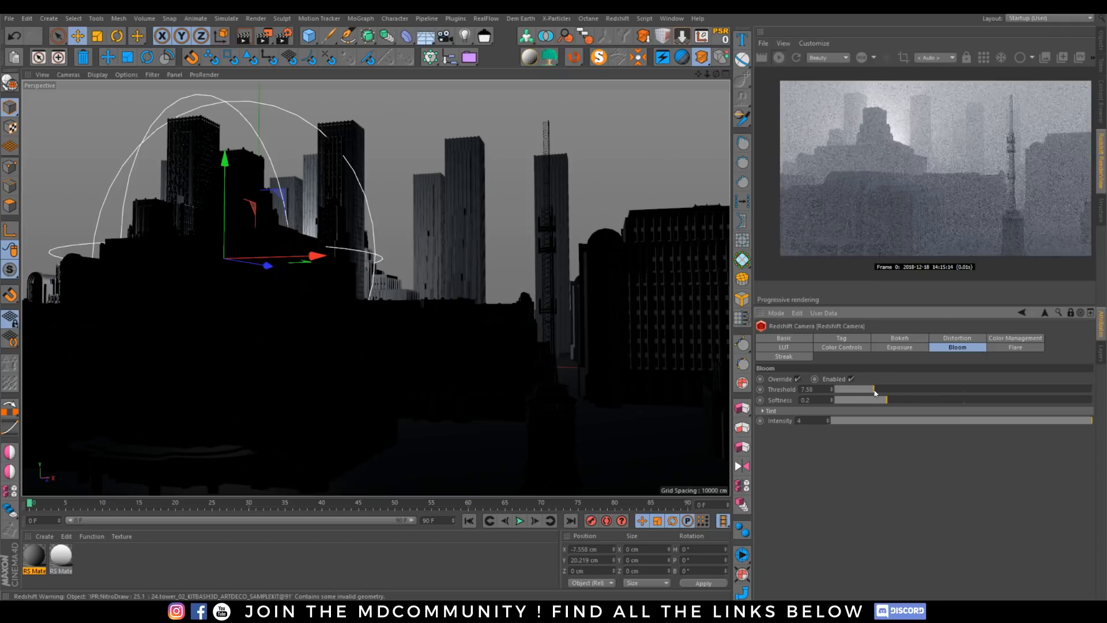
left_click_drag(879, 400, 956, 400)
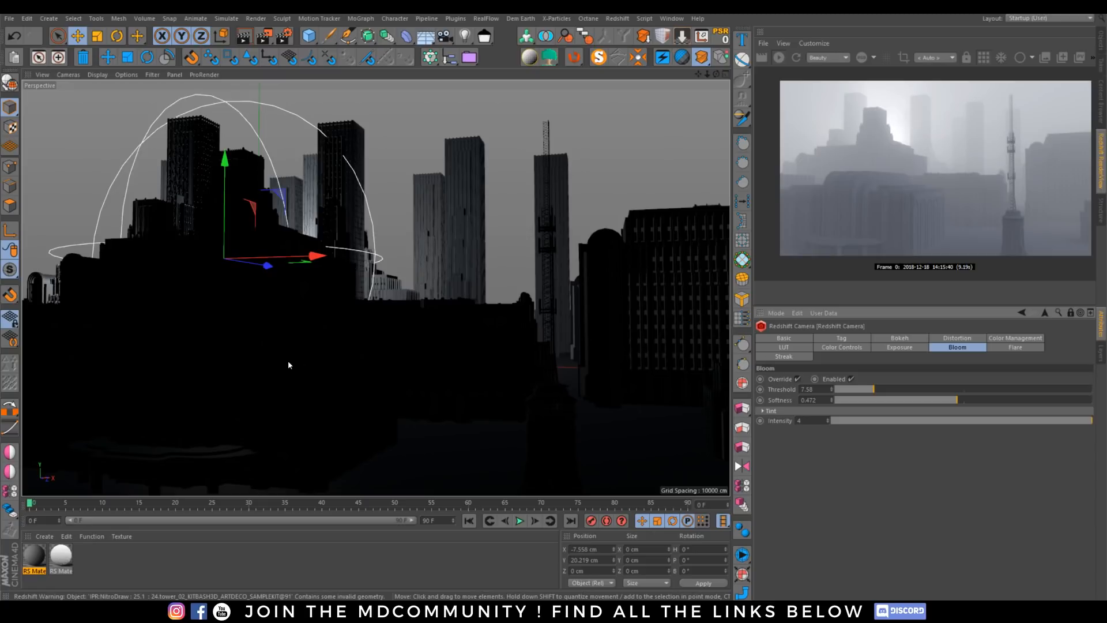
mouse_move(170, 498)
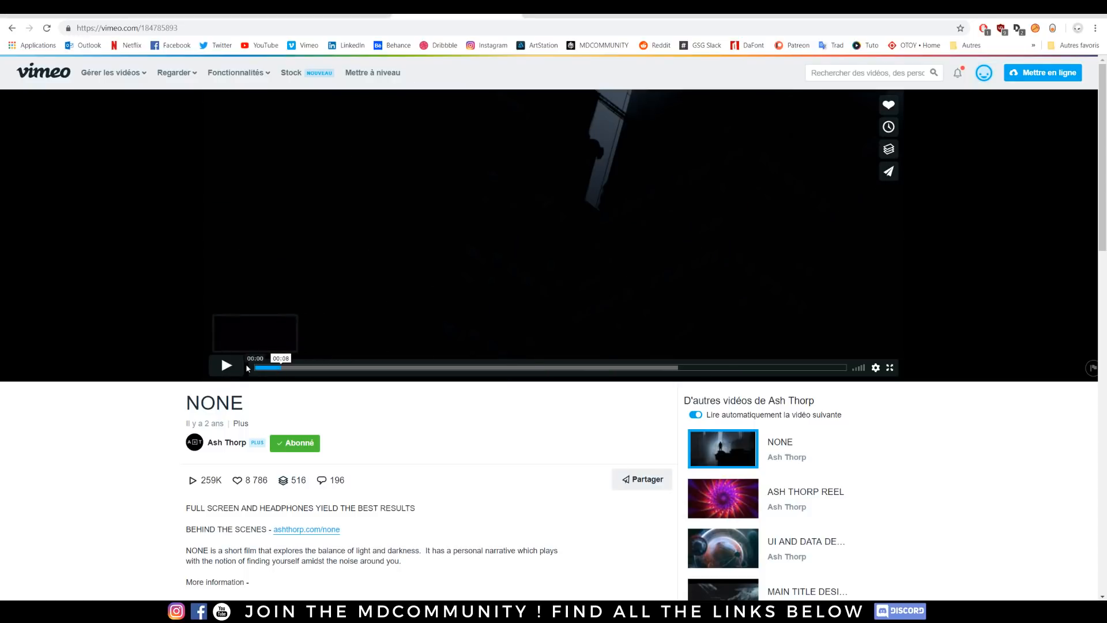
mouse_move(537, 227)
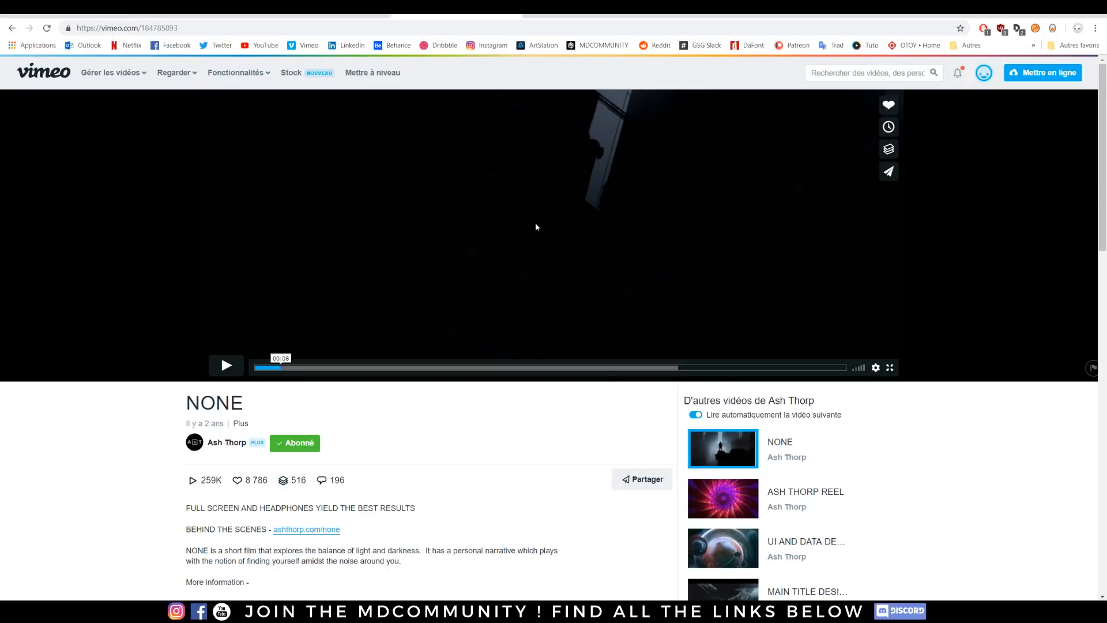
Scroll through the NONE film's description and credits on Vimeo
scroll("down", 3)
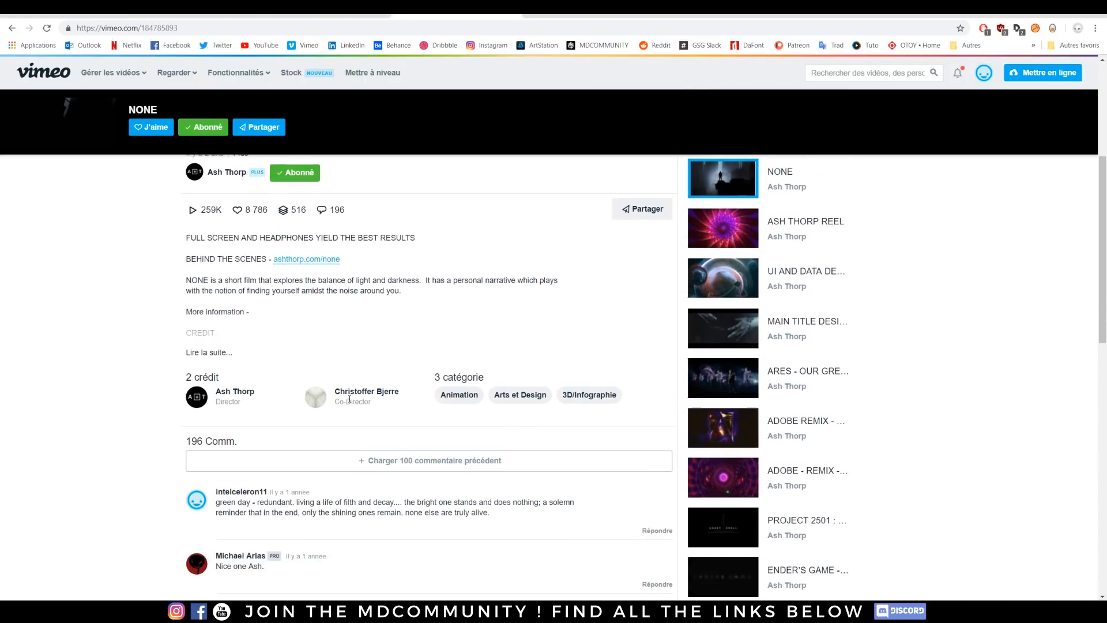
mouse_move(380, 410)
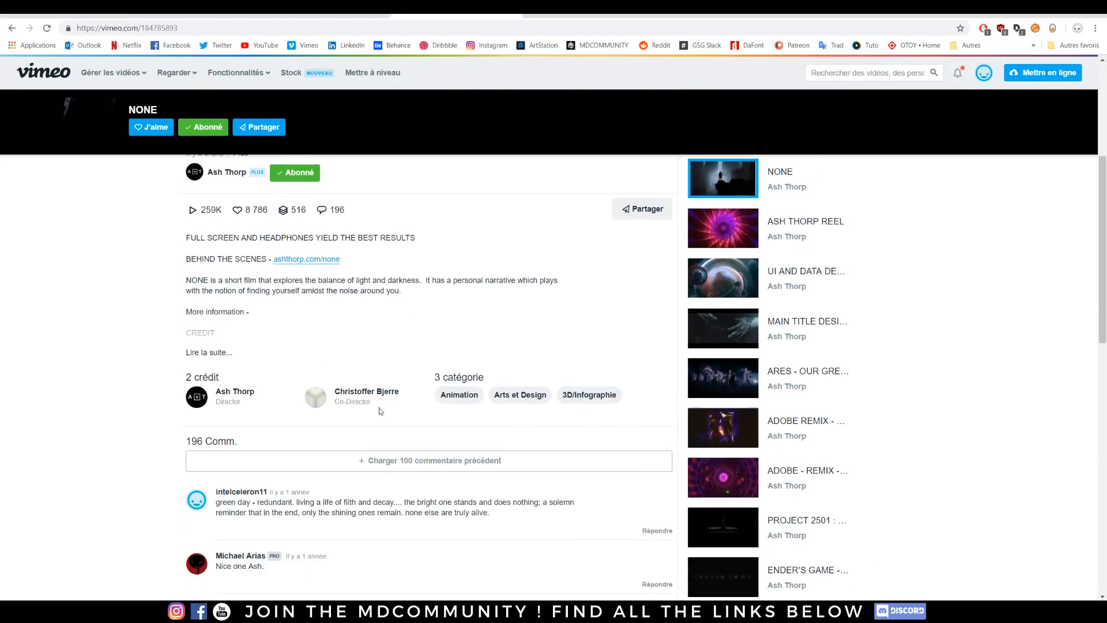
scroll("up", 3)
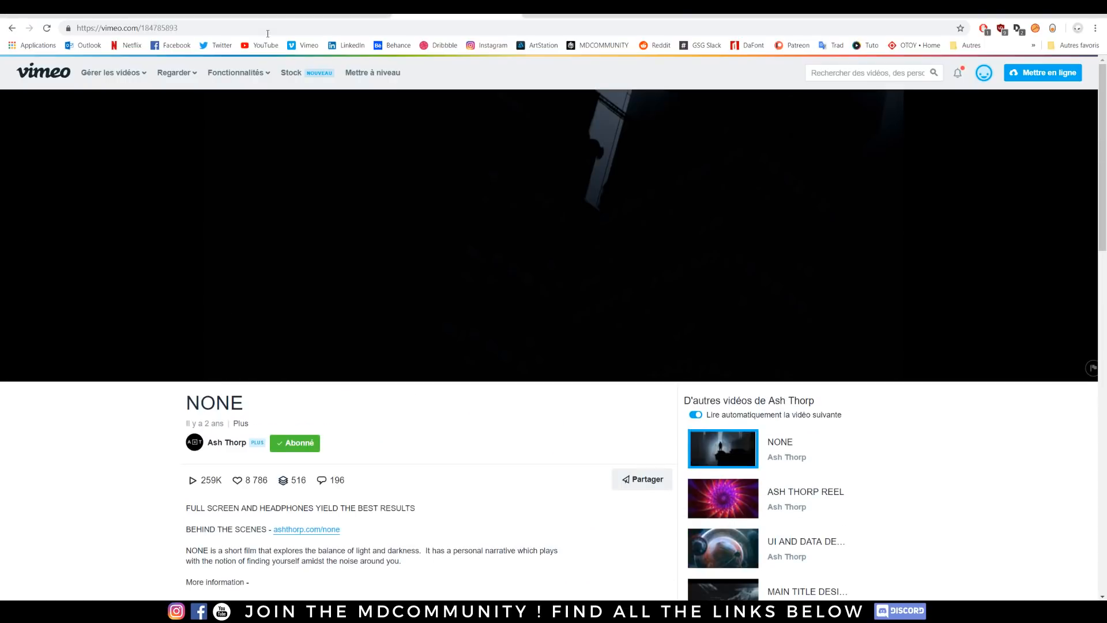